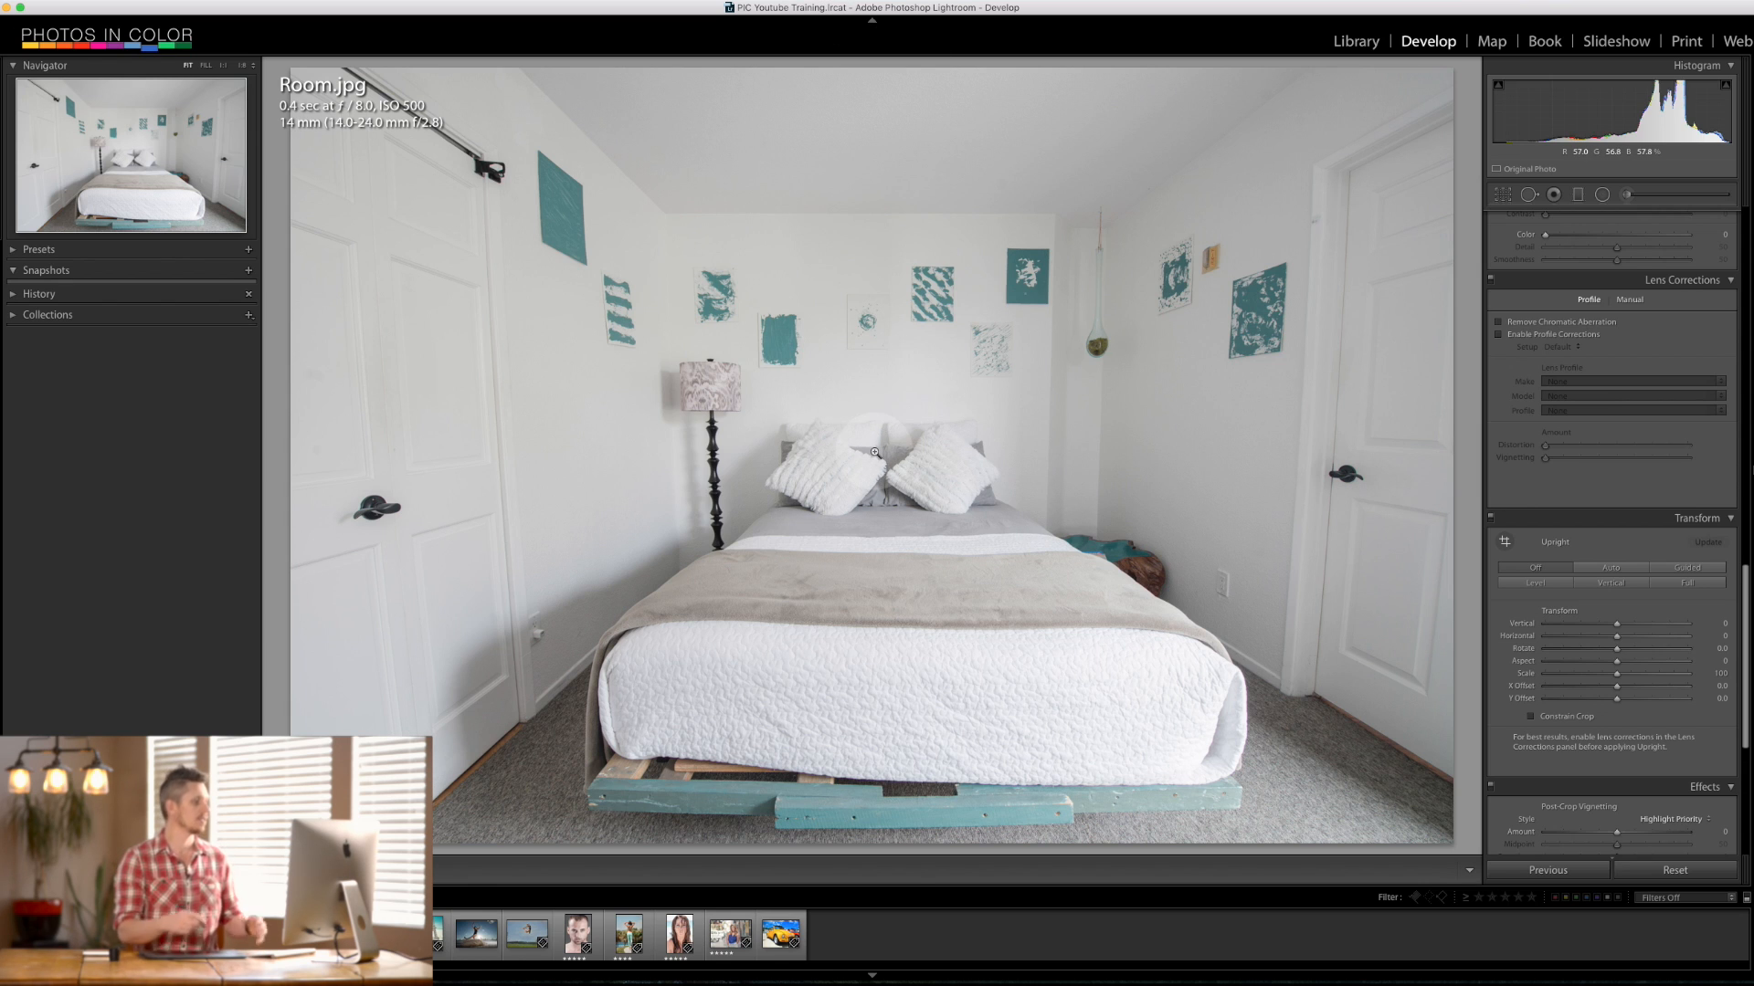
pyautogui.moveTo(841, 135)
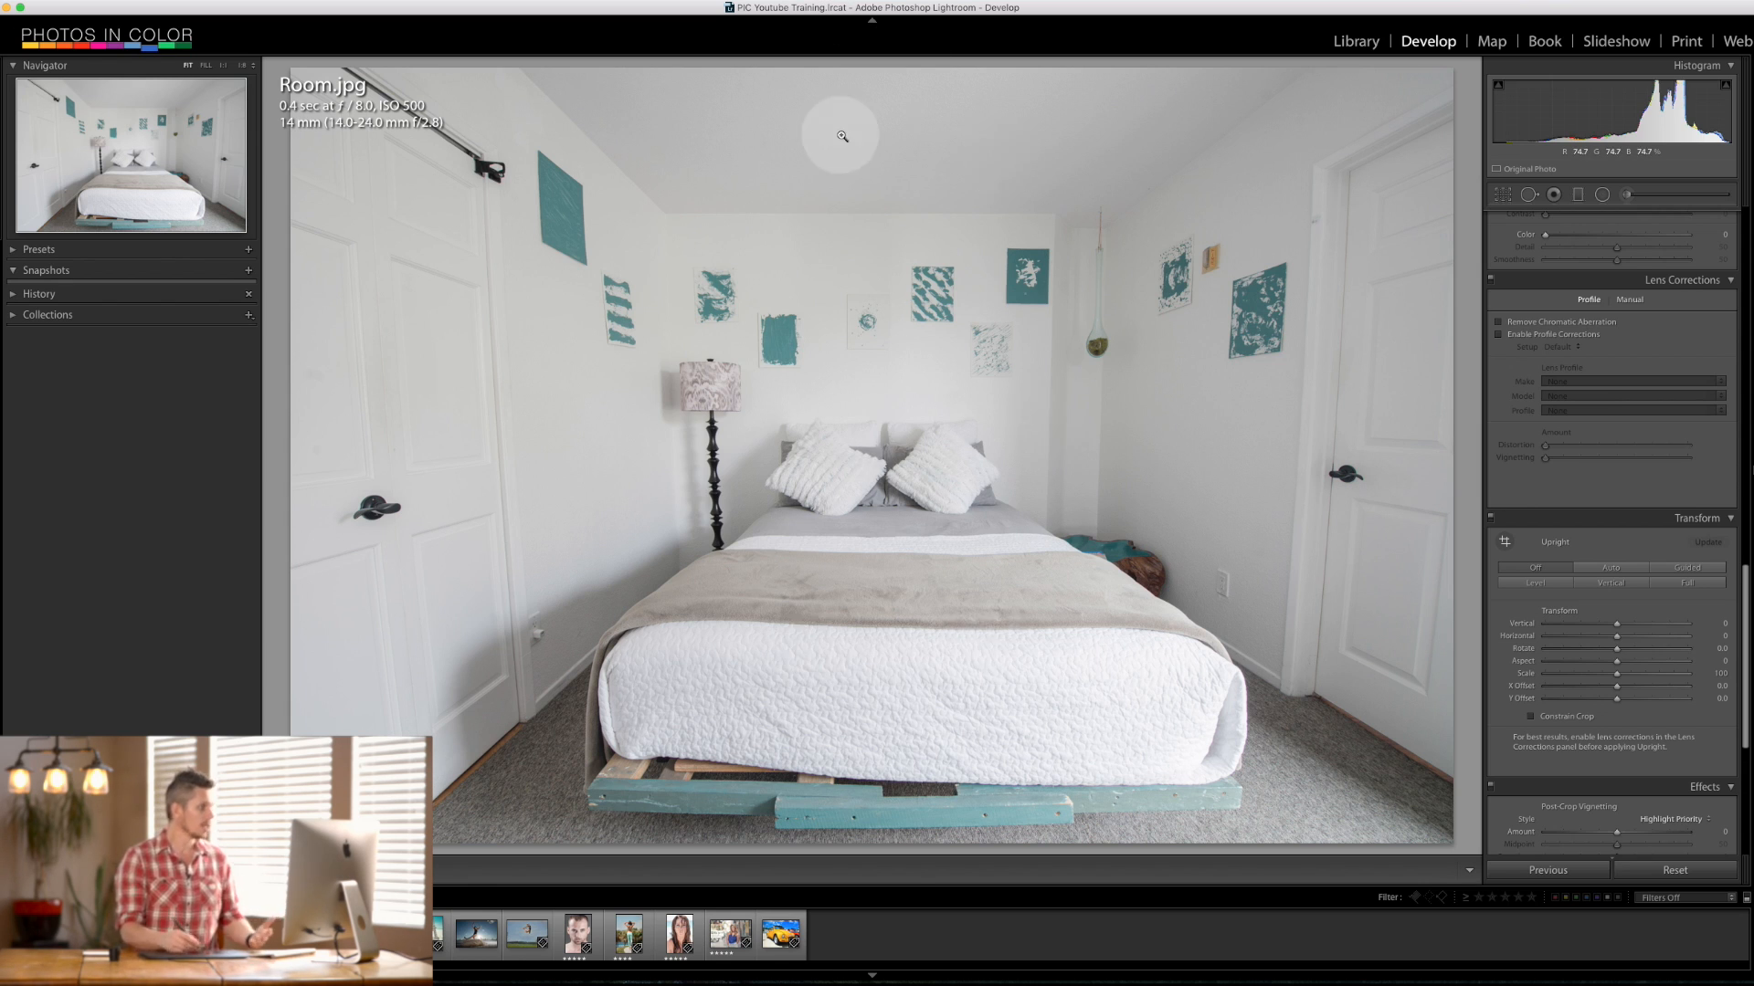
pyautogui.moveTo(755, 602)
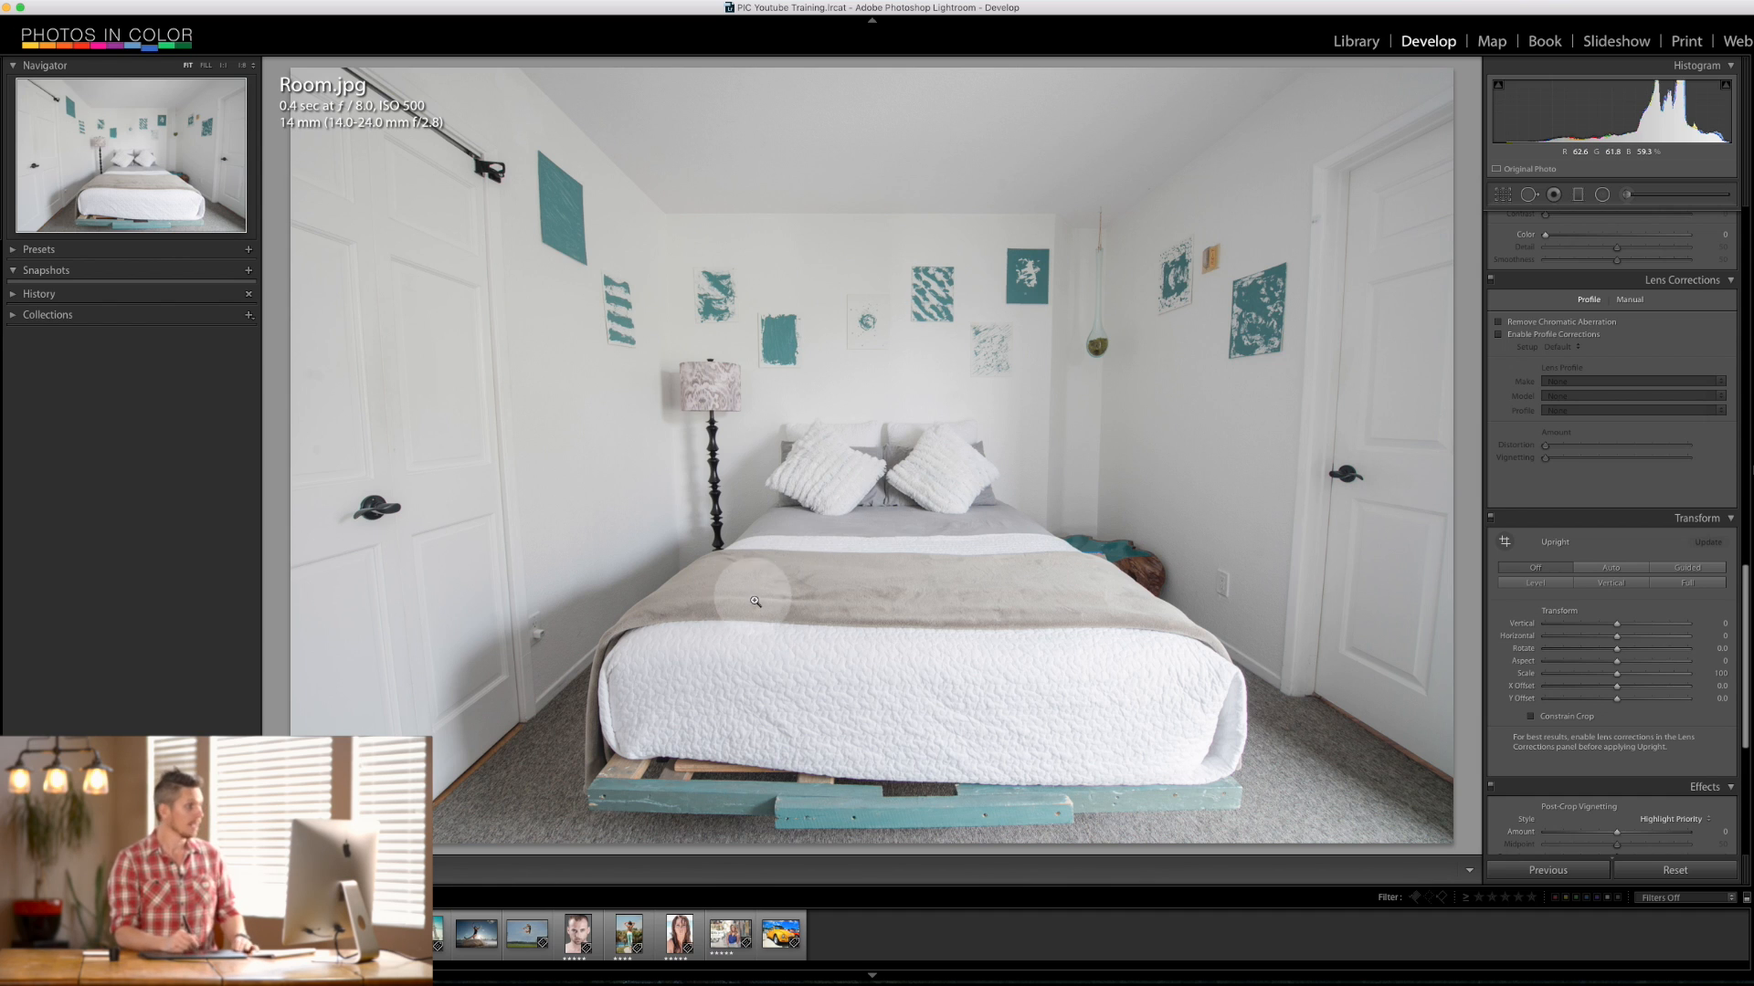
pyautogui.moveTo(1060, 296)
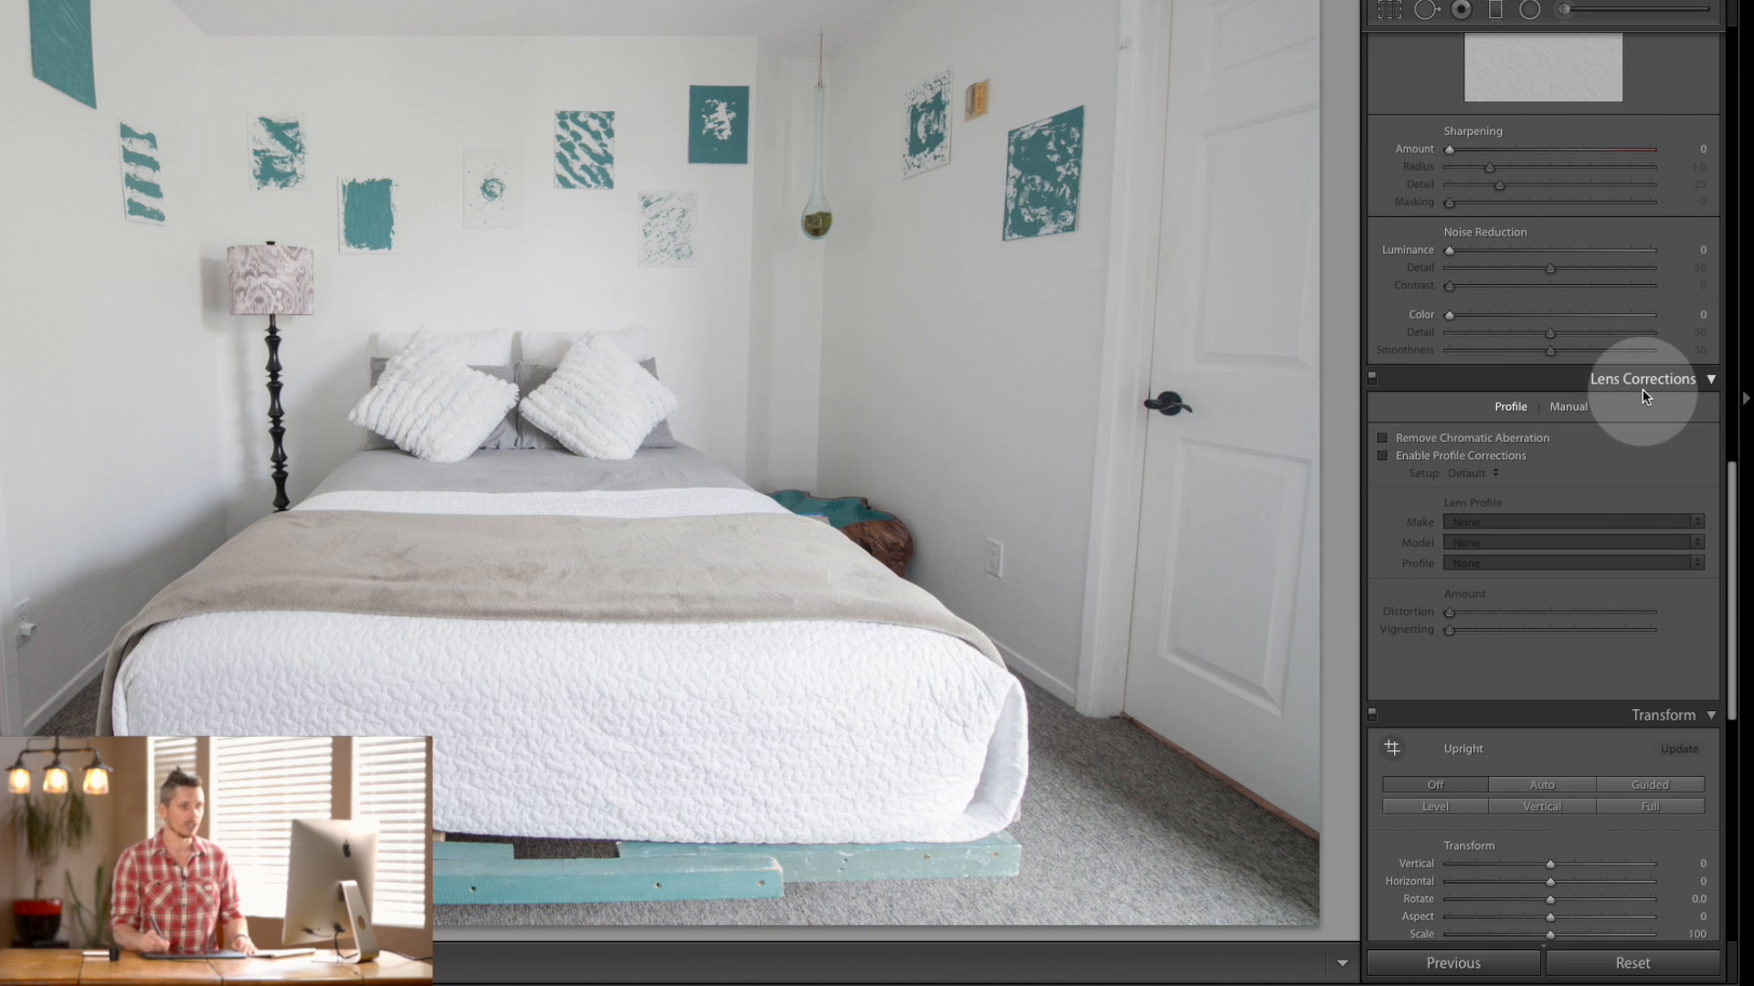
pyautogui.moveTo(1631, 701)
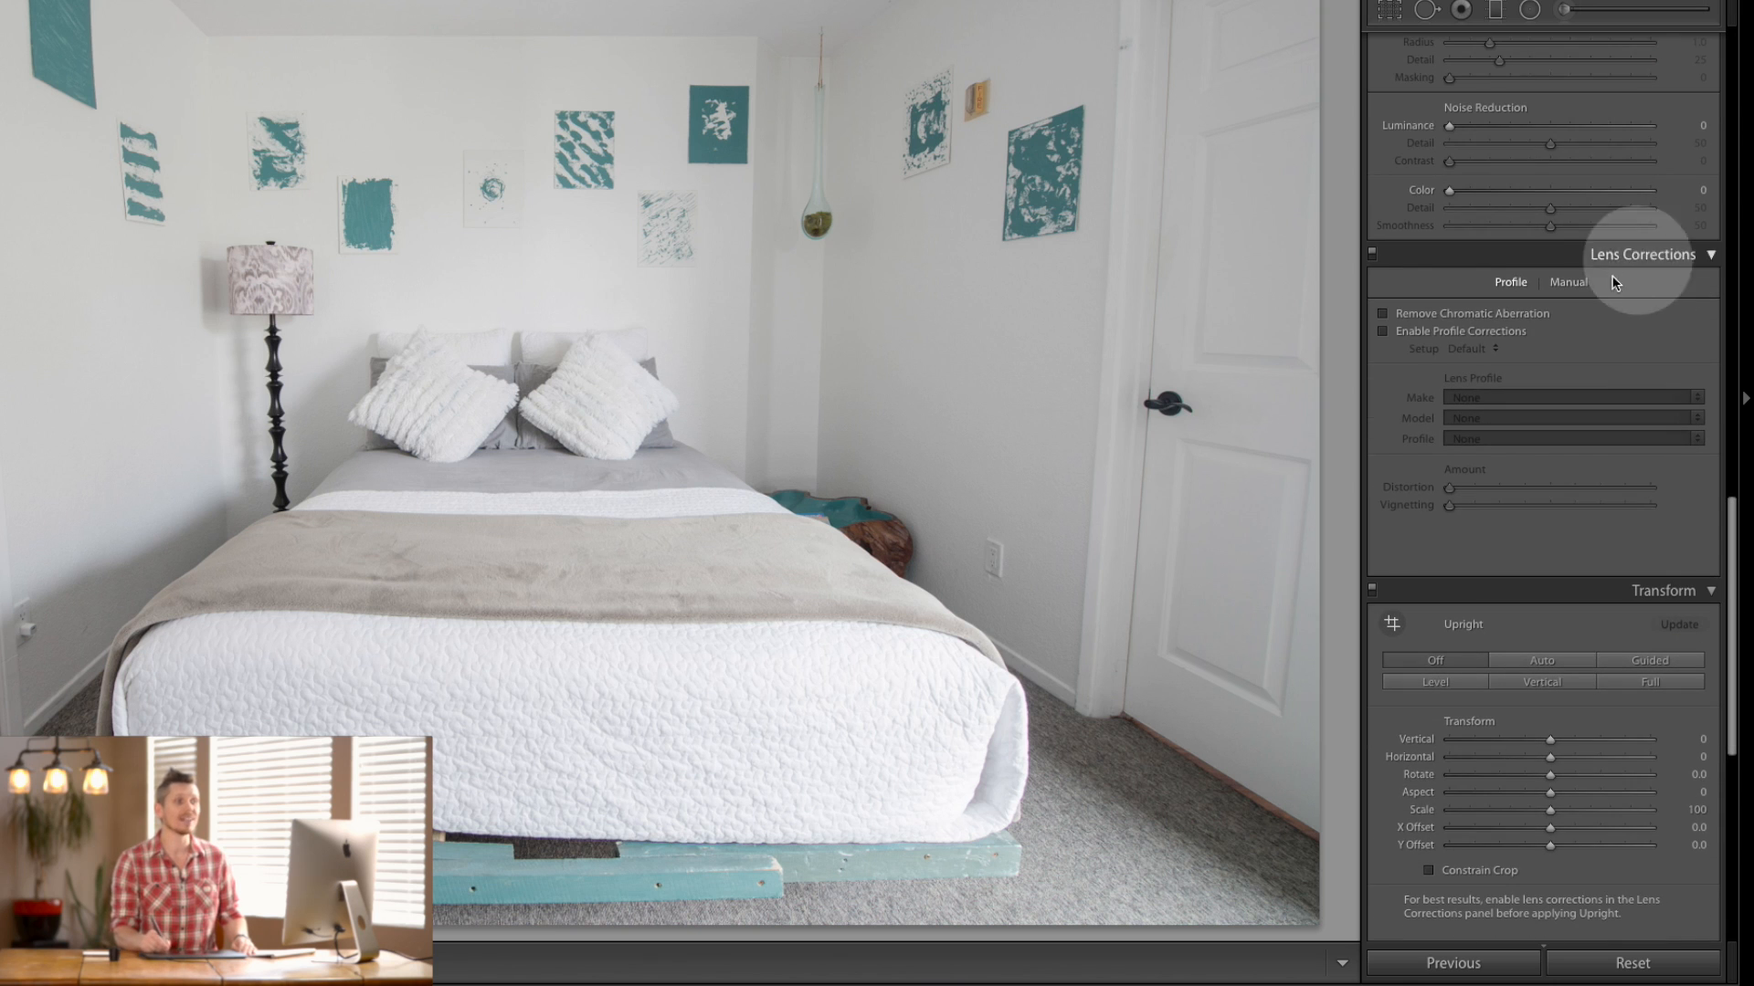
pyautogui.moveTo(1604, 360)
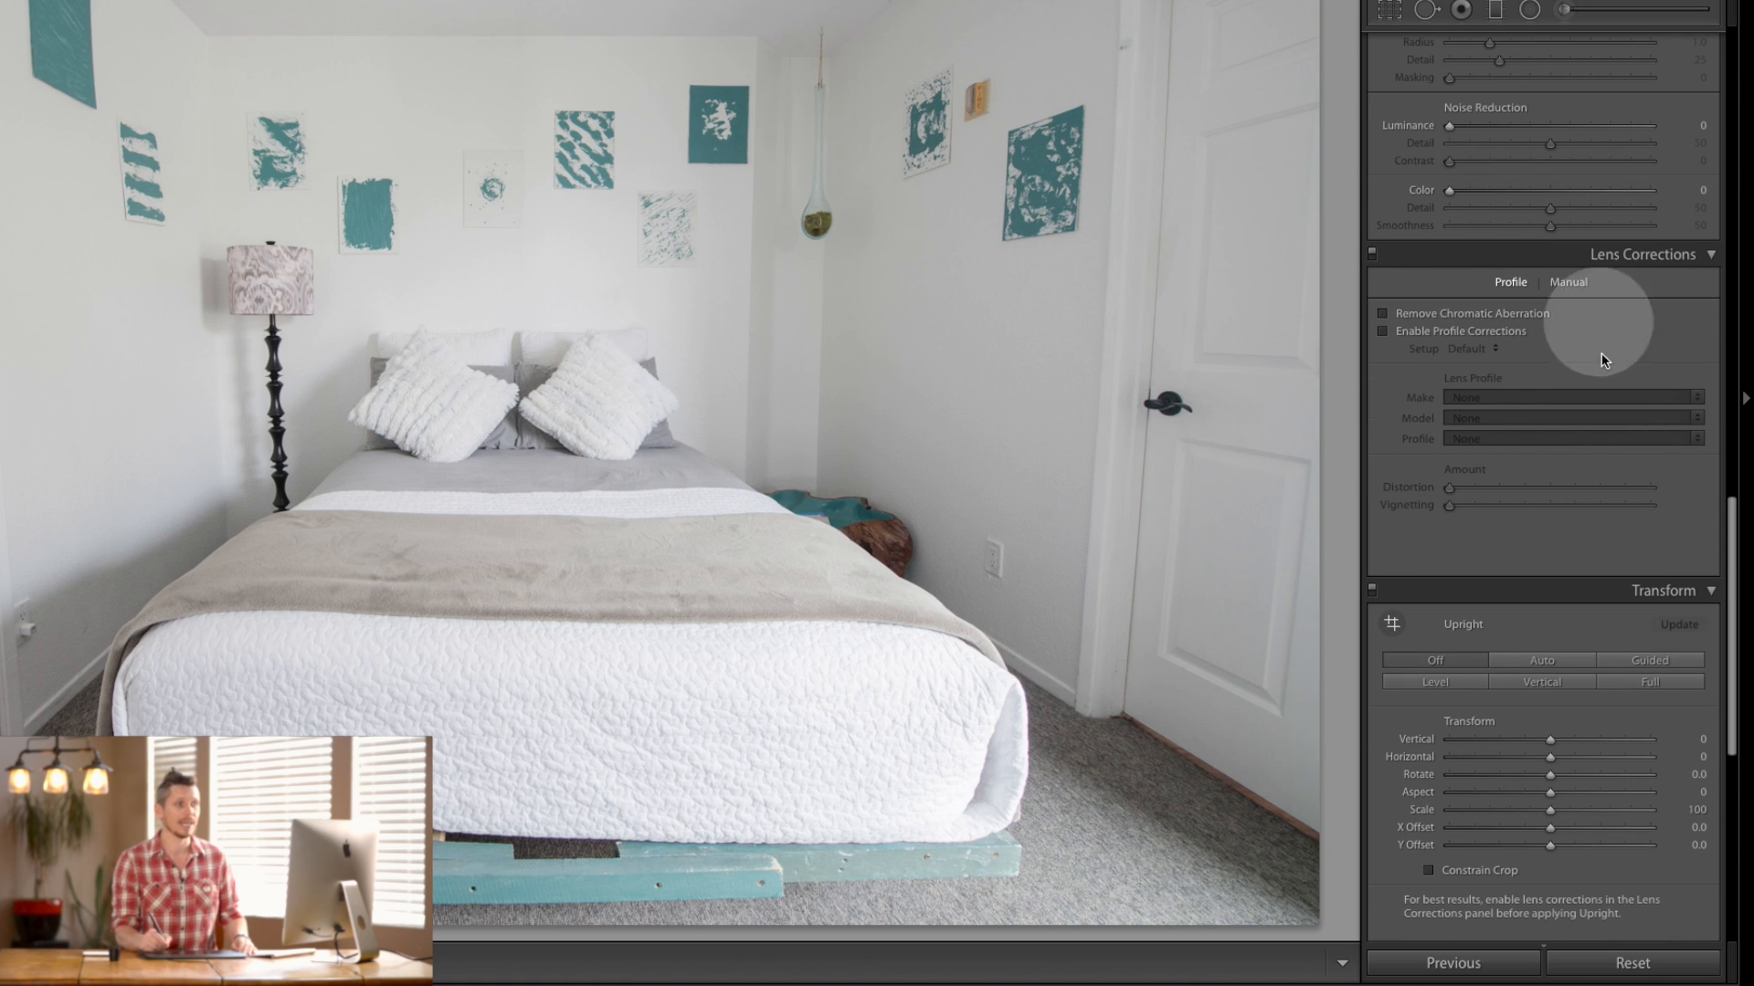
pyautogui.moveTo(986, 639)
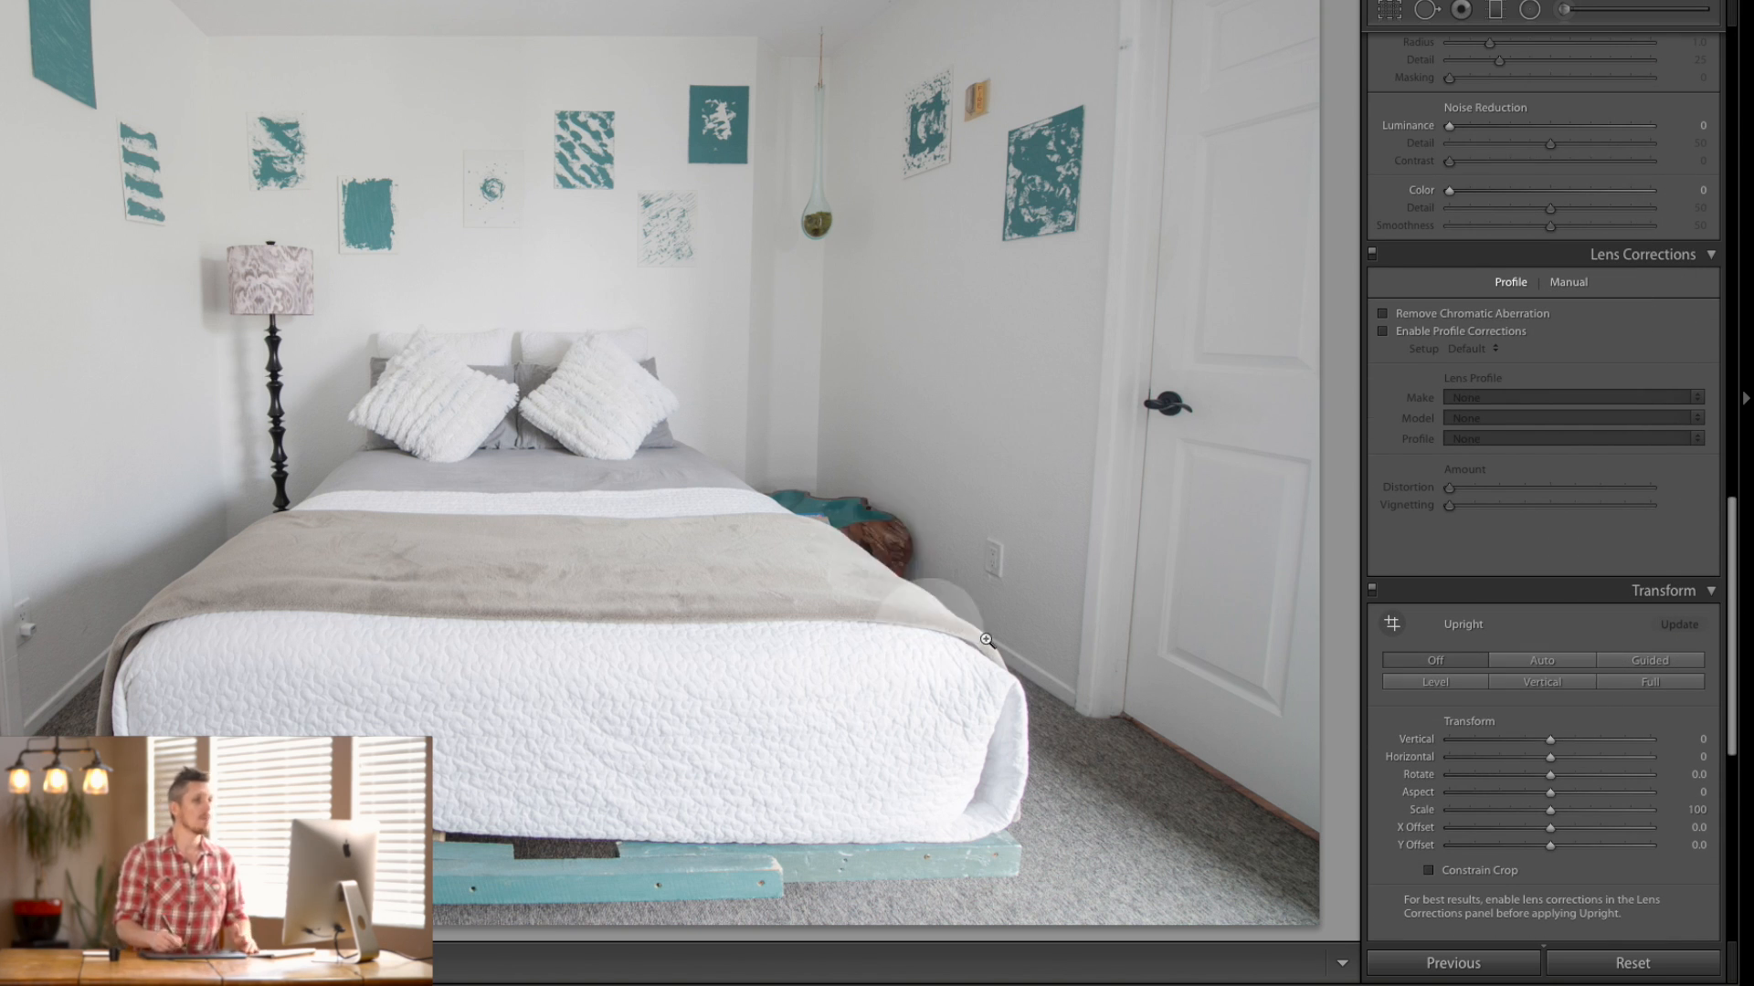
# Step: Toggle the Nikon 14-24mm profile correction off and on to compare, check Manual, then re-enable it
pyautogui.click(1540, 681)
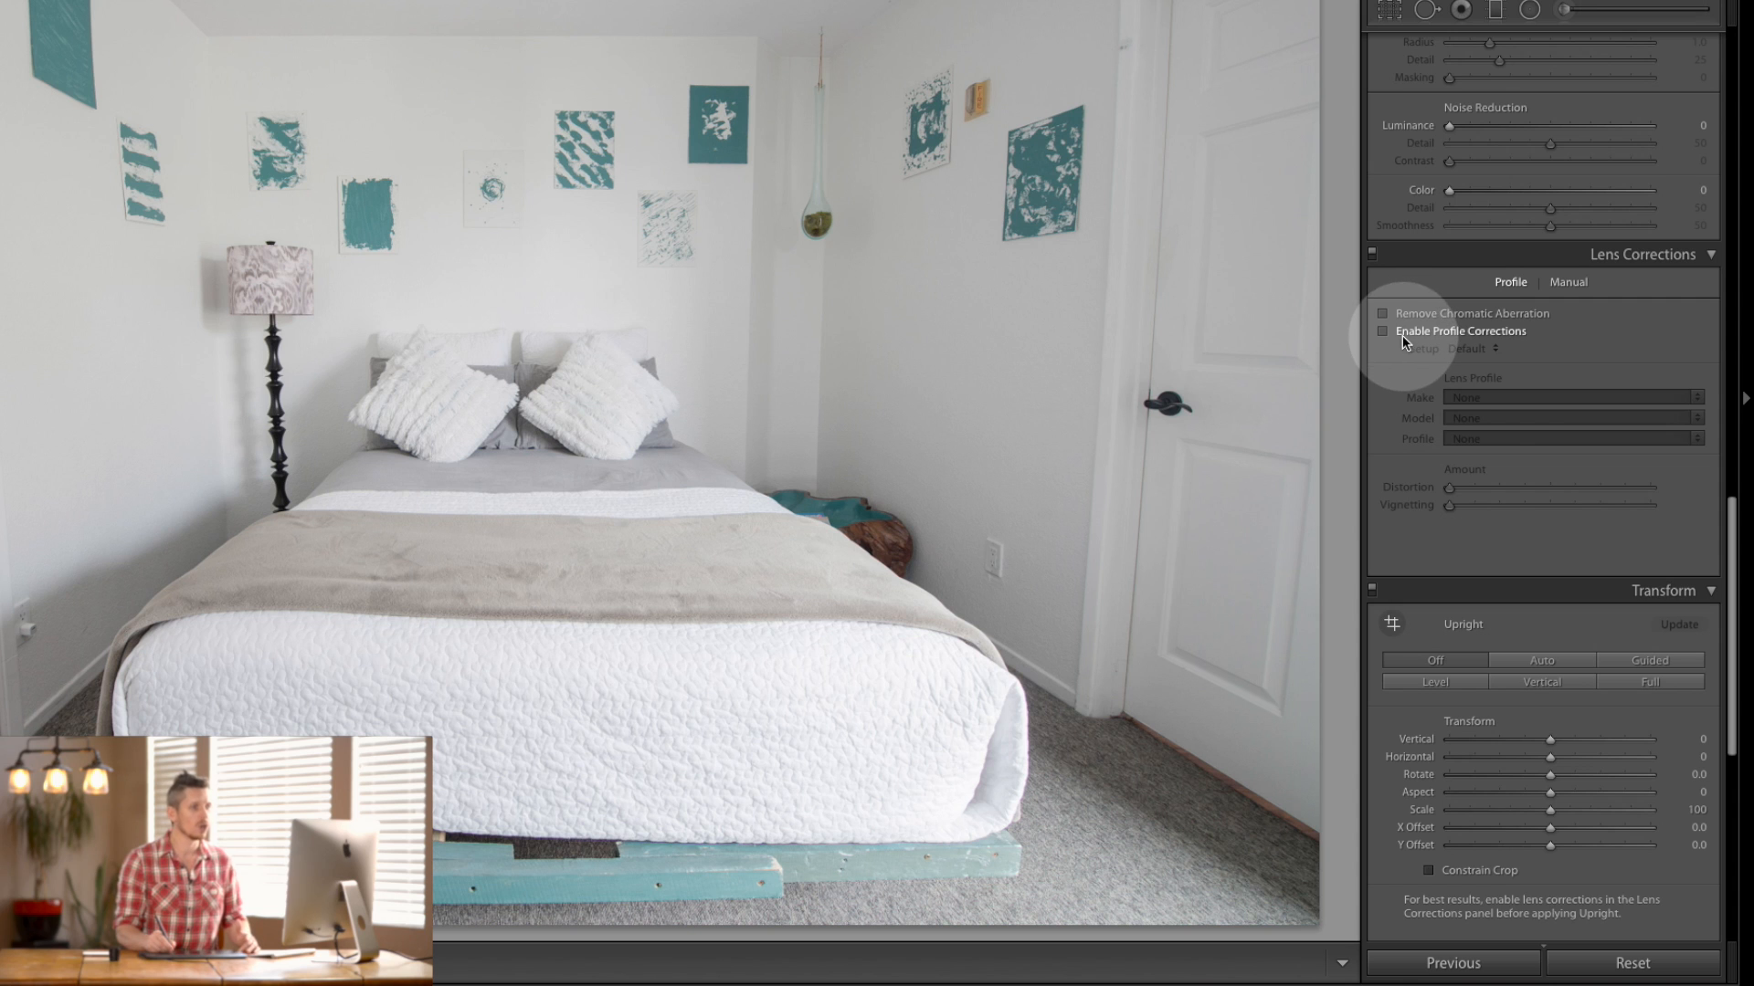
pyautogui.click(1384, 330)
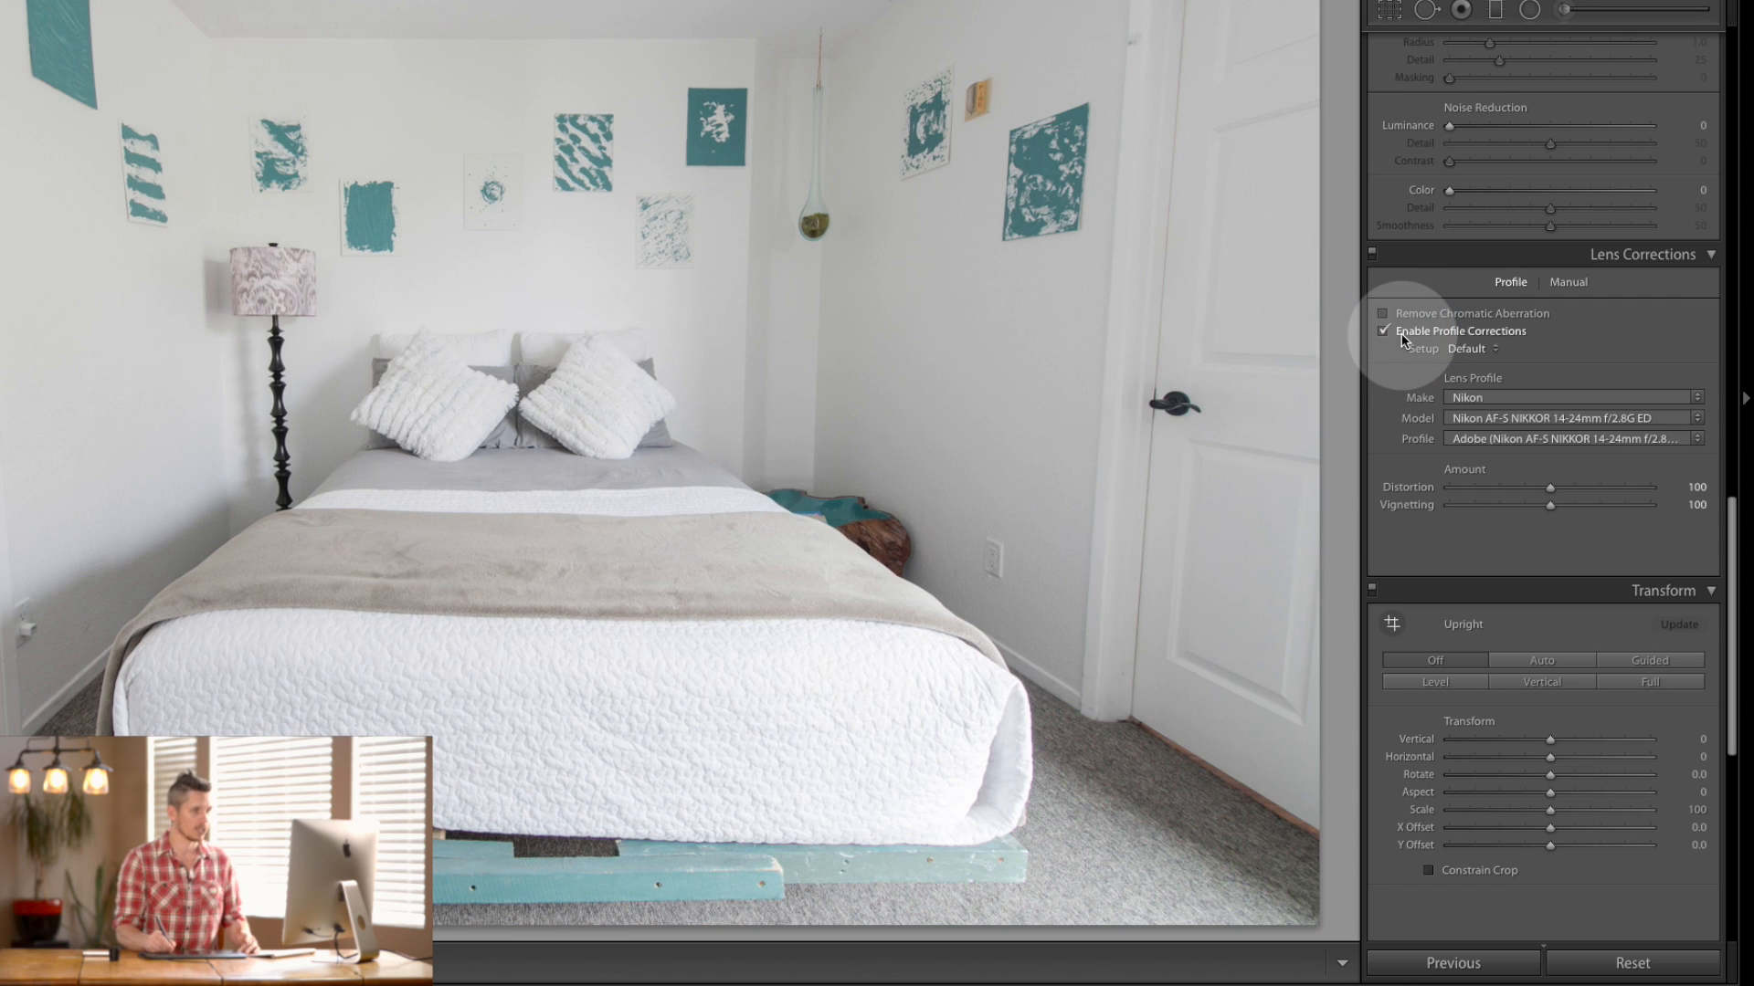
pyautogui.click(1383, 331)
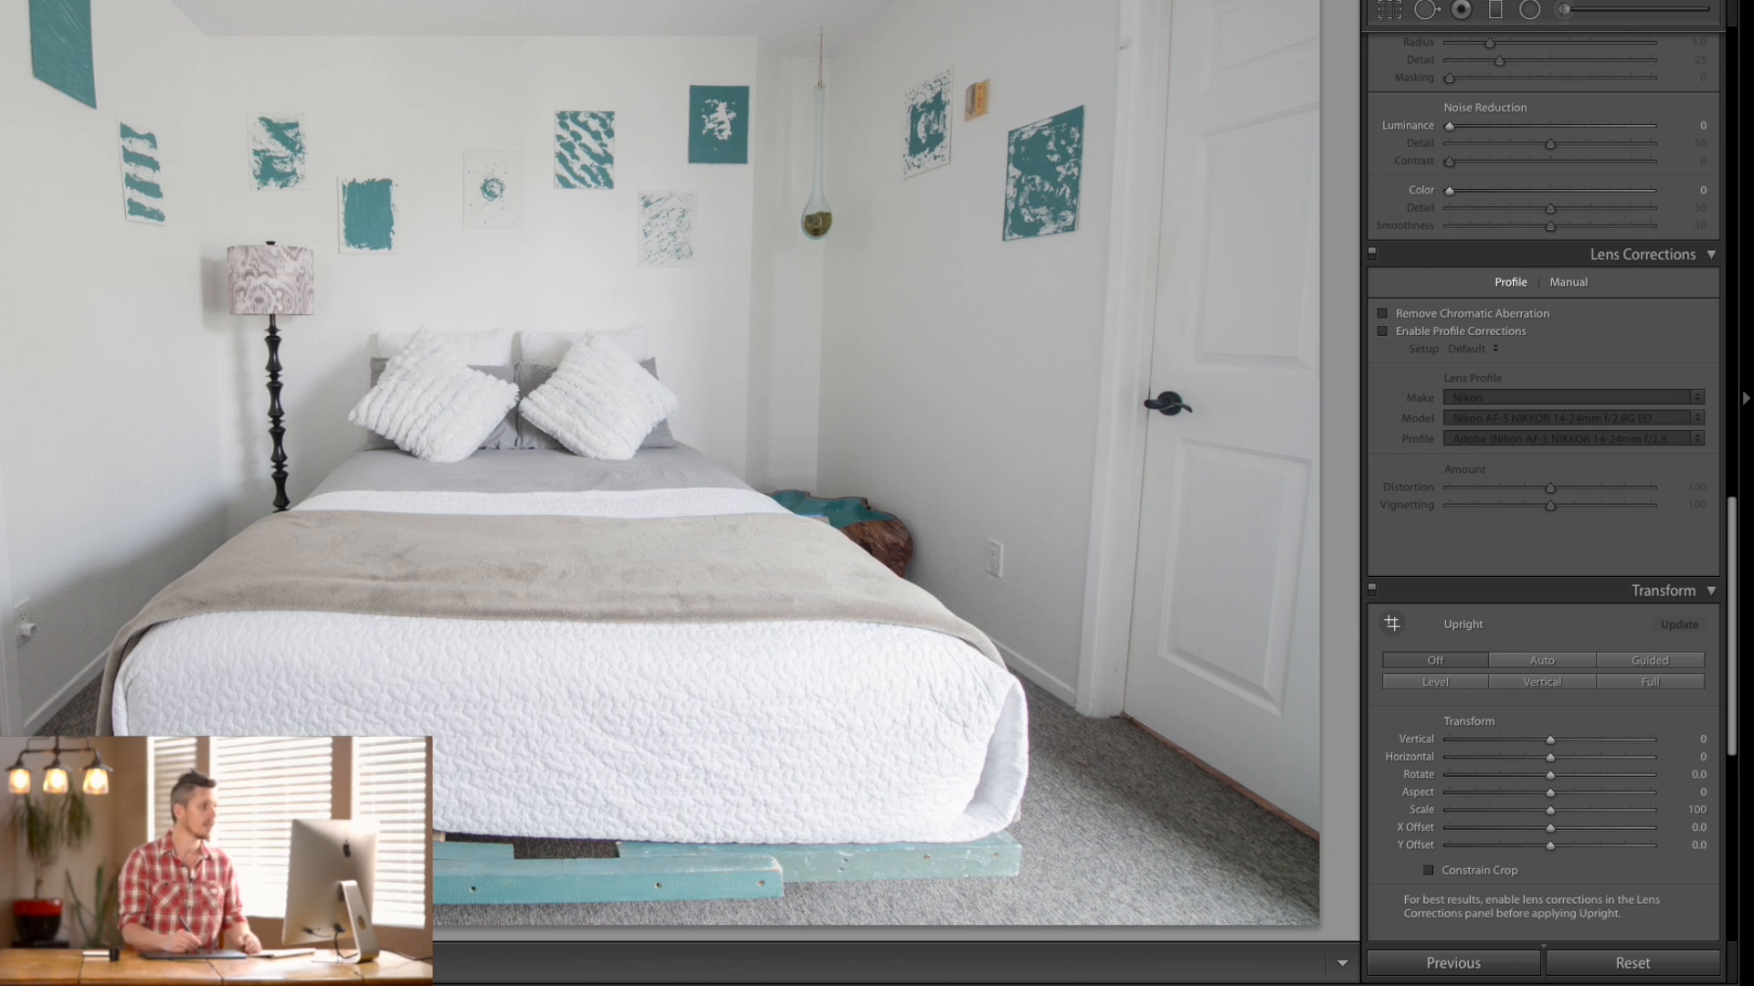
pyautogui.moveTo(1162, 55)
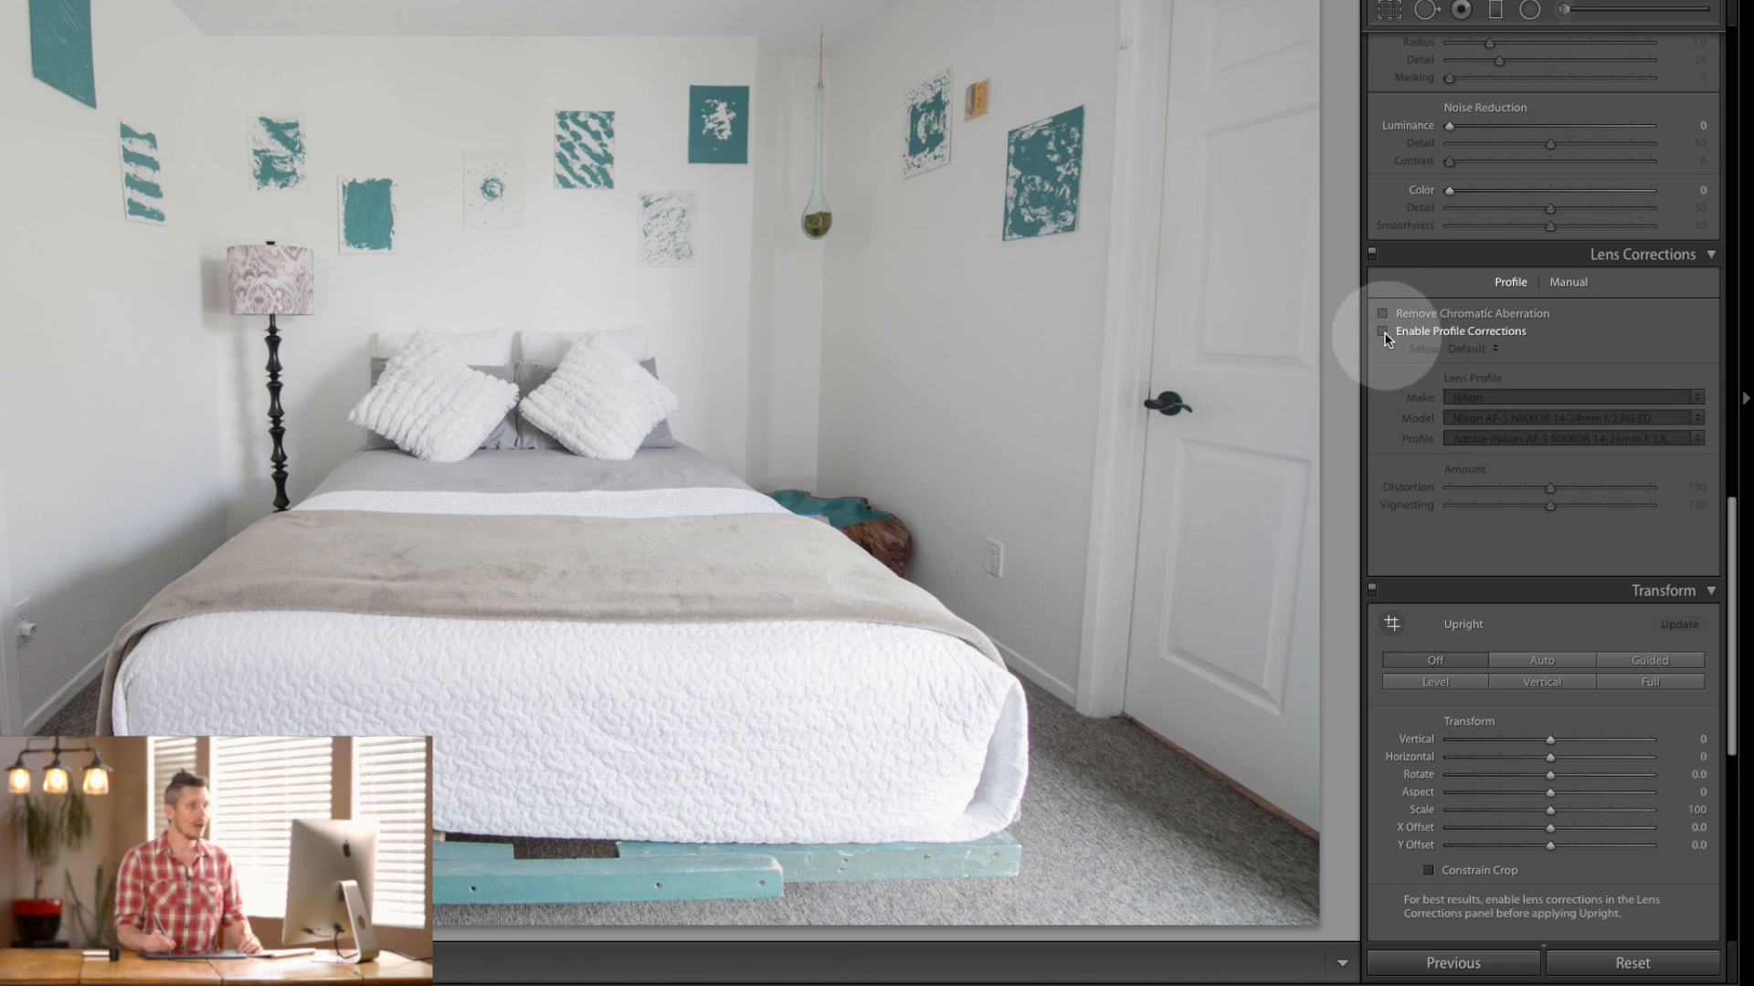
pyautogui.click(1381, 331)
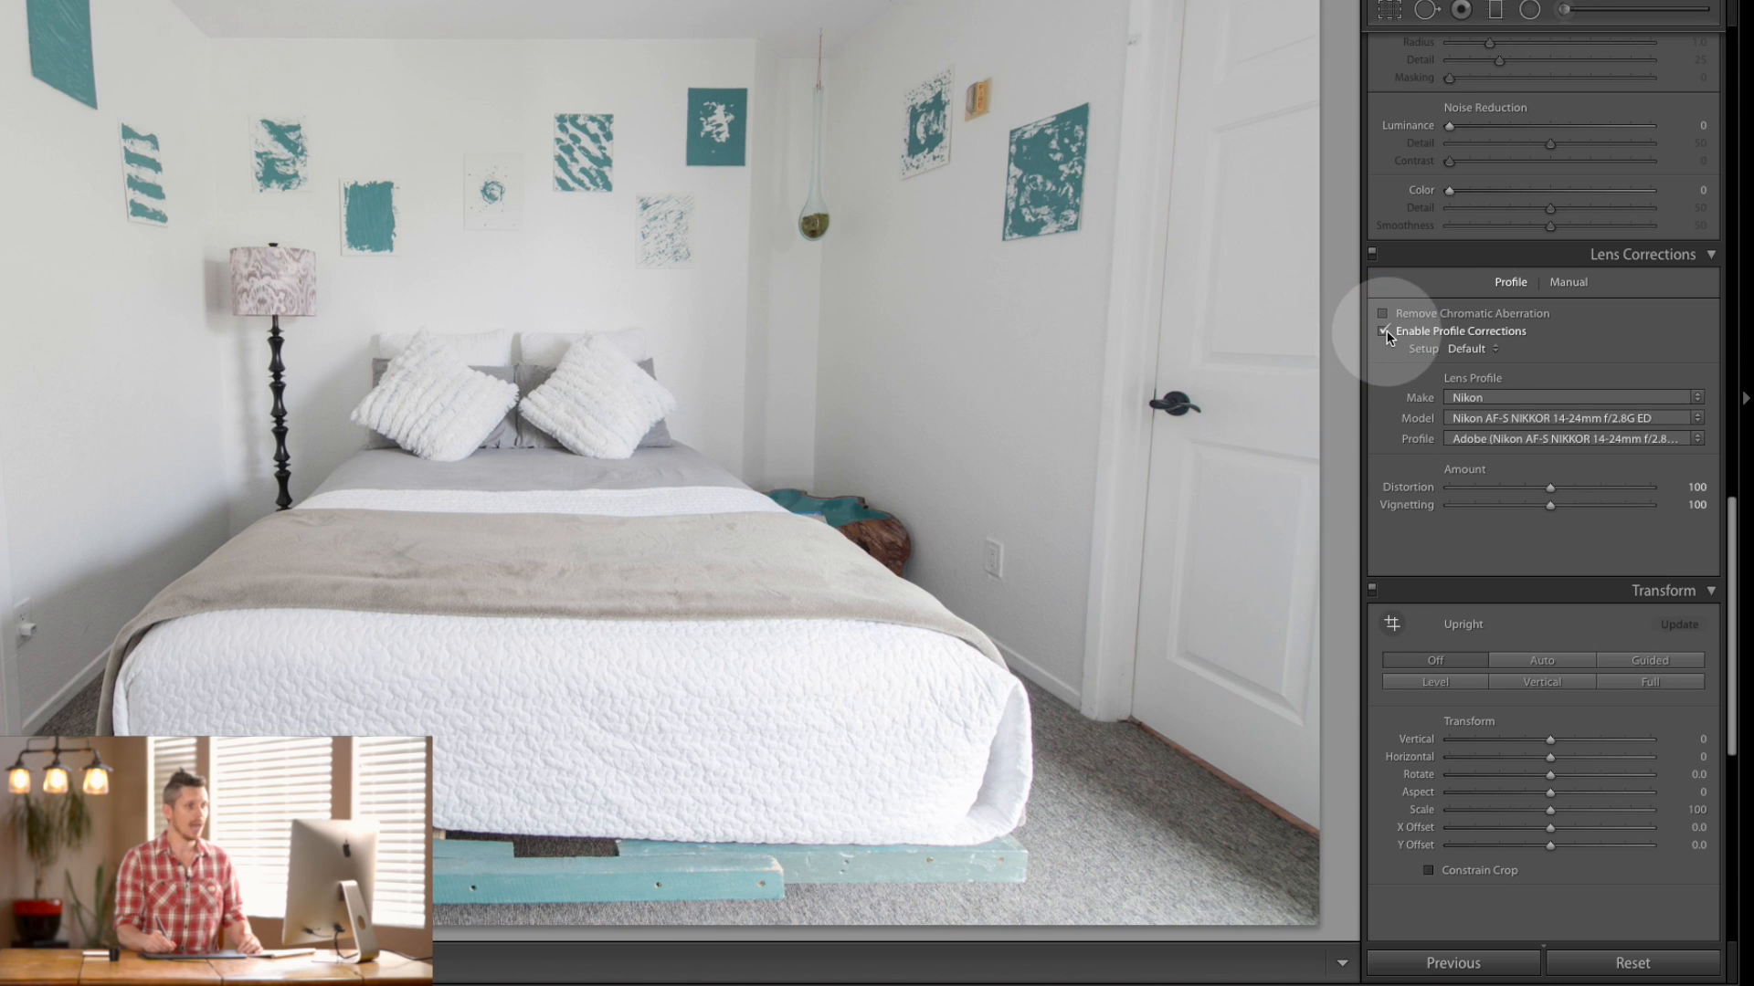
pyautogui.click(1567, 282)
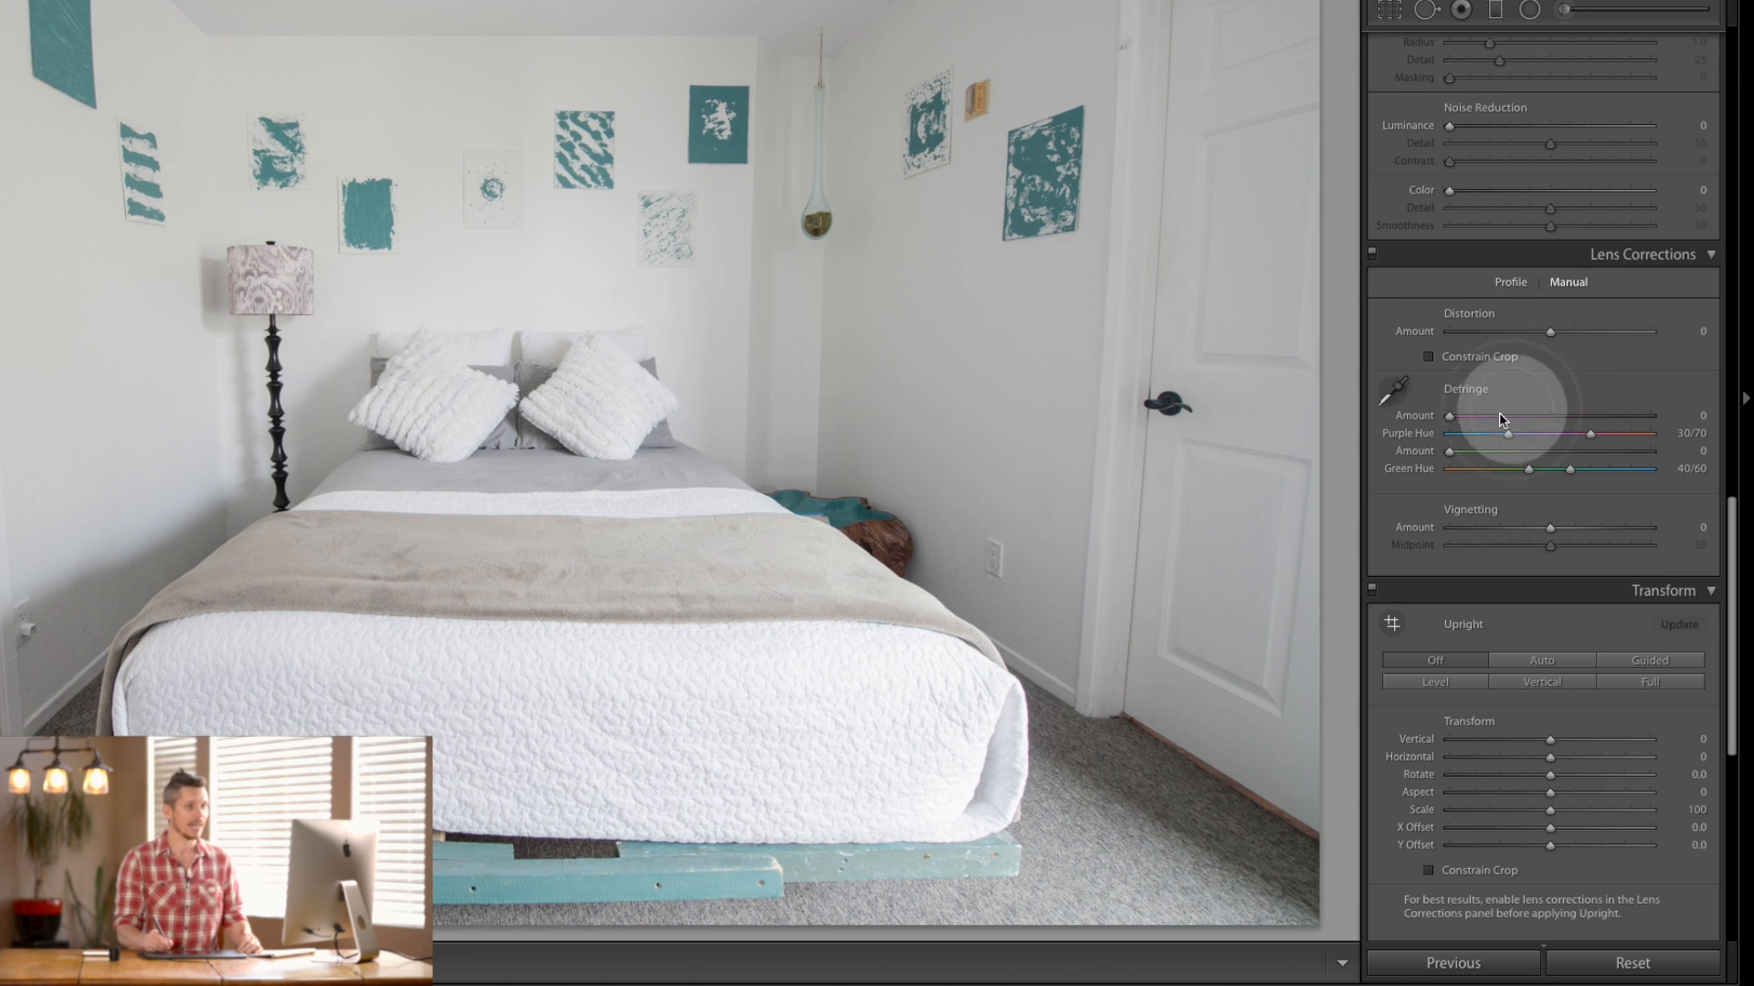
pyautogui.moveTo(1560, 377)
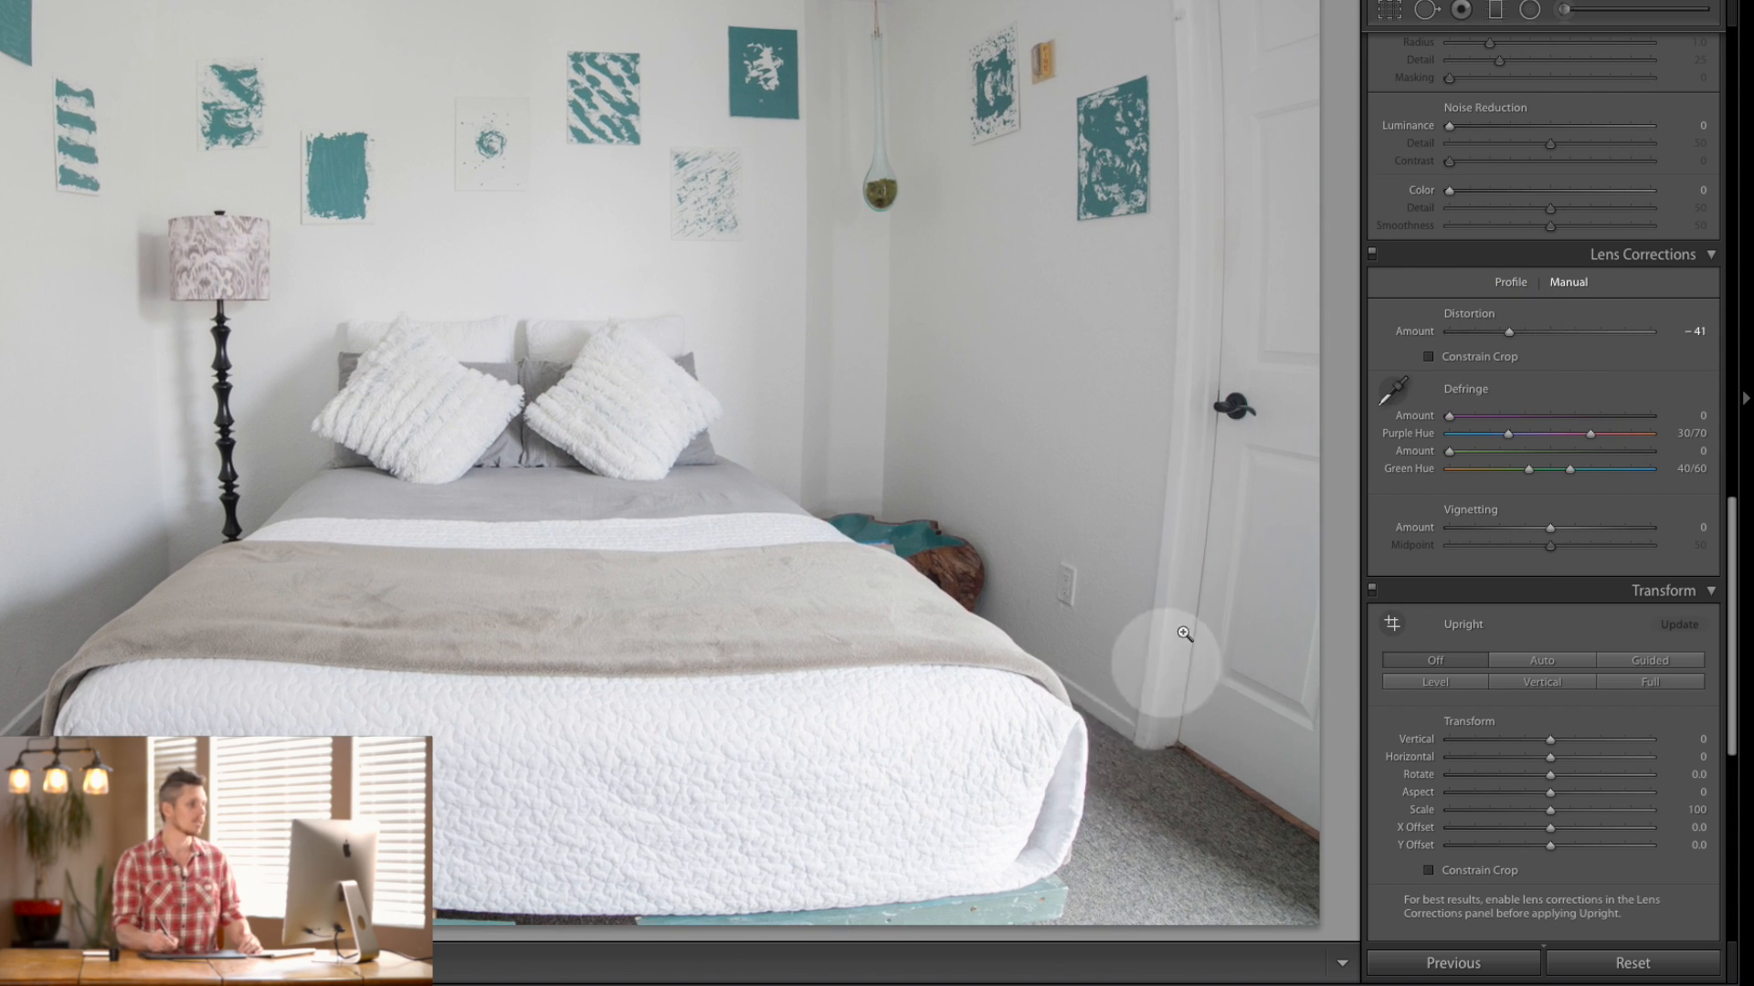
pyautogui.moveTo(1129, 732)
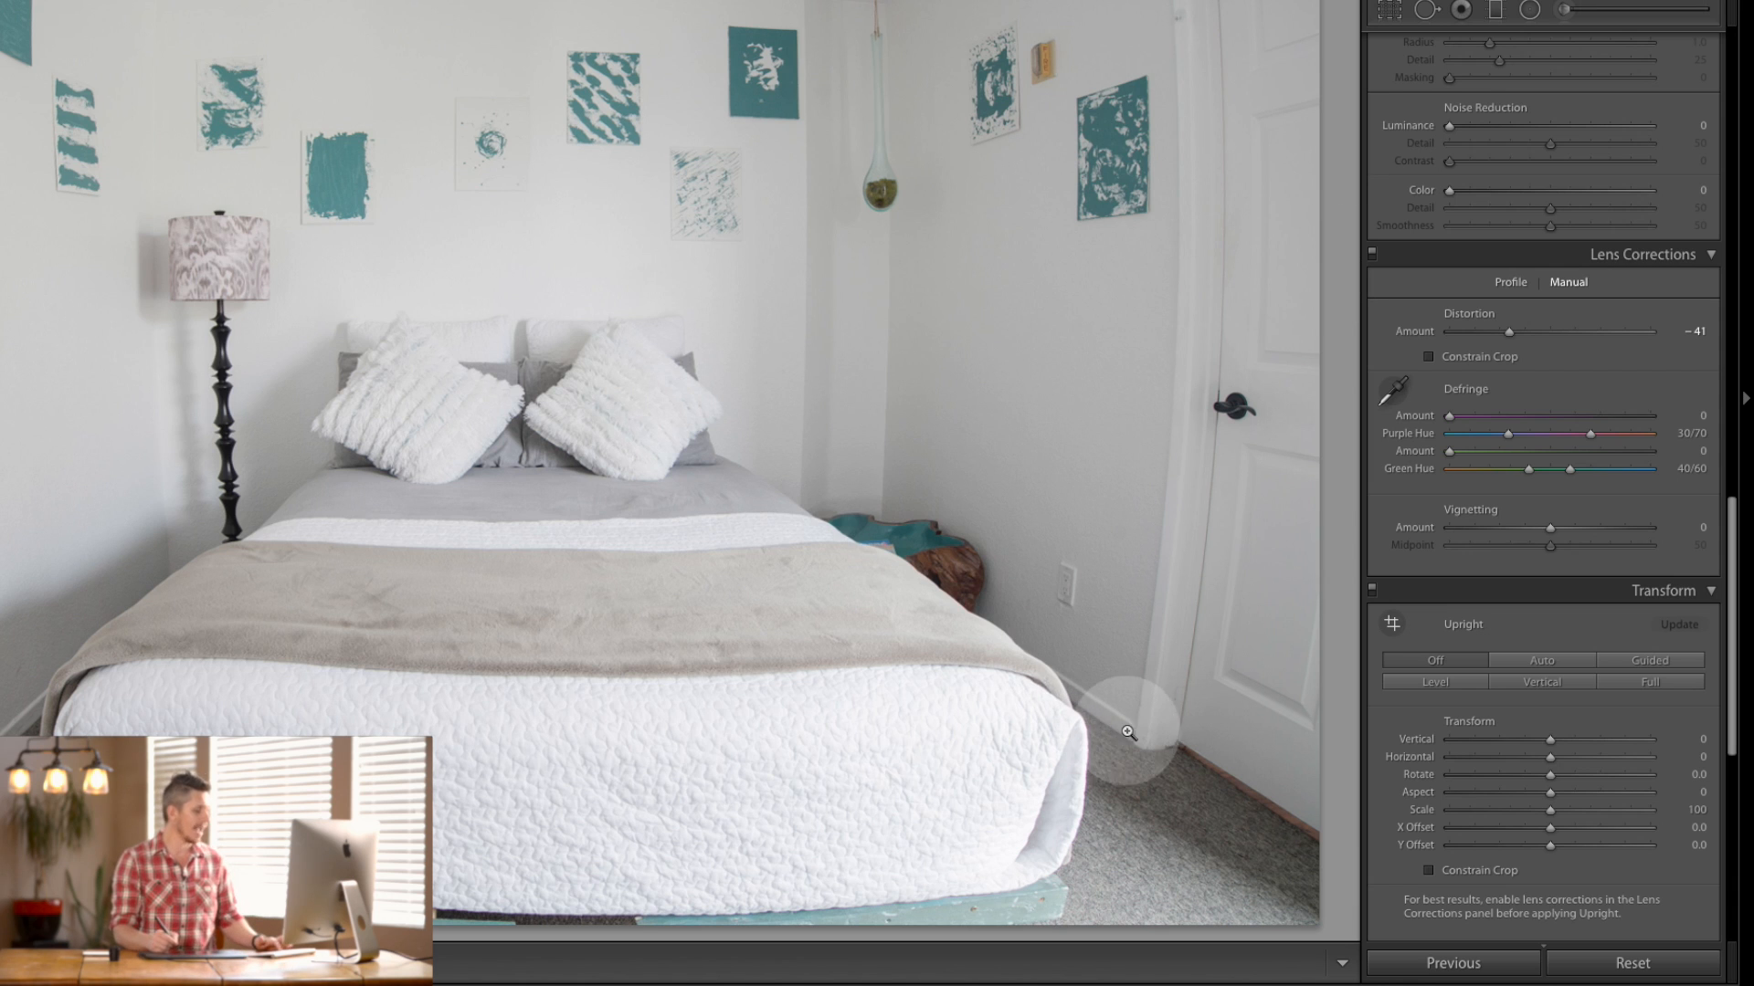
pyautogui.click(1510, 282)
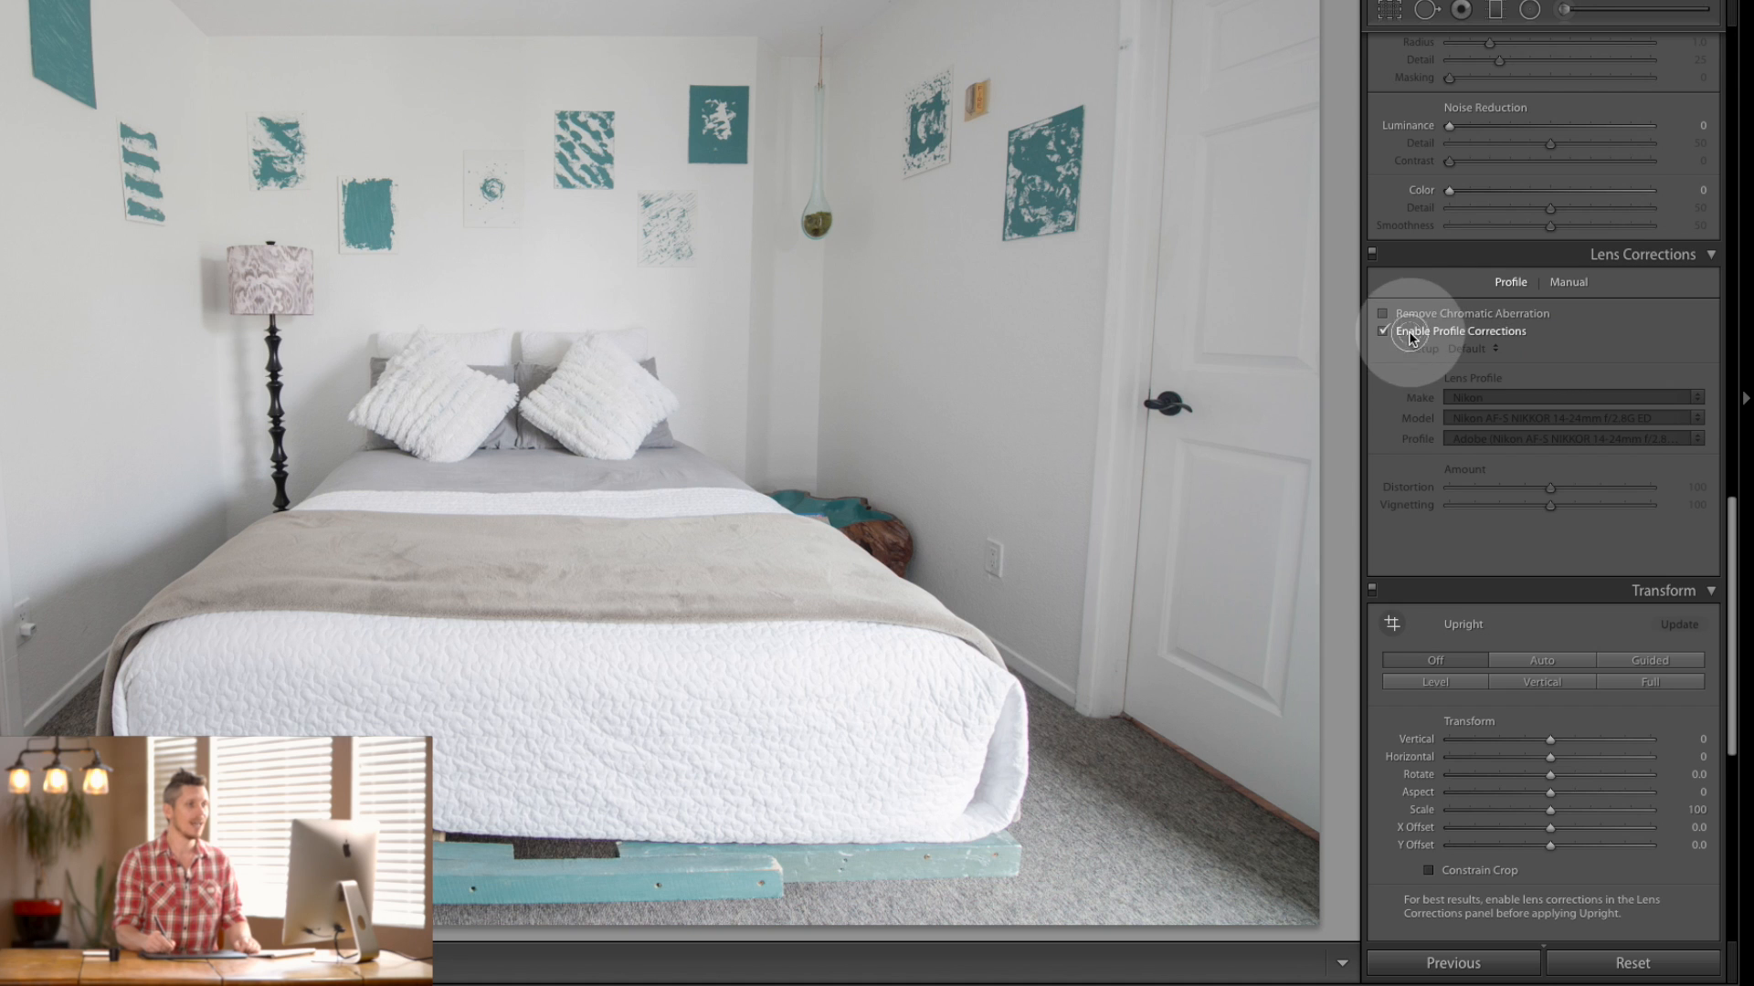
pyautogui.click(1382, 330)
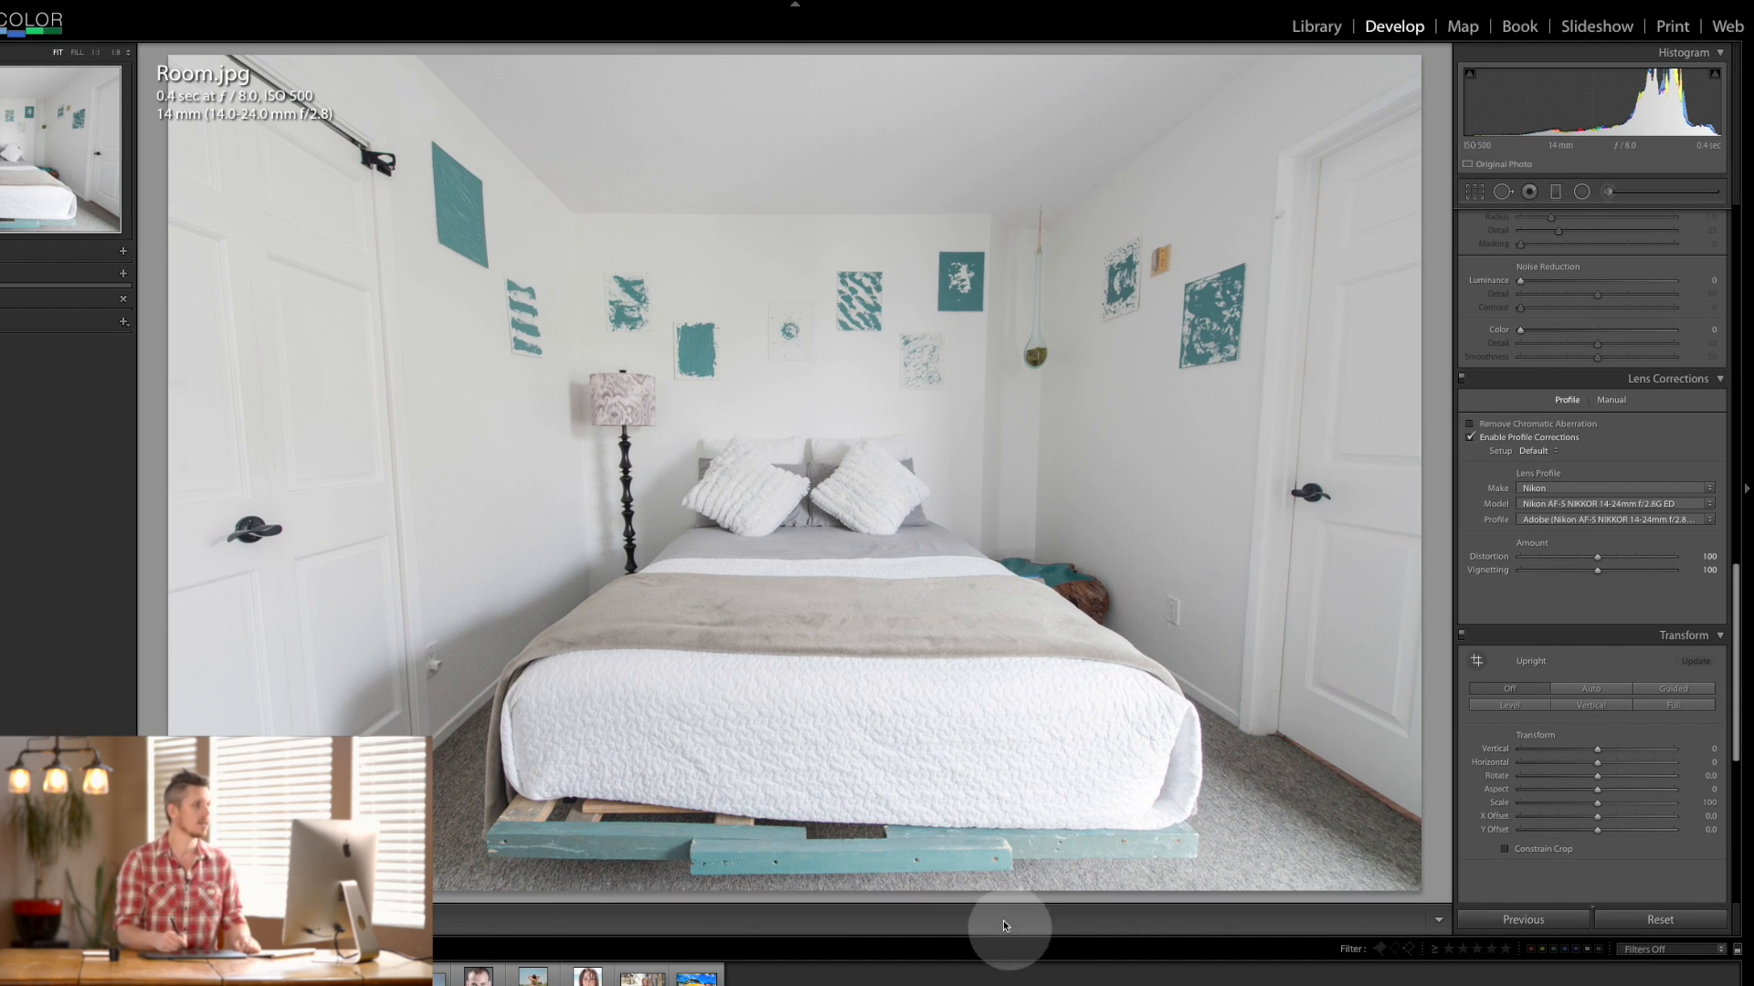
pyautogui.moveTo(380, 220)
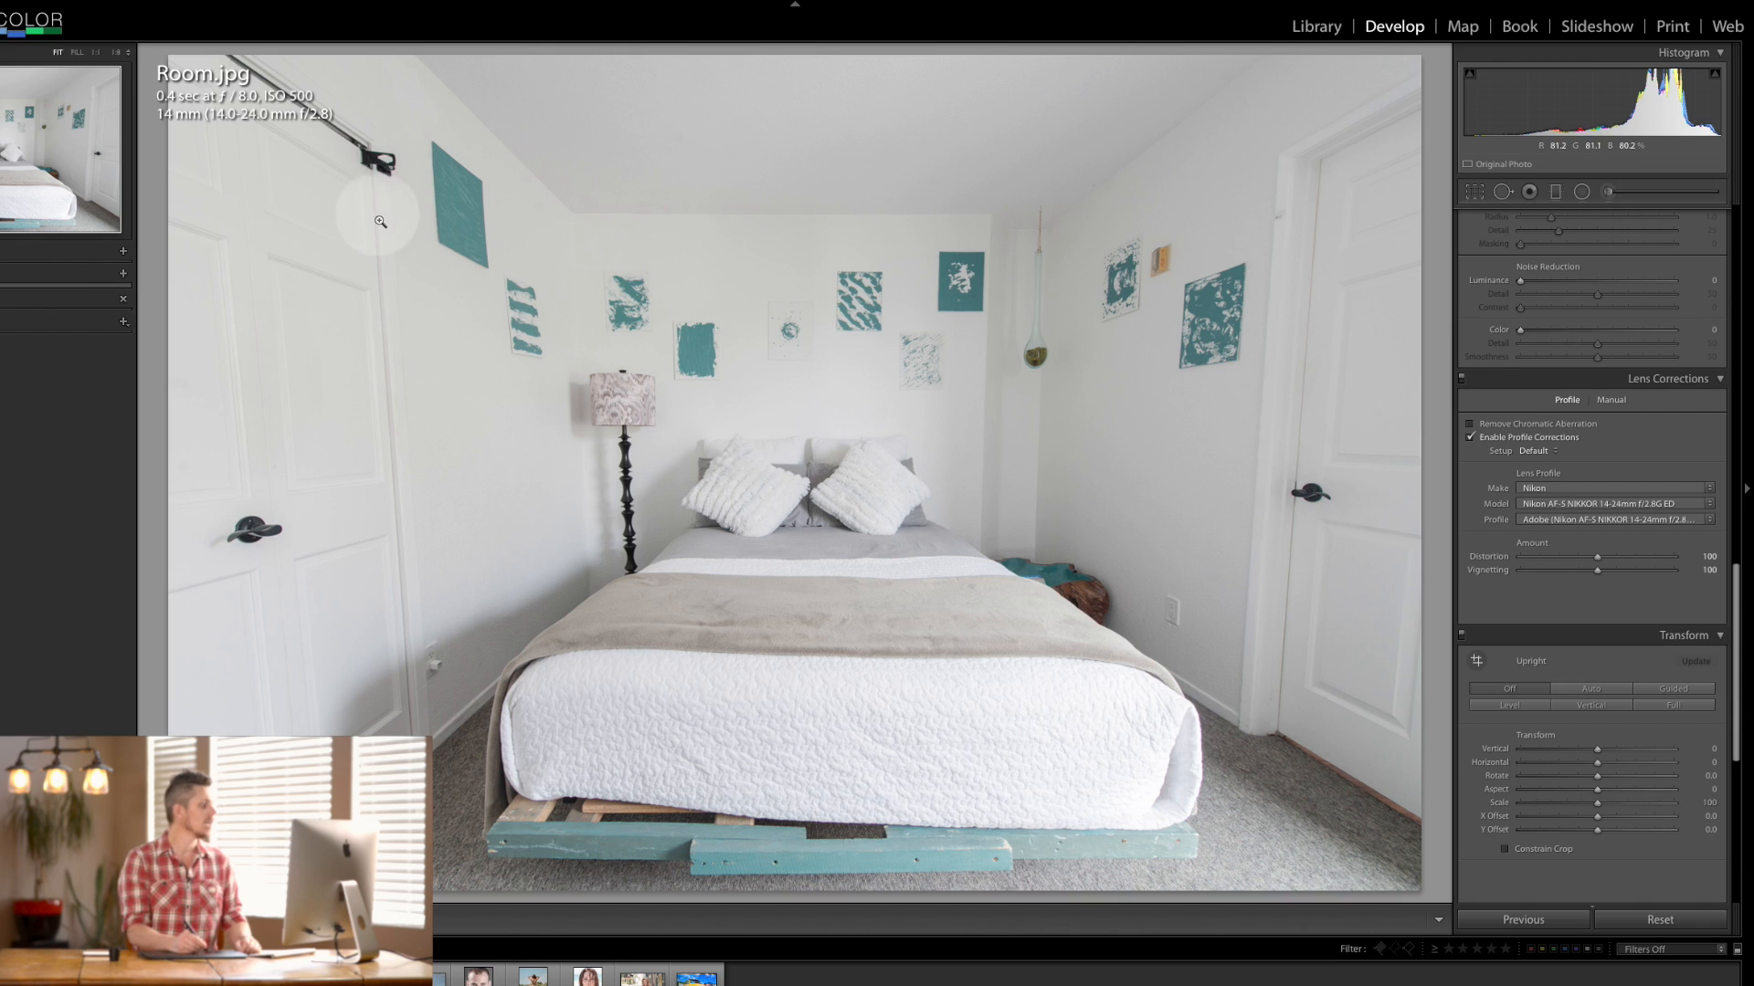
pyautogui.moveTo(1355, 130)
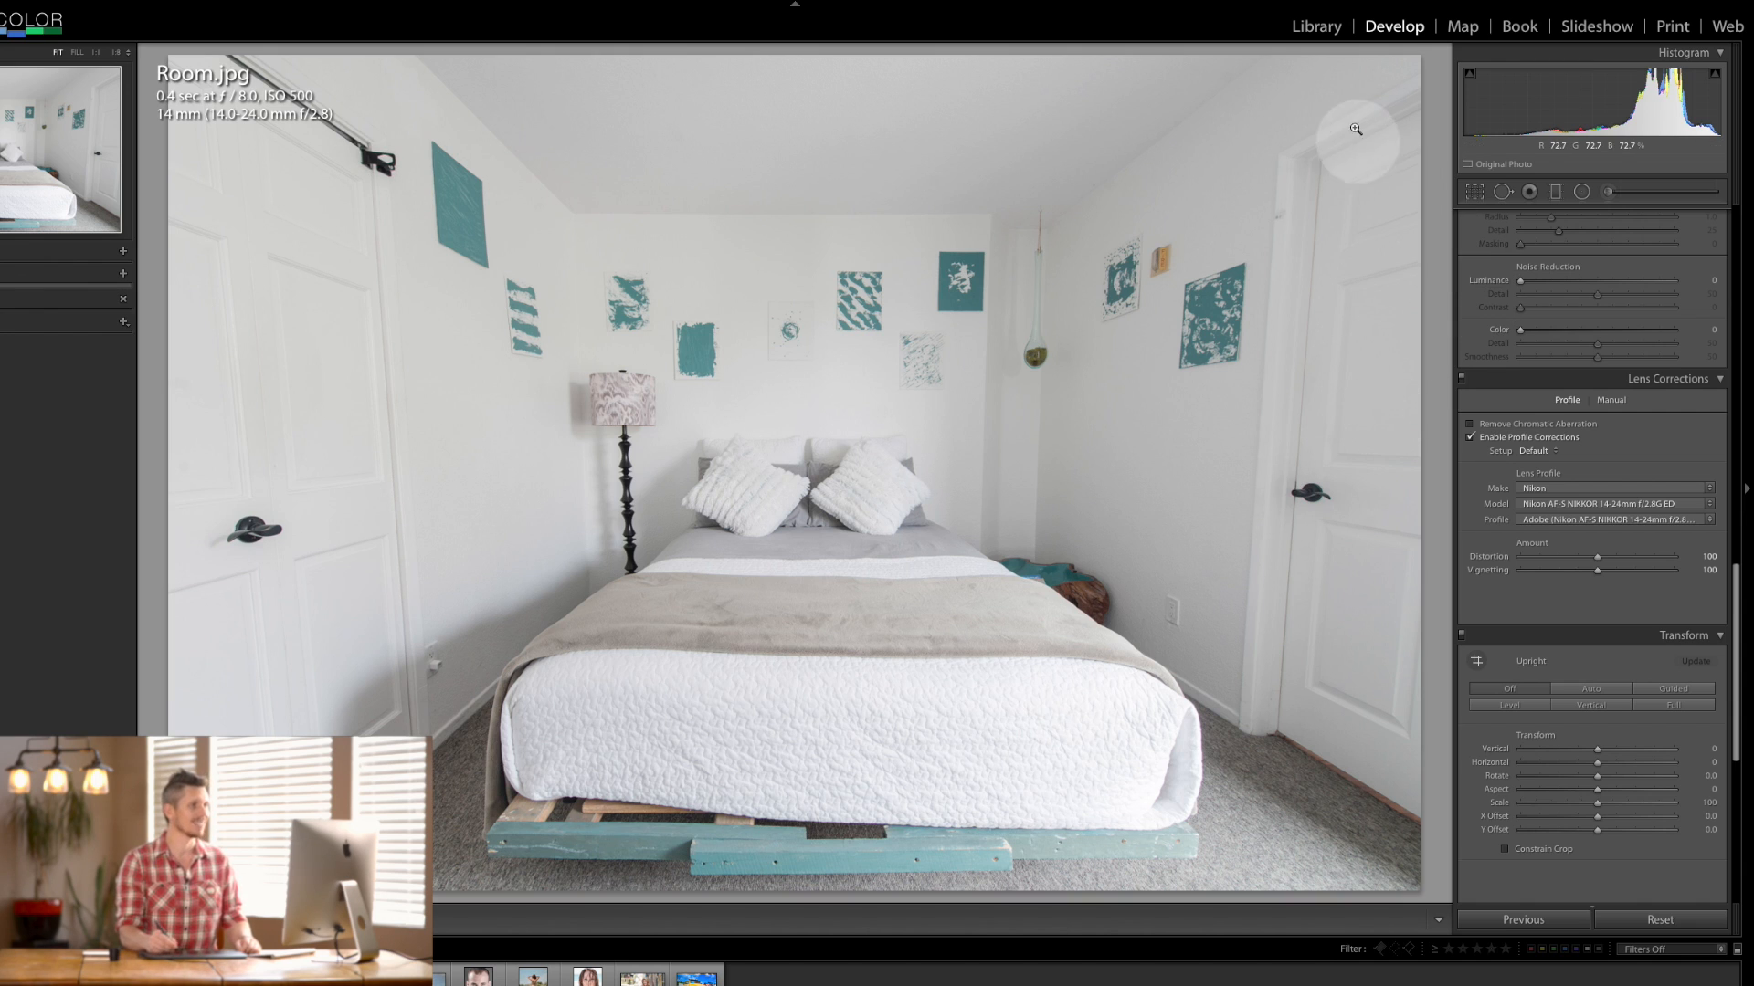
pyautogui.moveTo(1330, 376)
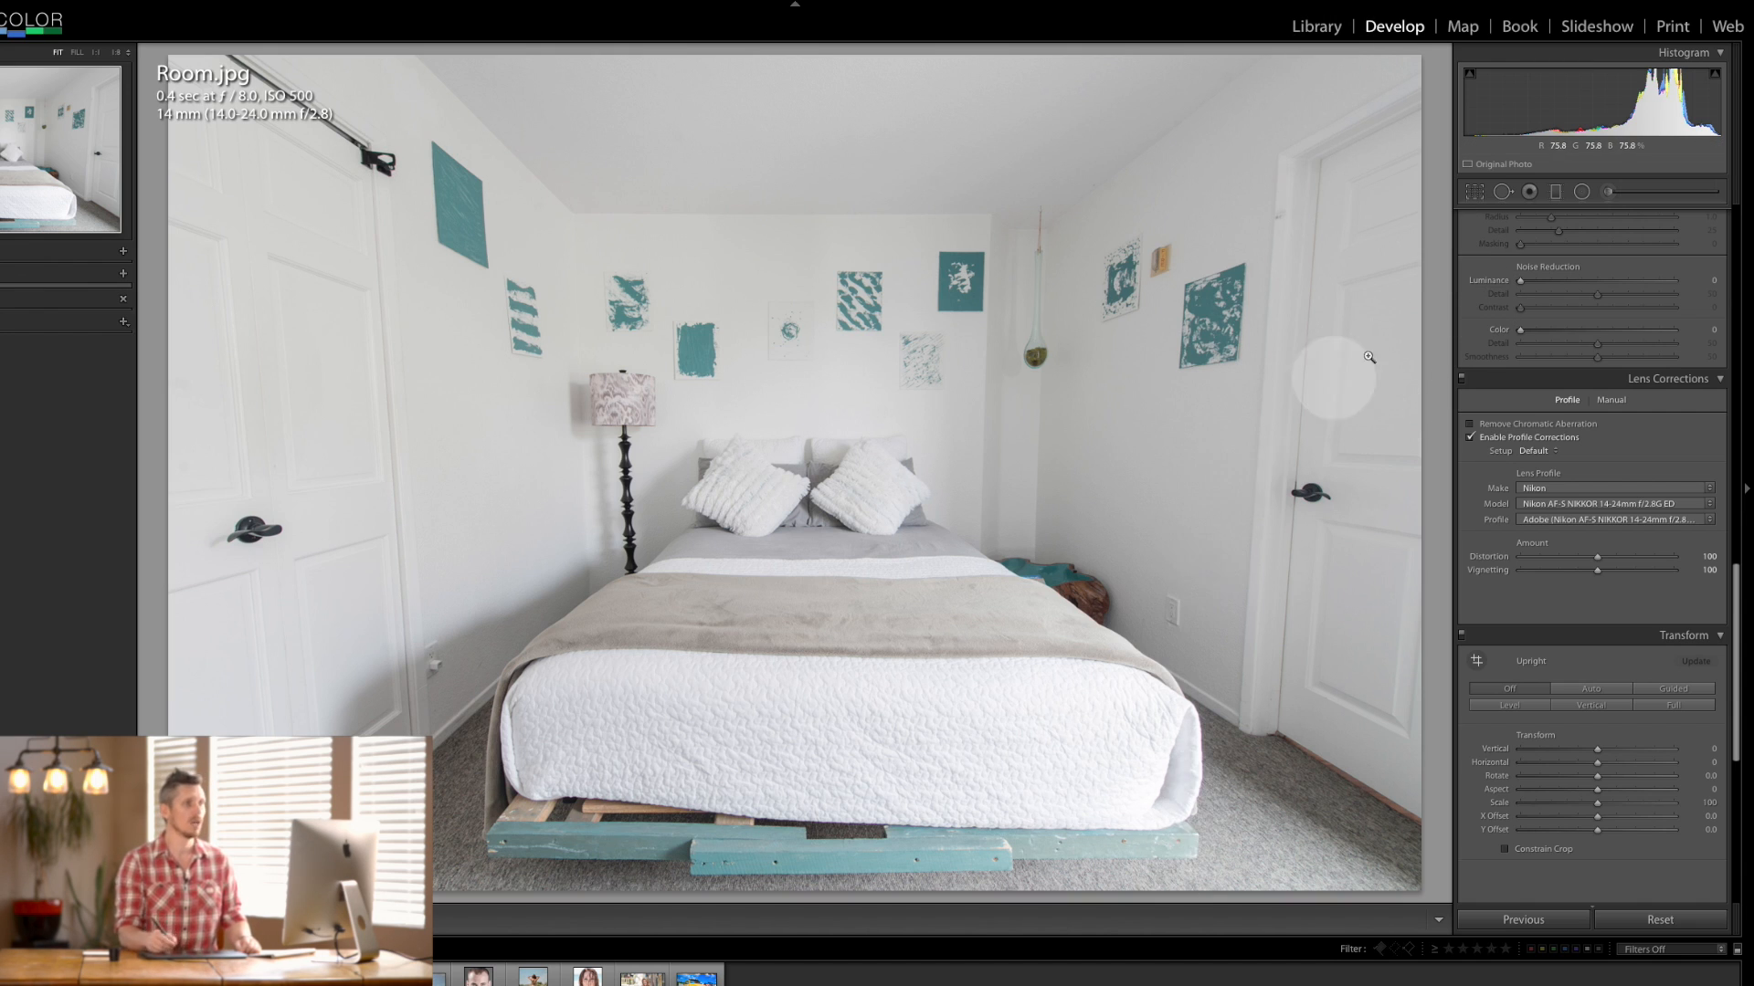
# Step: Open the Adjustment Brush settings on the lens-corrected Room.jpg
pyautogui.click(1609, 190)
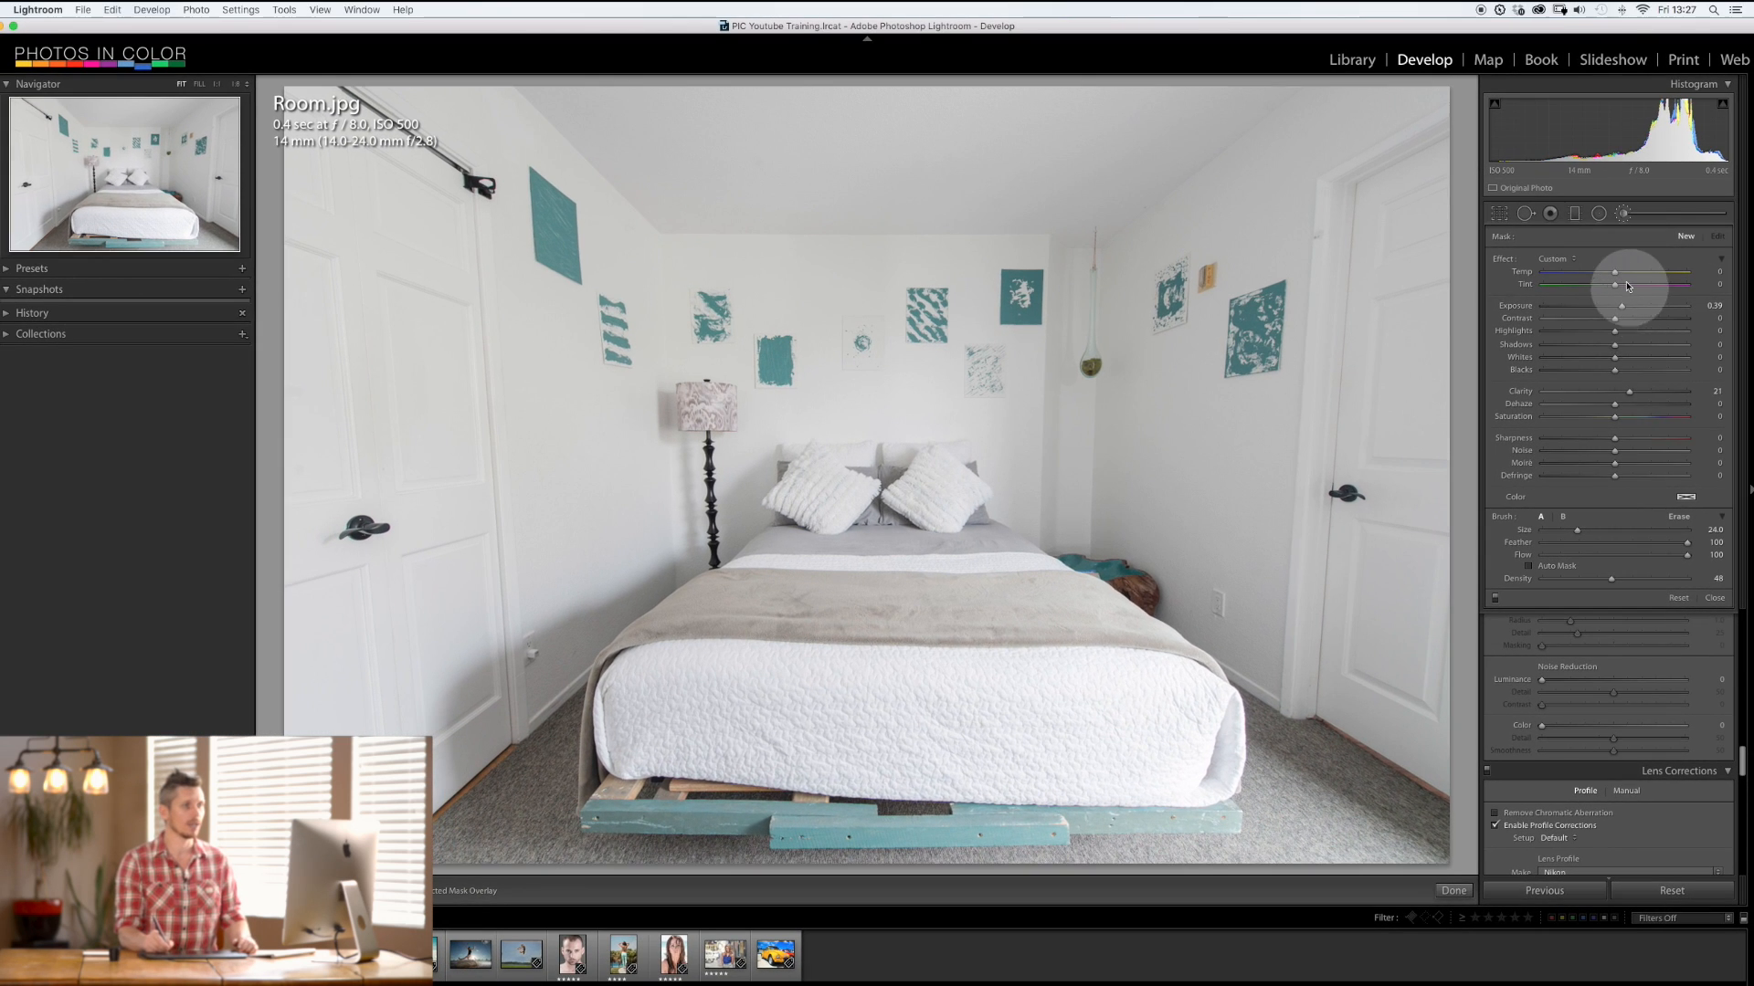
# Step: Adjust the brush effect settings, then undo the red sketched strokes over Room.jpg
pyautogui.click(1693, 497)
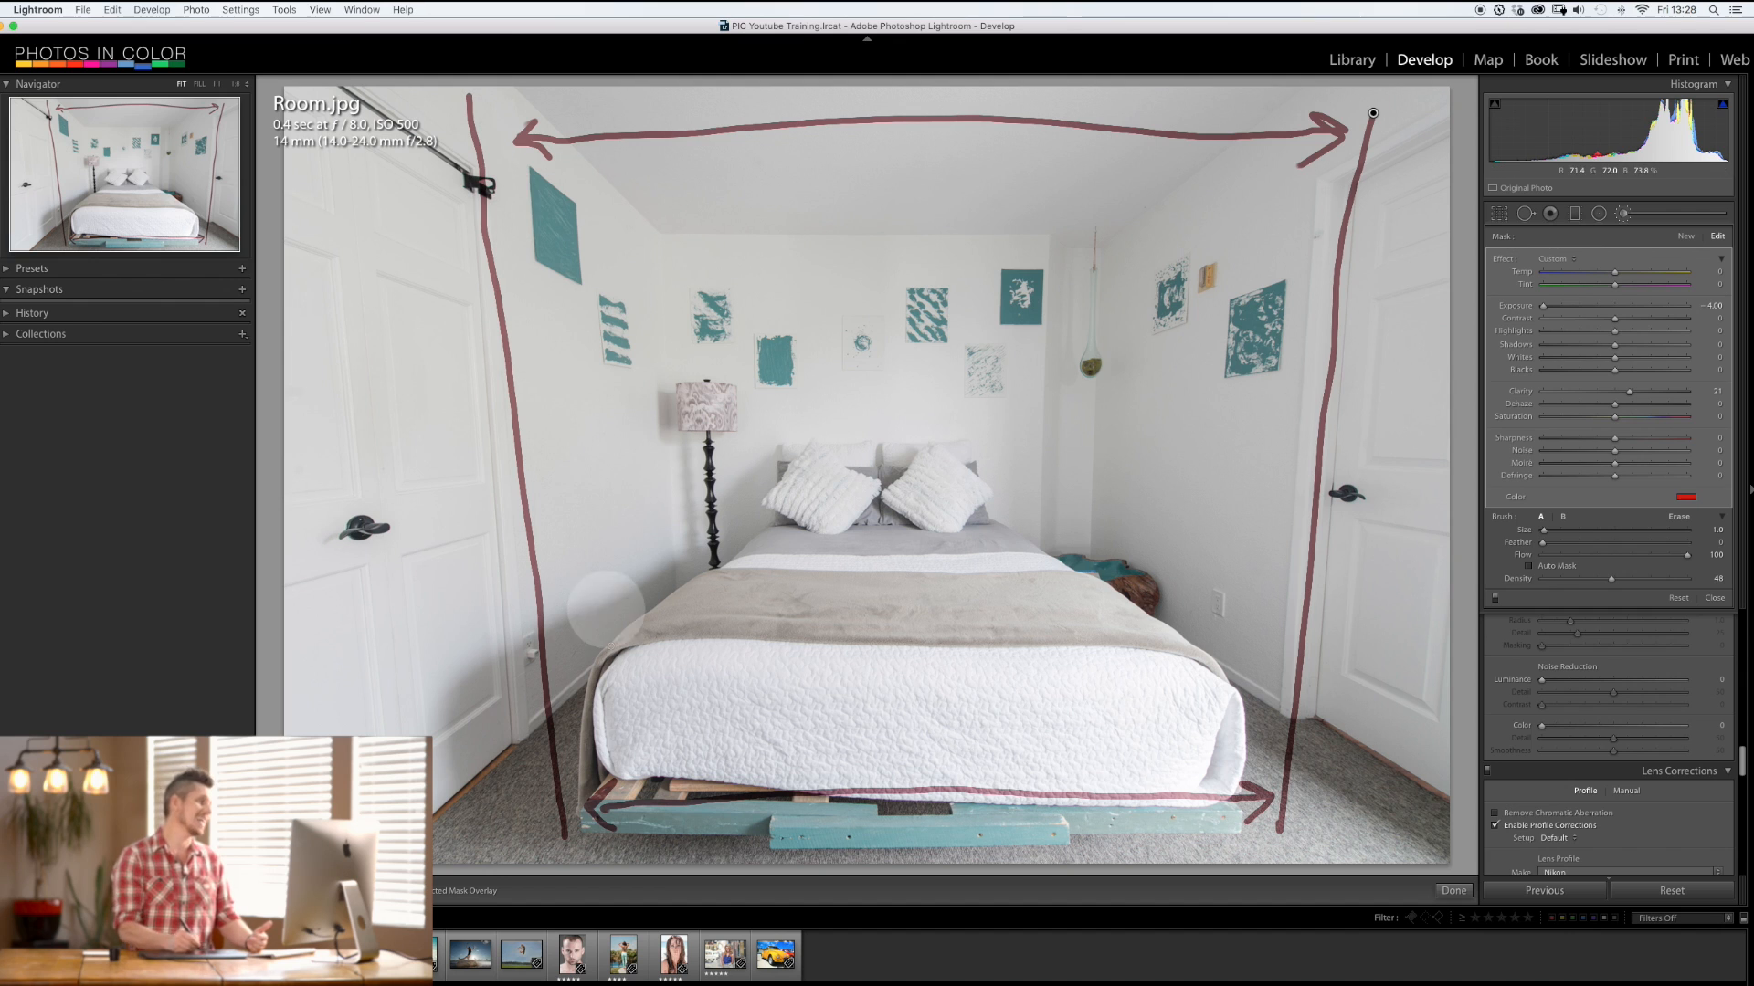
pyautogui.moveTo(1244, 895)
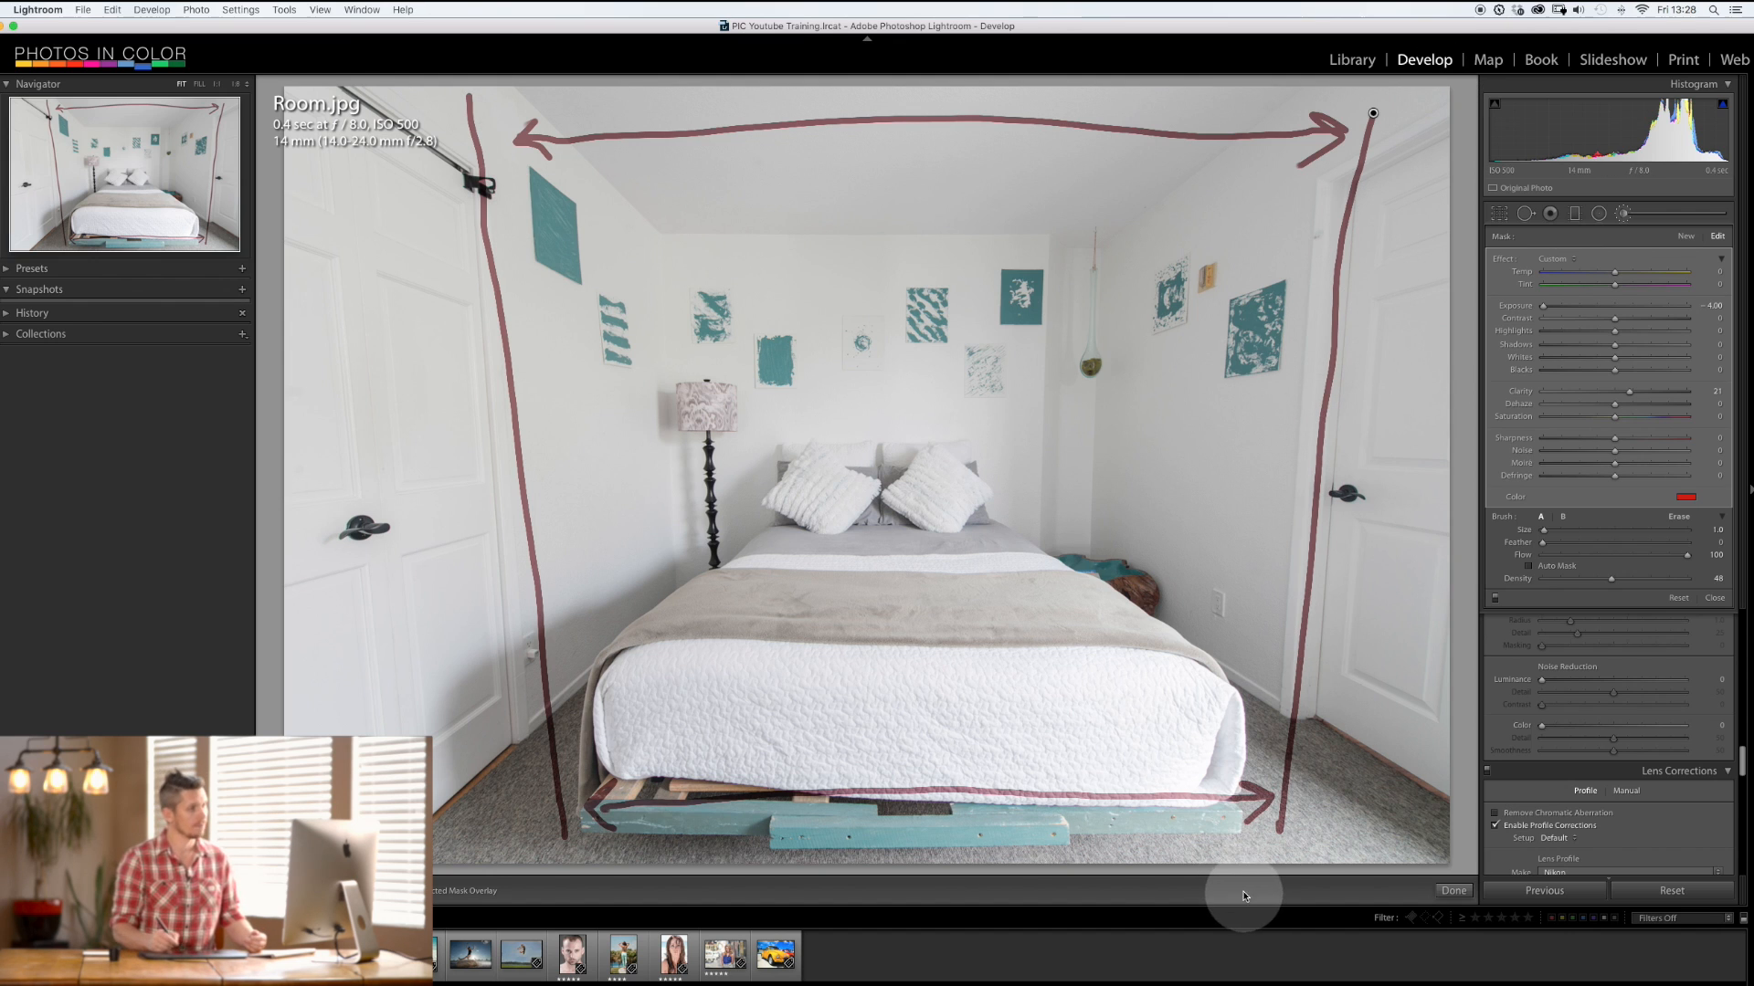
pyautogui.moveTo(1182, 542)
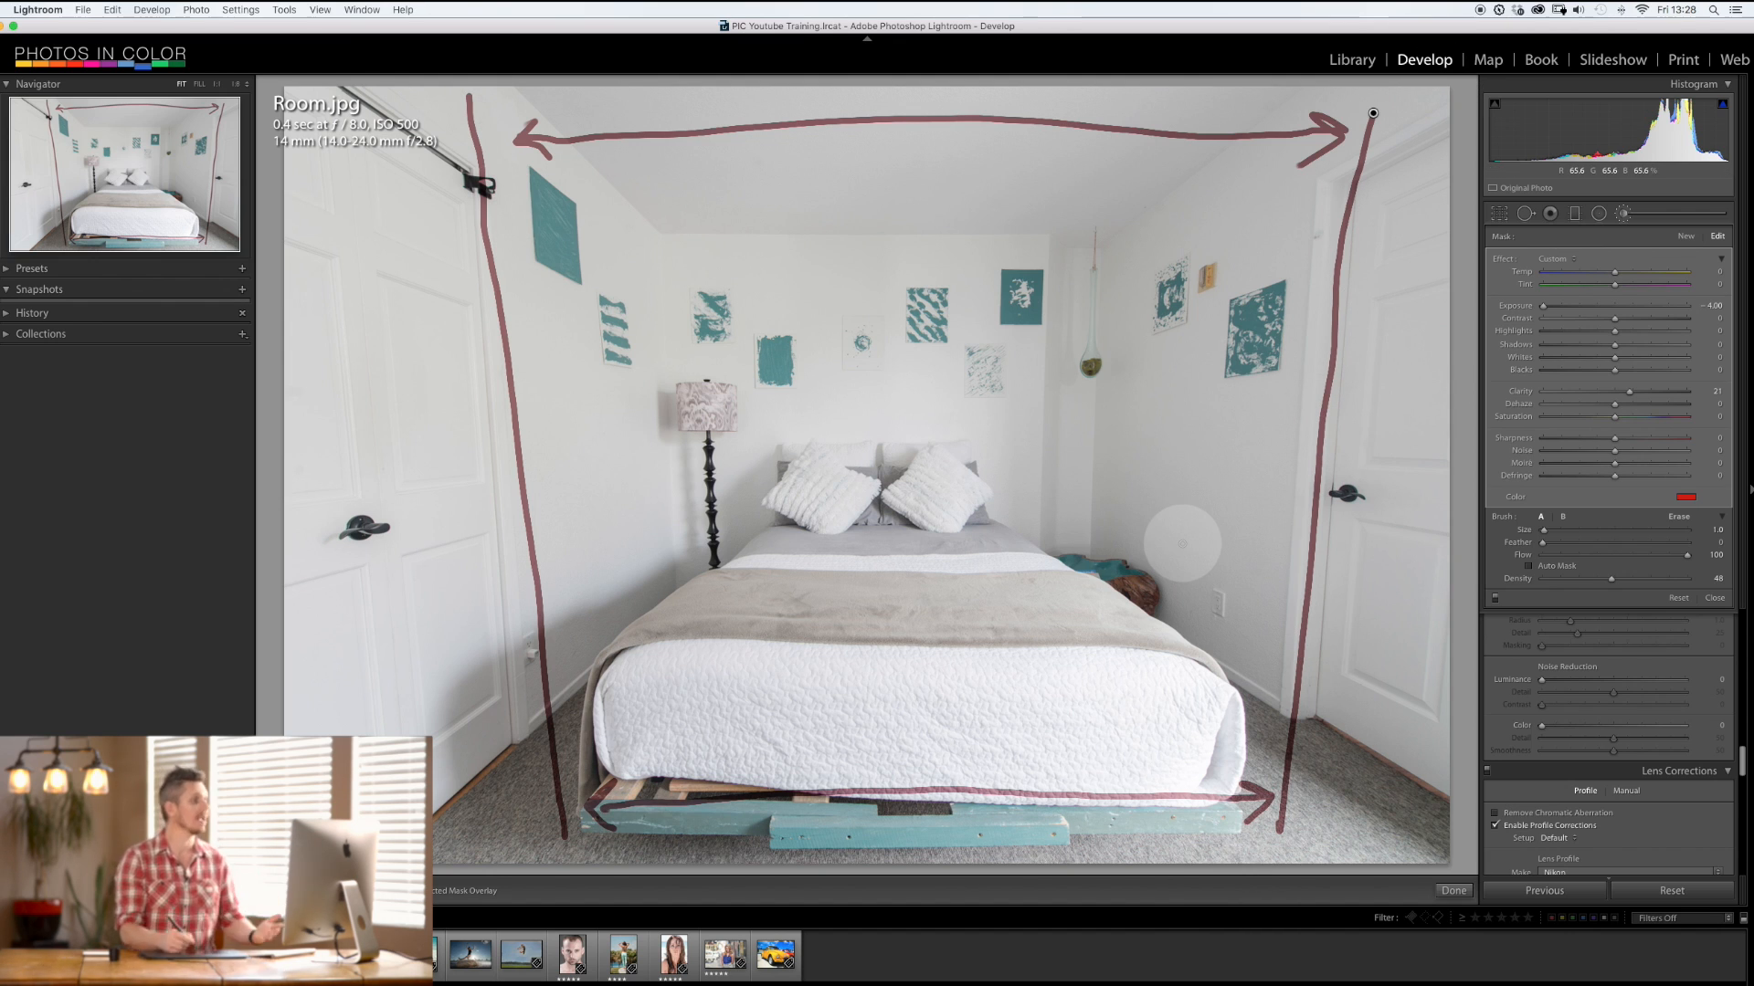
pyautogui.moveTo(1373, 641)
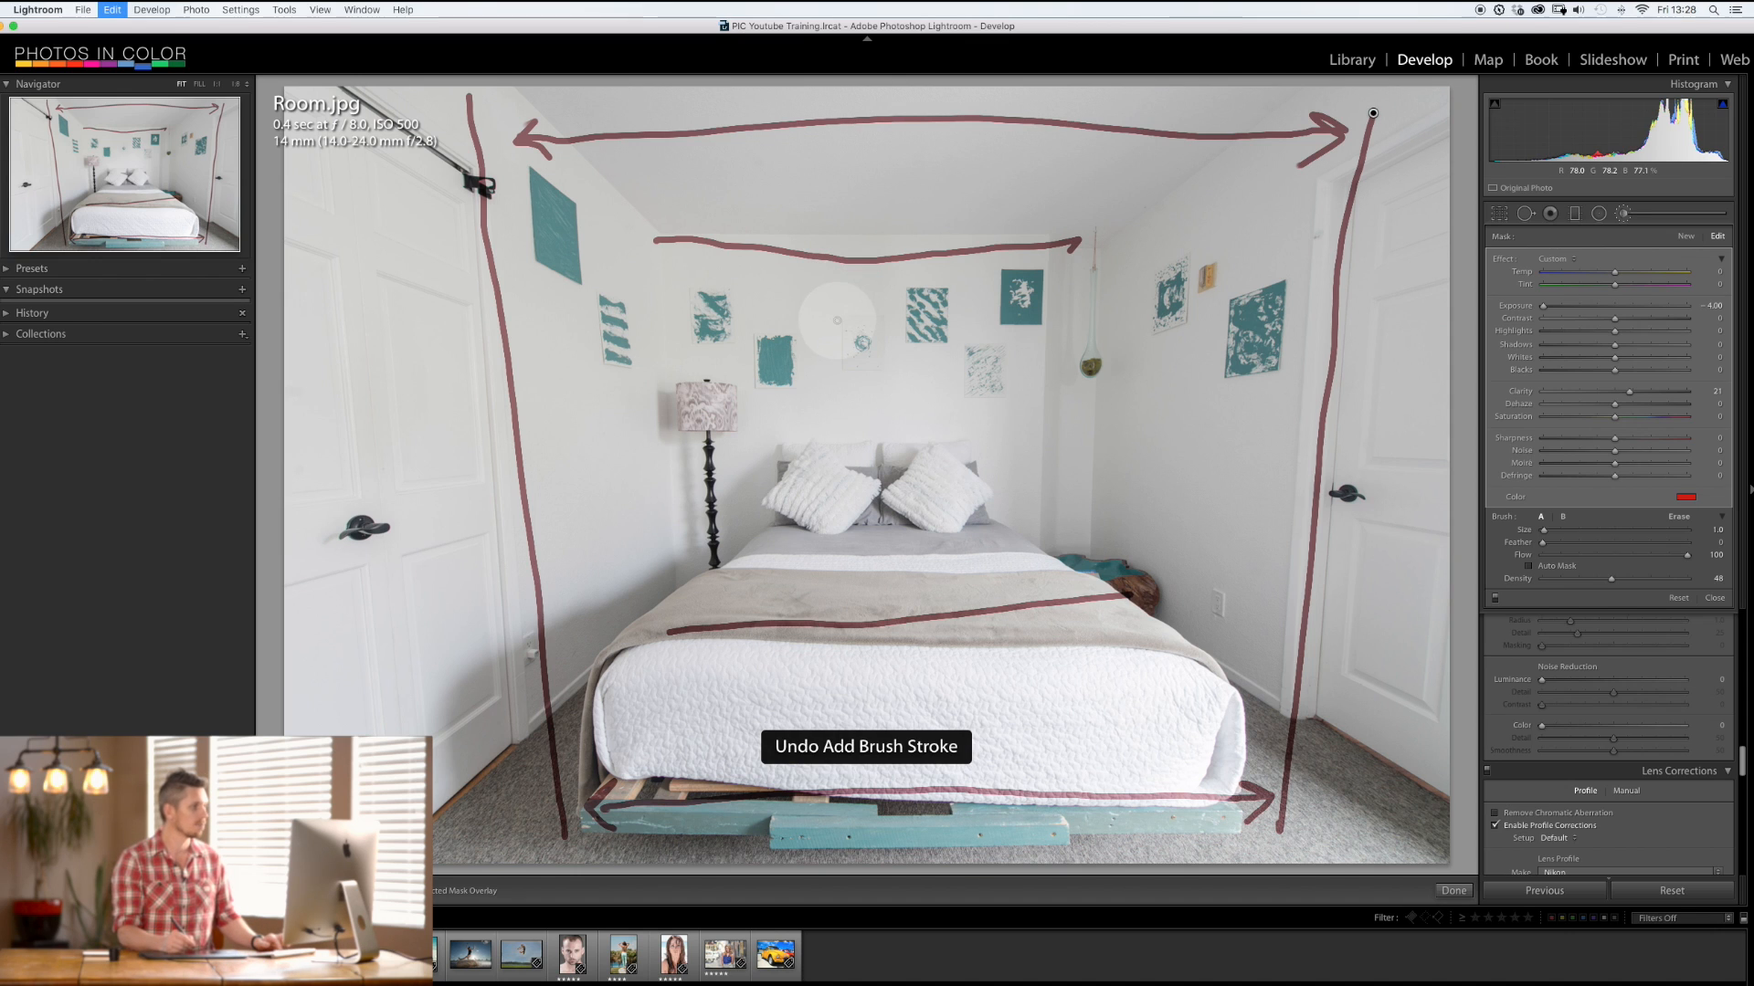
pyautogui.press('cmd+z')
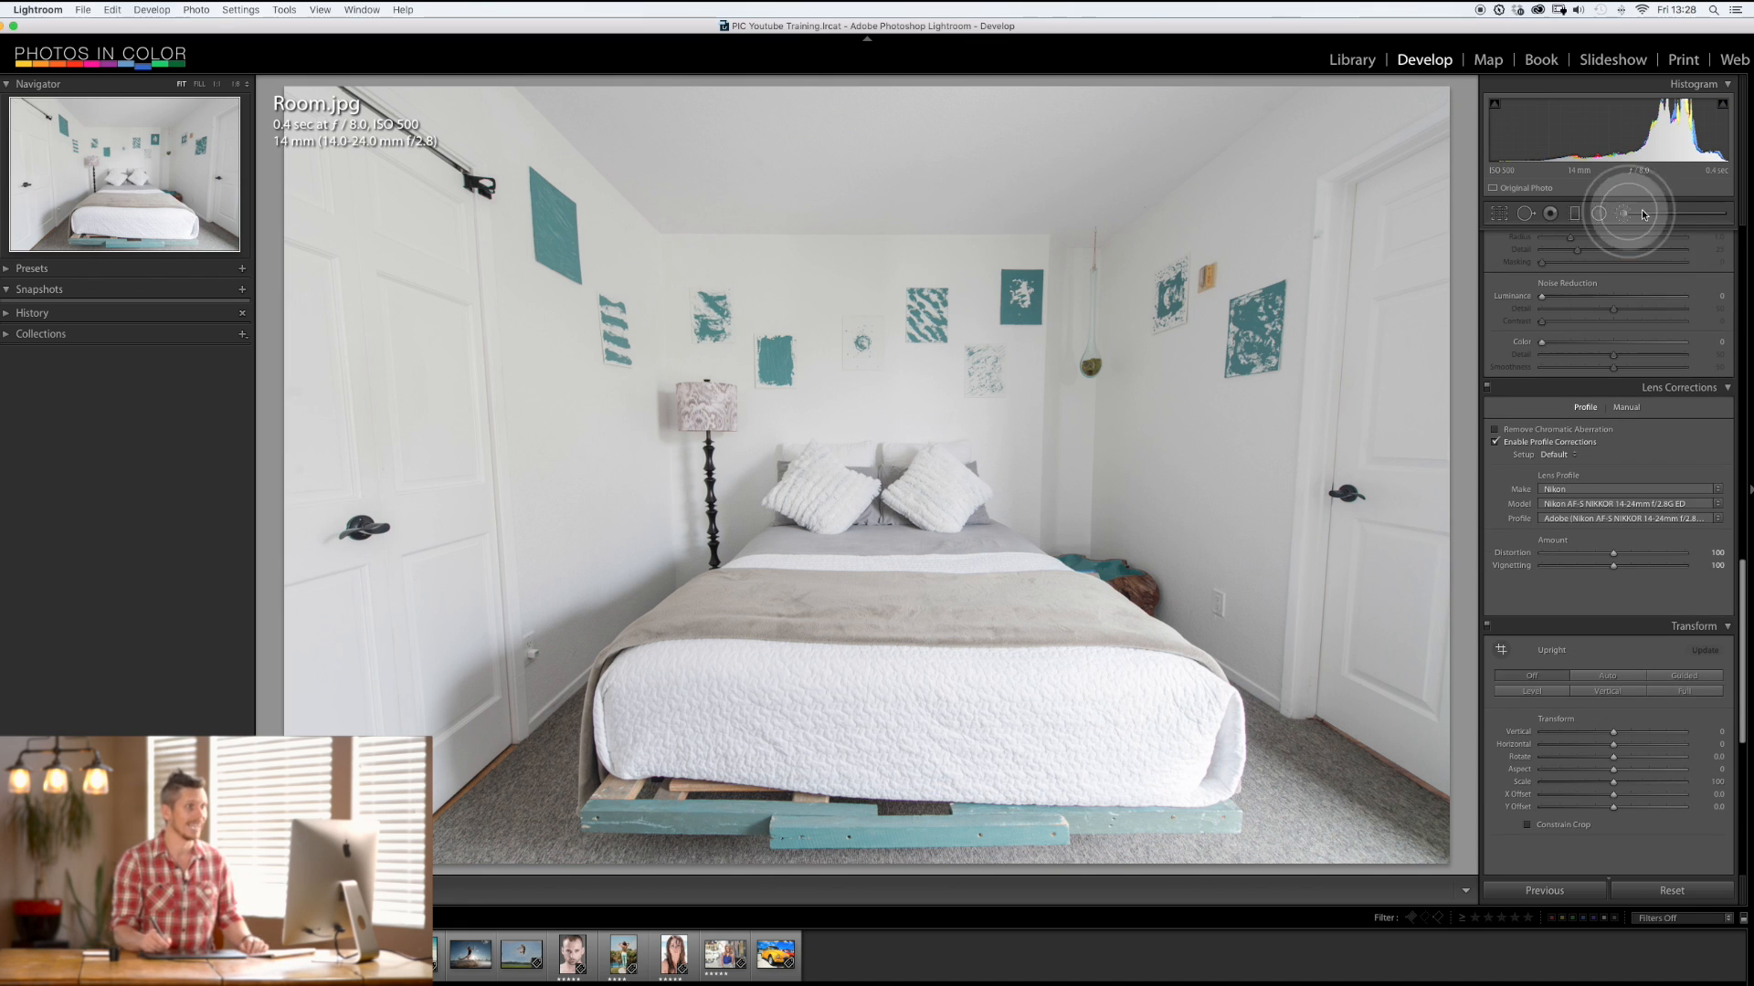
pyautogui.scroll(-3)
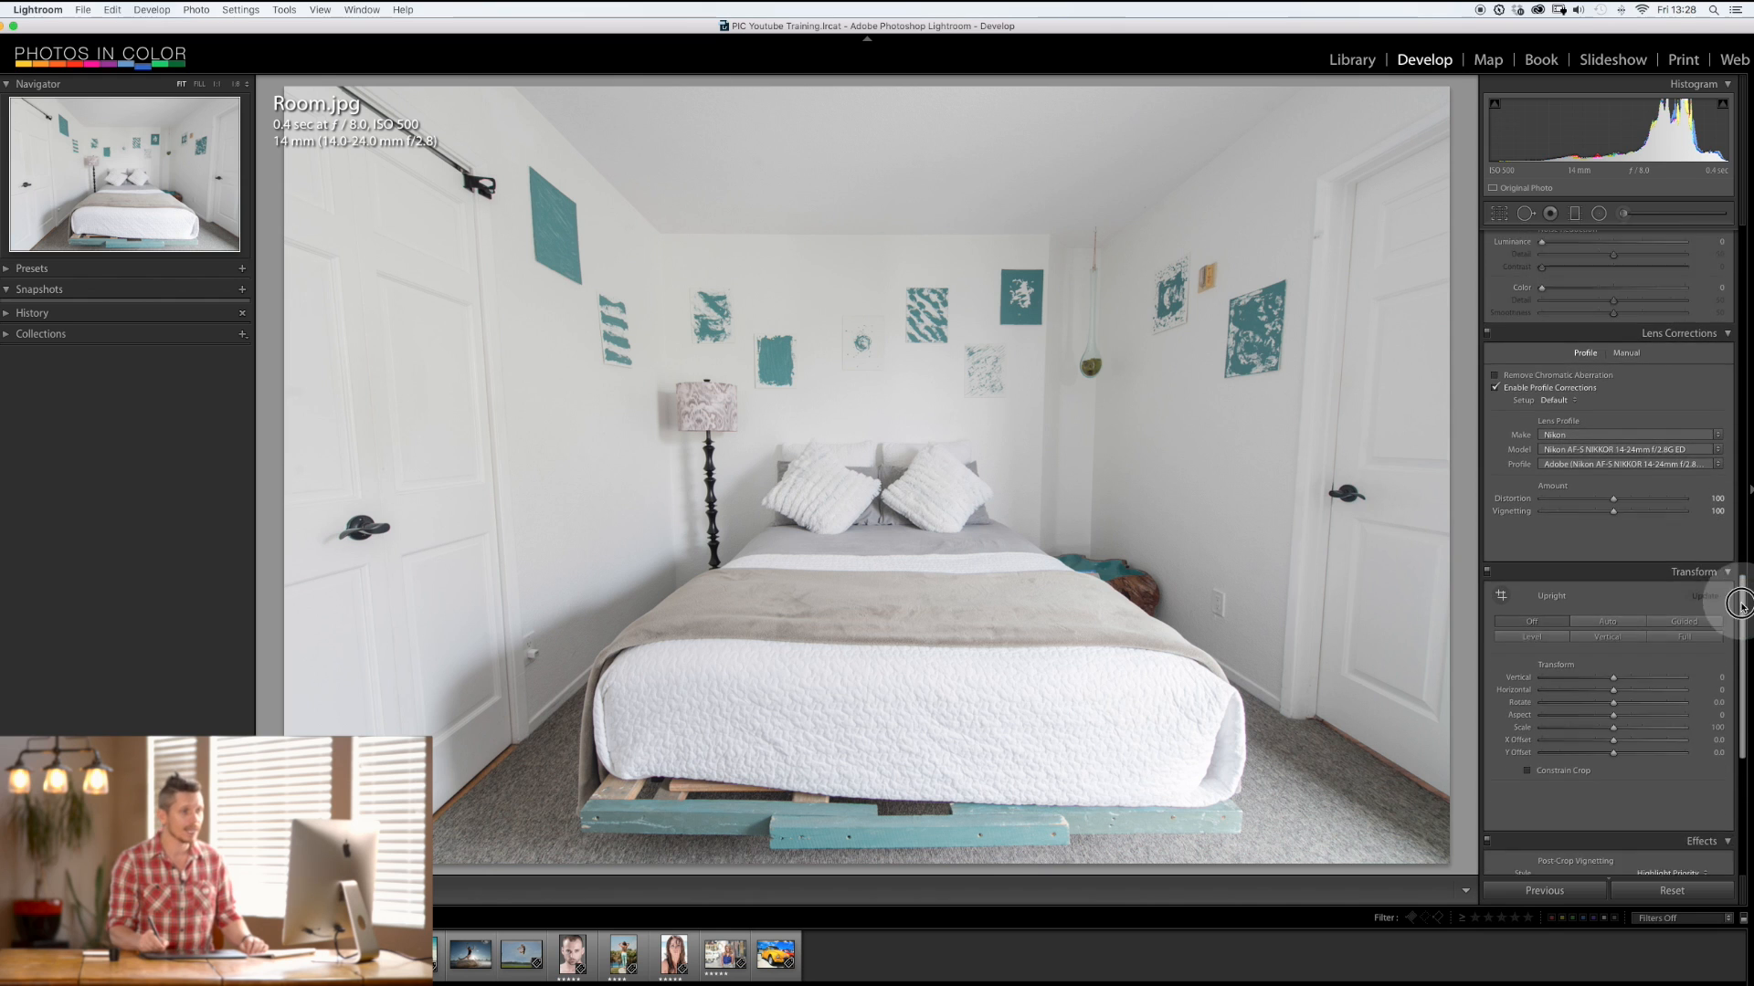
pyautogui.scroll(-3)
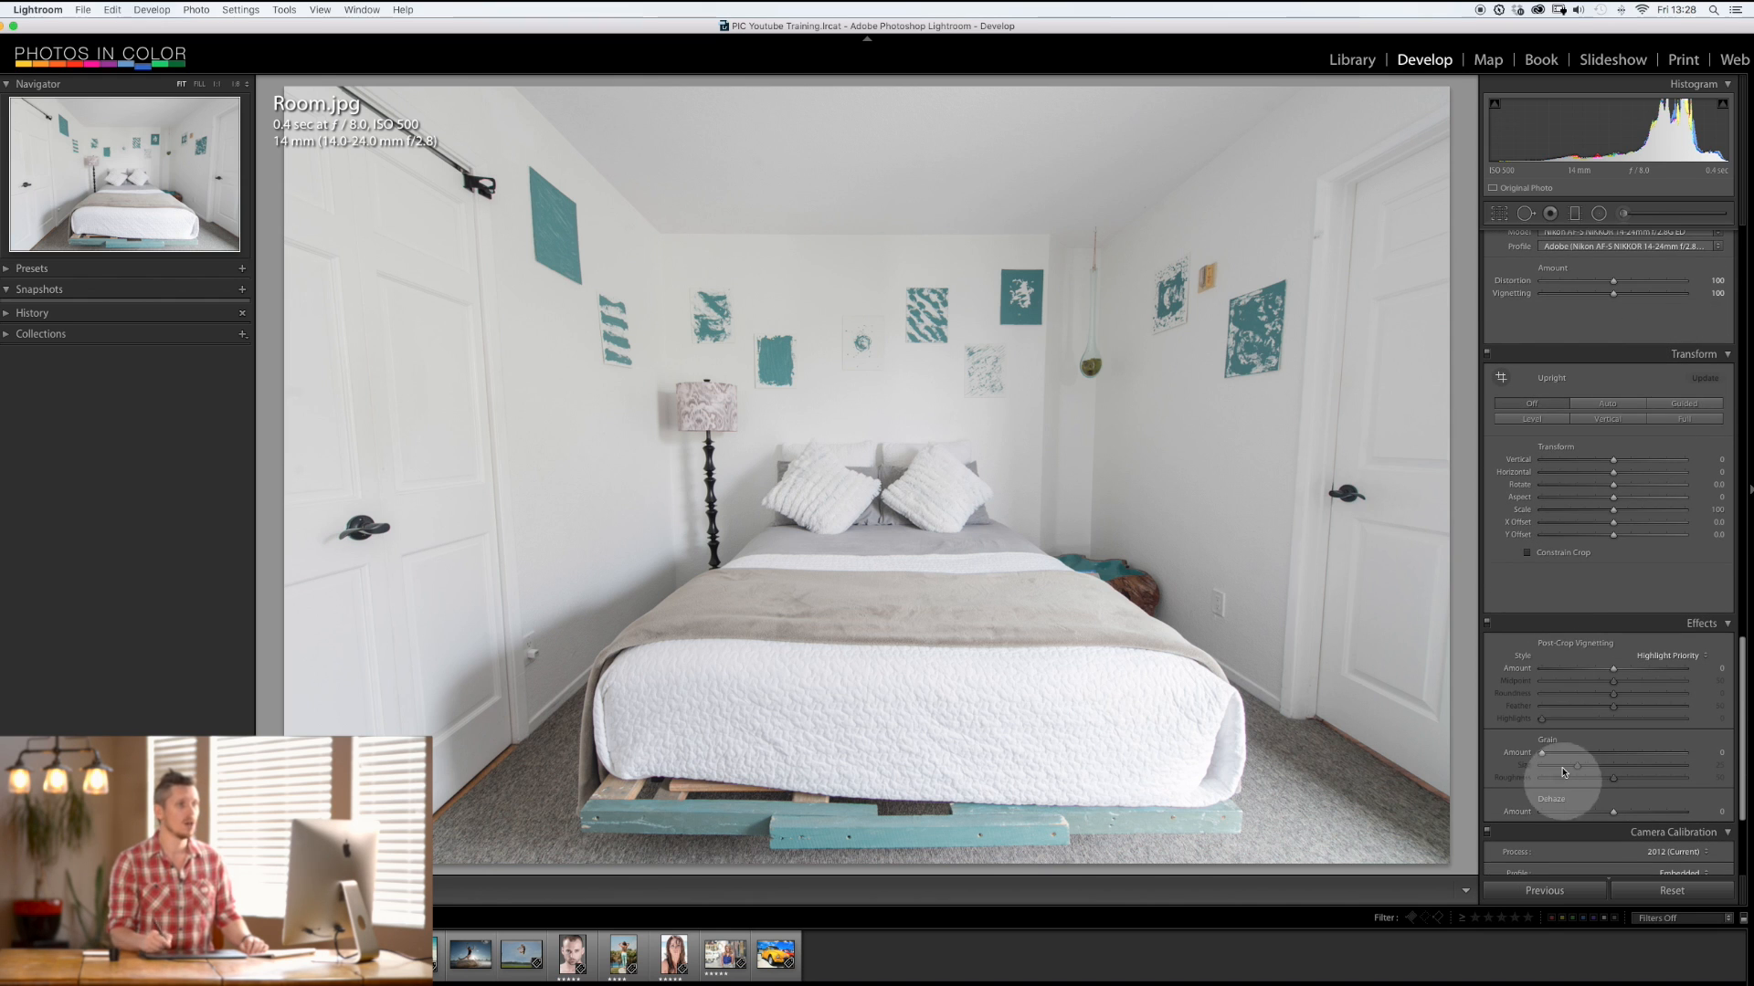
pyautogui.moveTo(1441, 681)
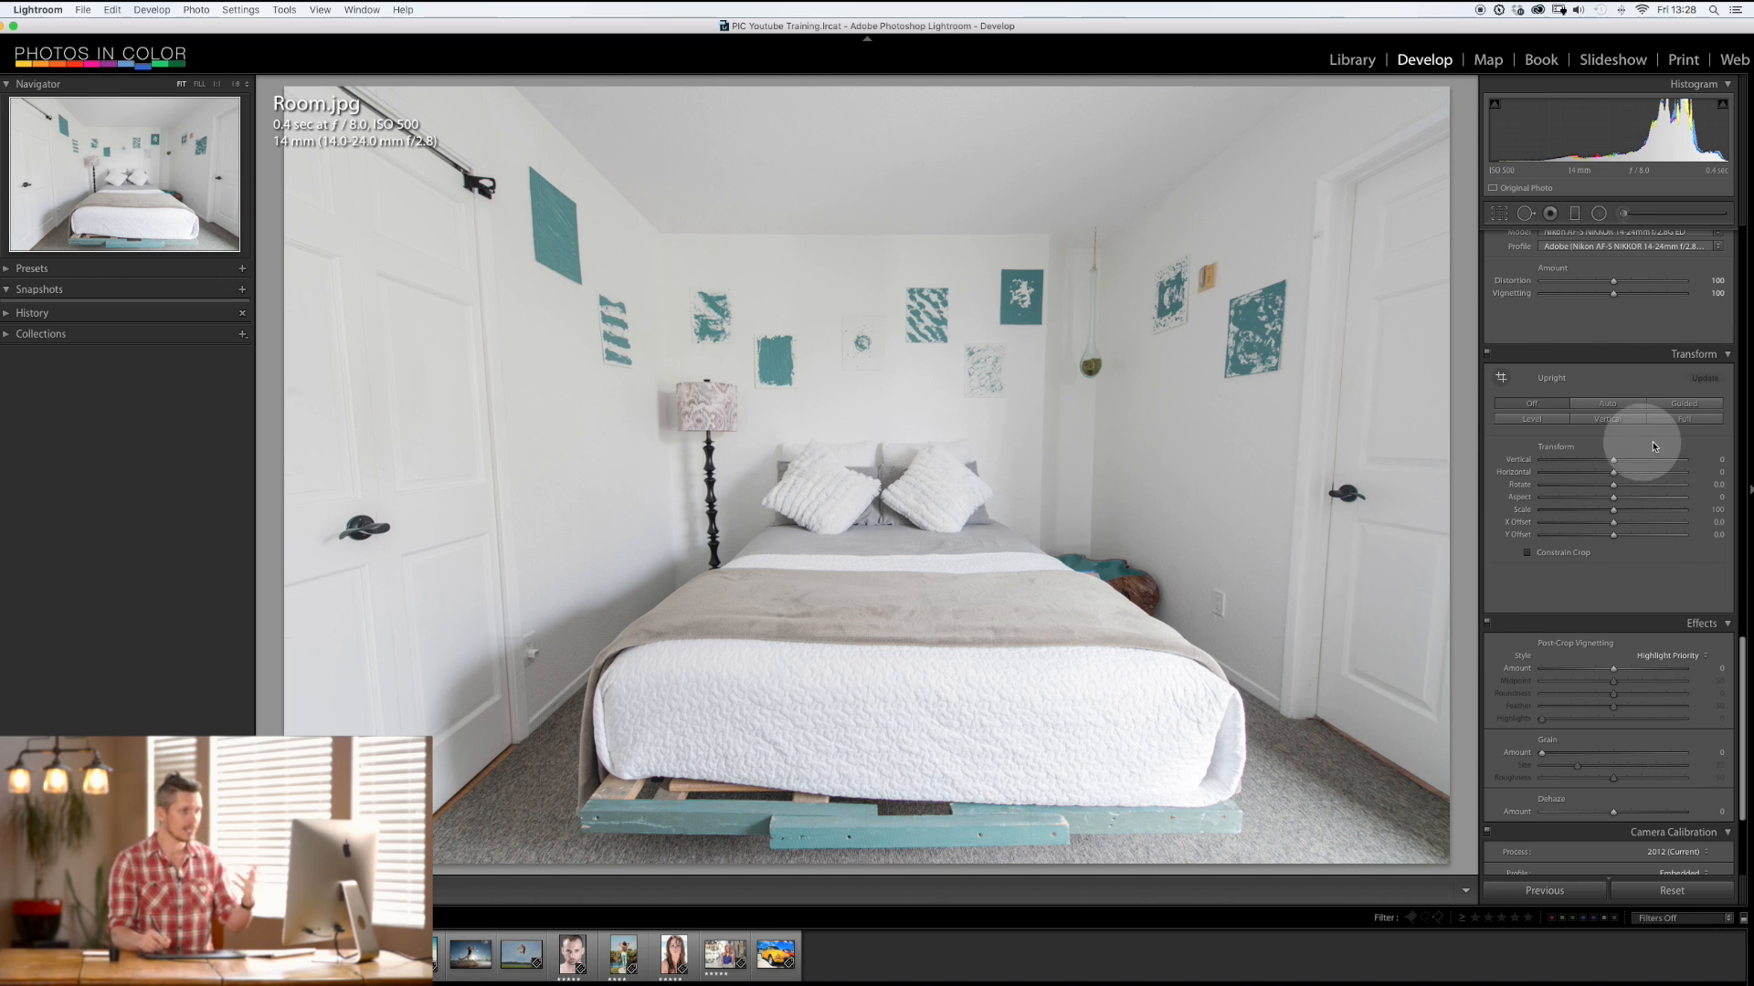
pyautogui.click(1606, 418)
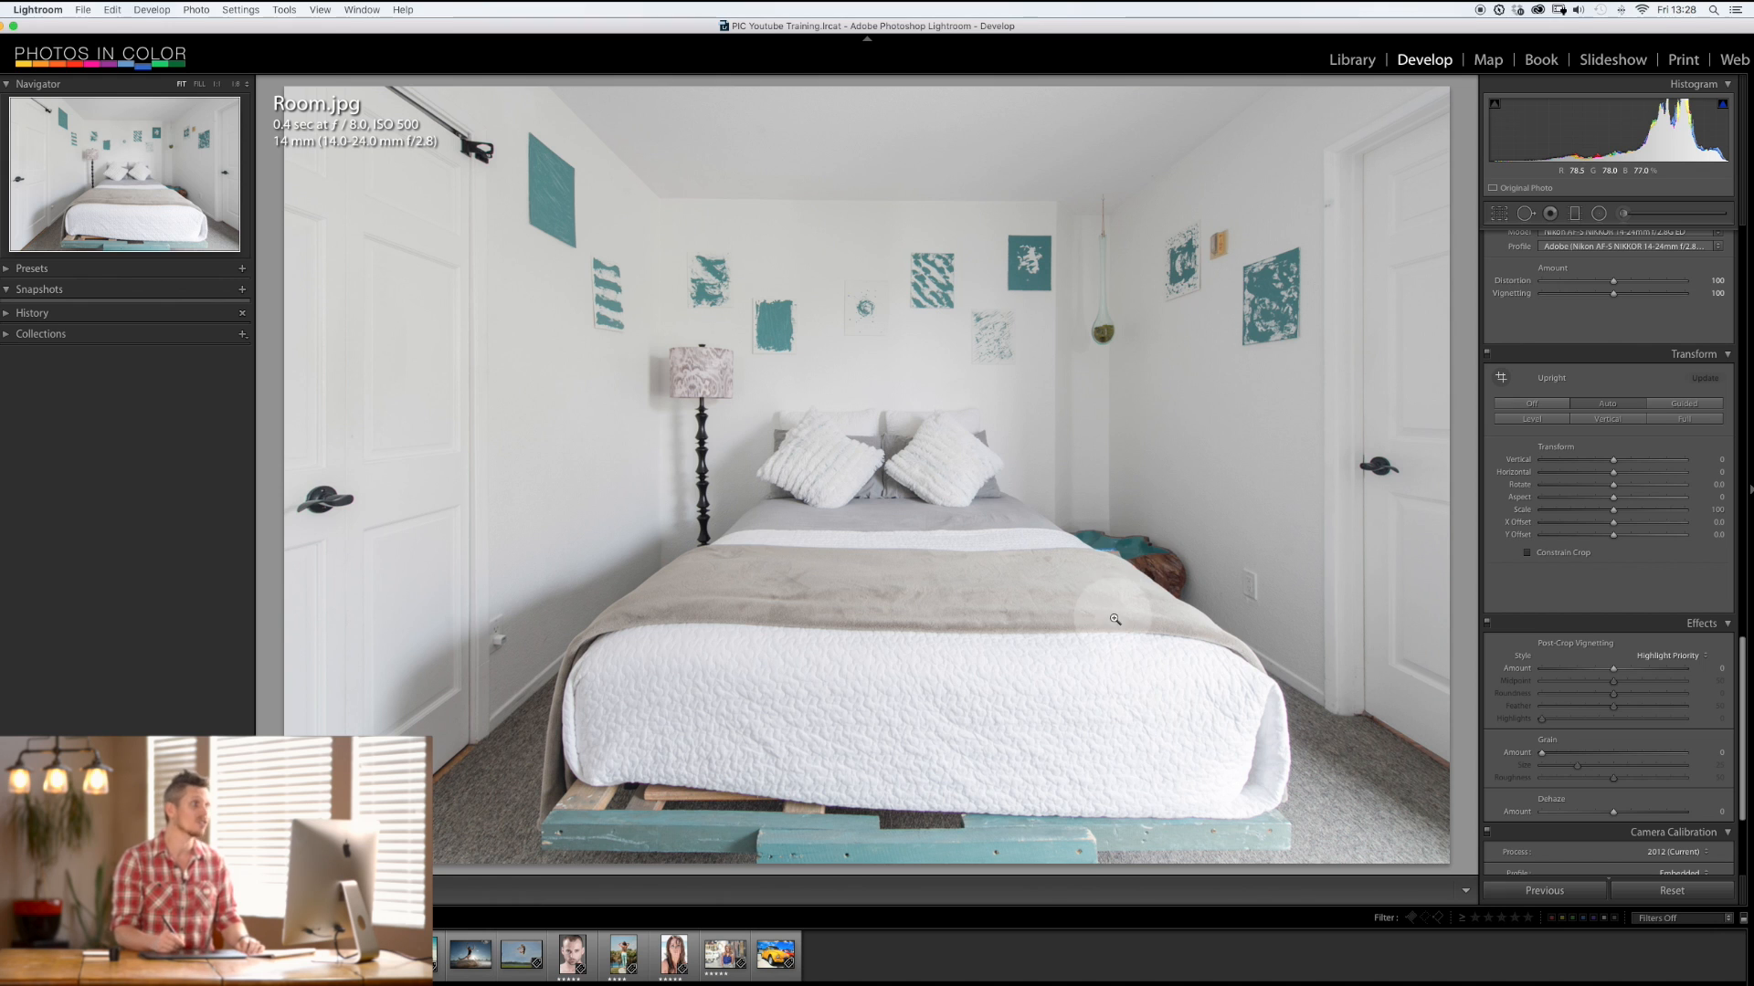
pyautogui.click(1608, 417)
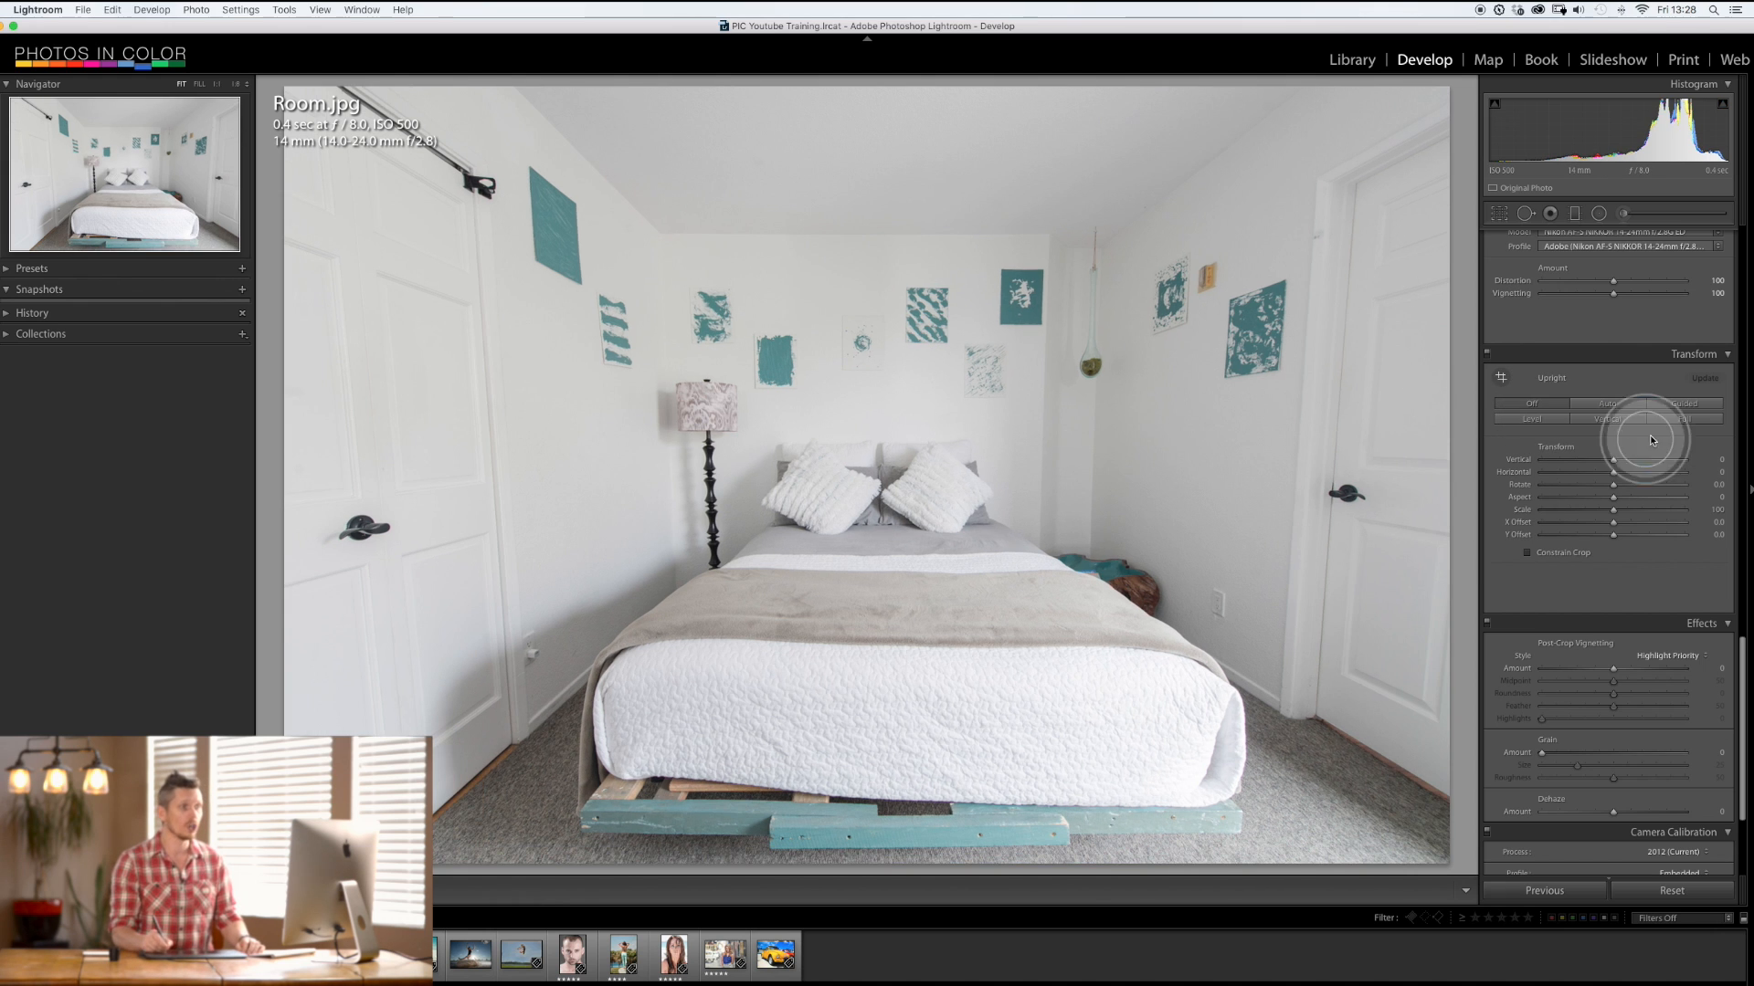
pyautogui.click(1608, 418)
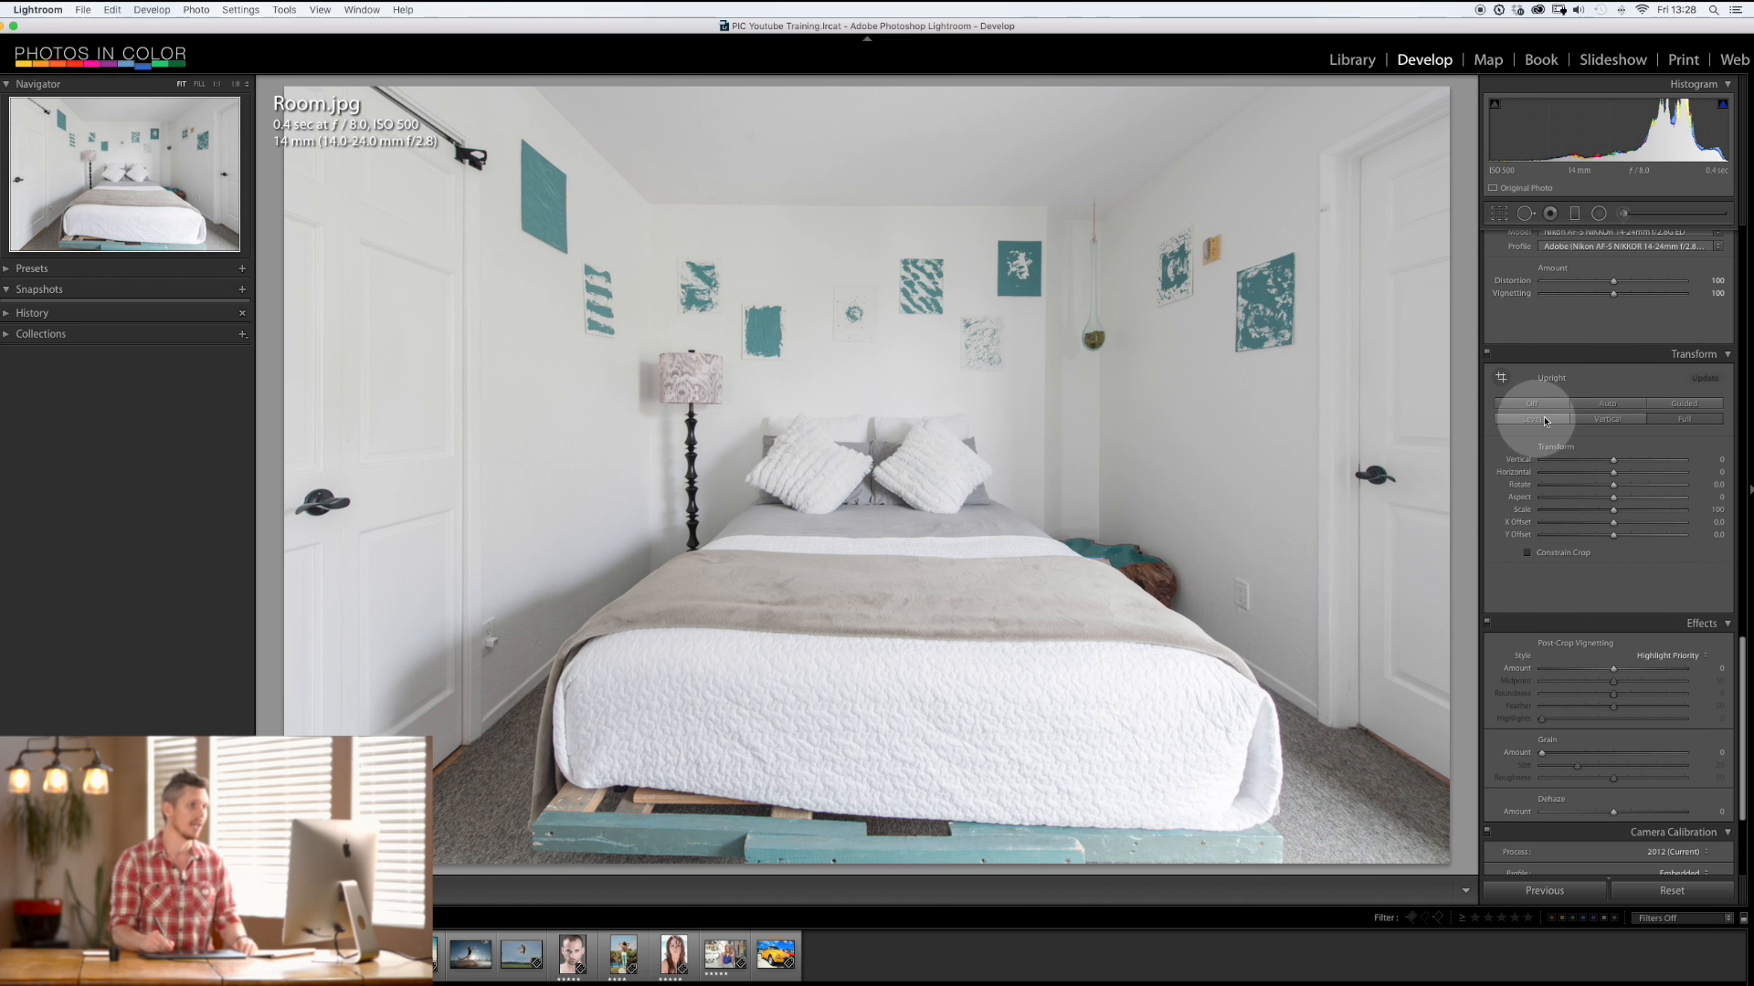
pyautogui.click(1530, 418)
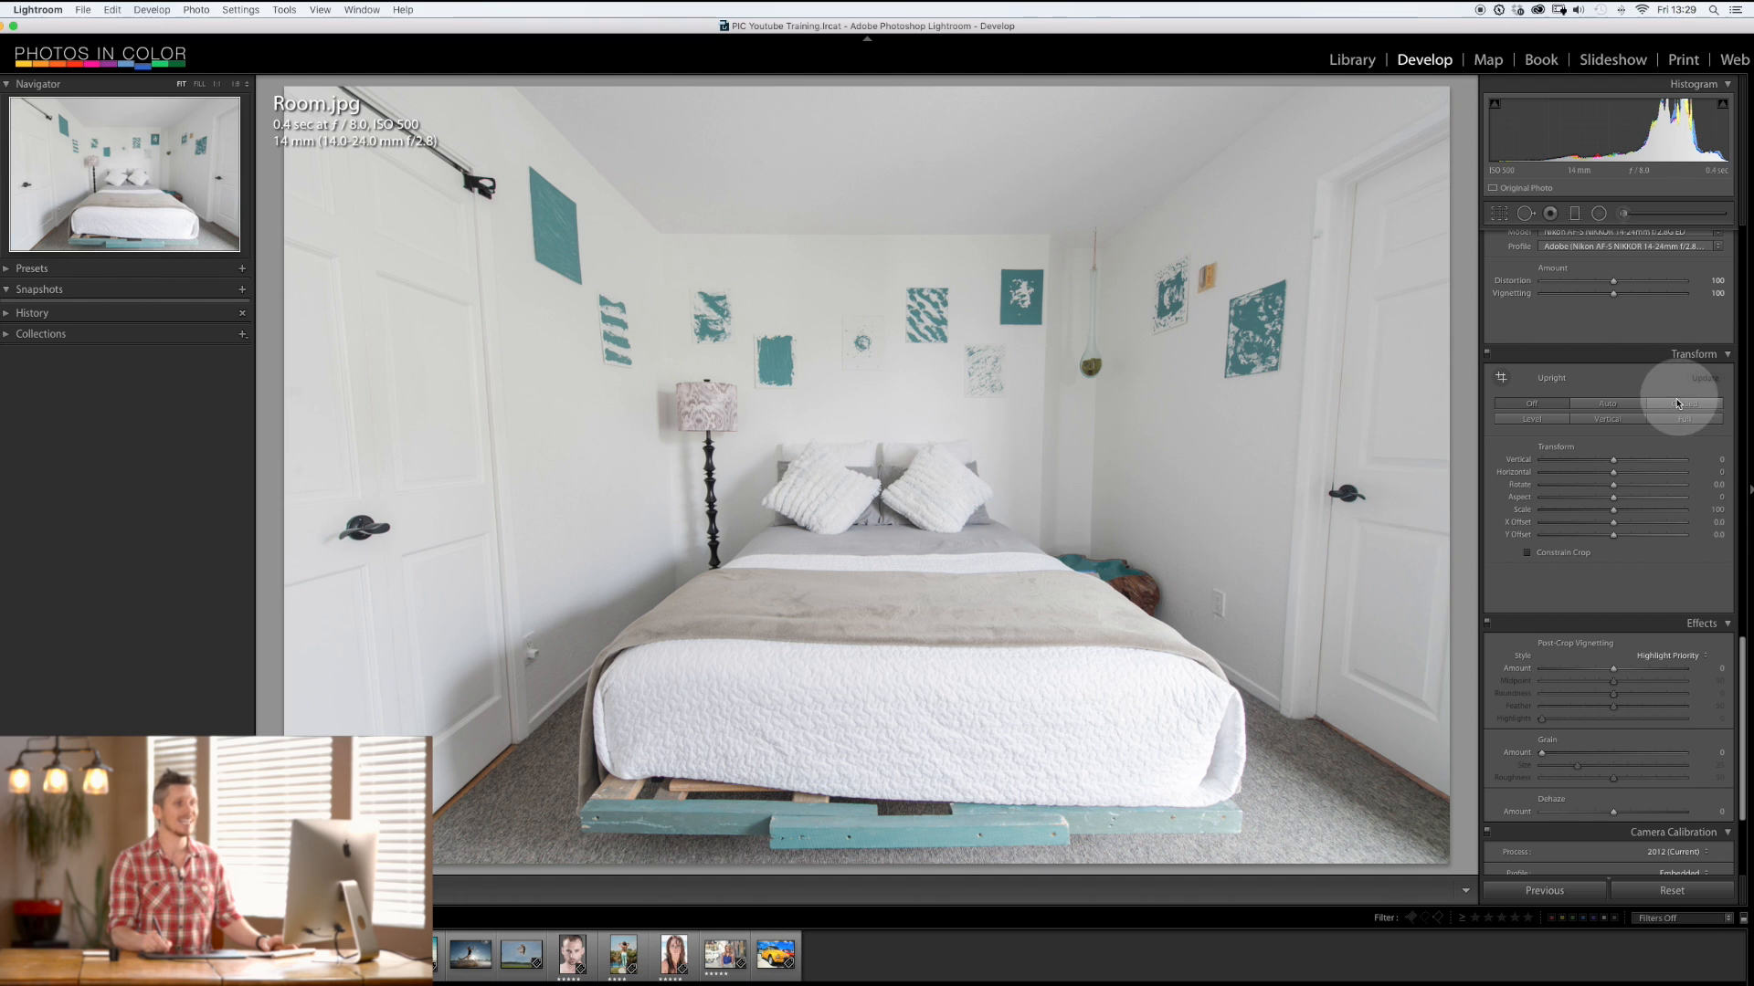
# Step: Activate the Guided Upright tool in the Transform panel for Room.jpg
pyautogui.click(1683, 404)
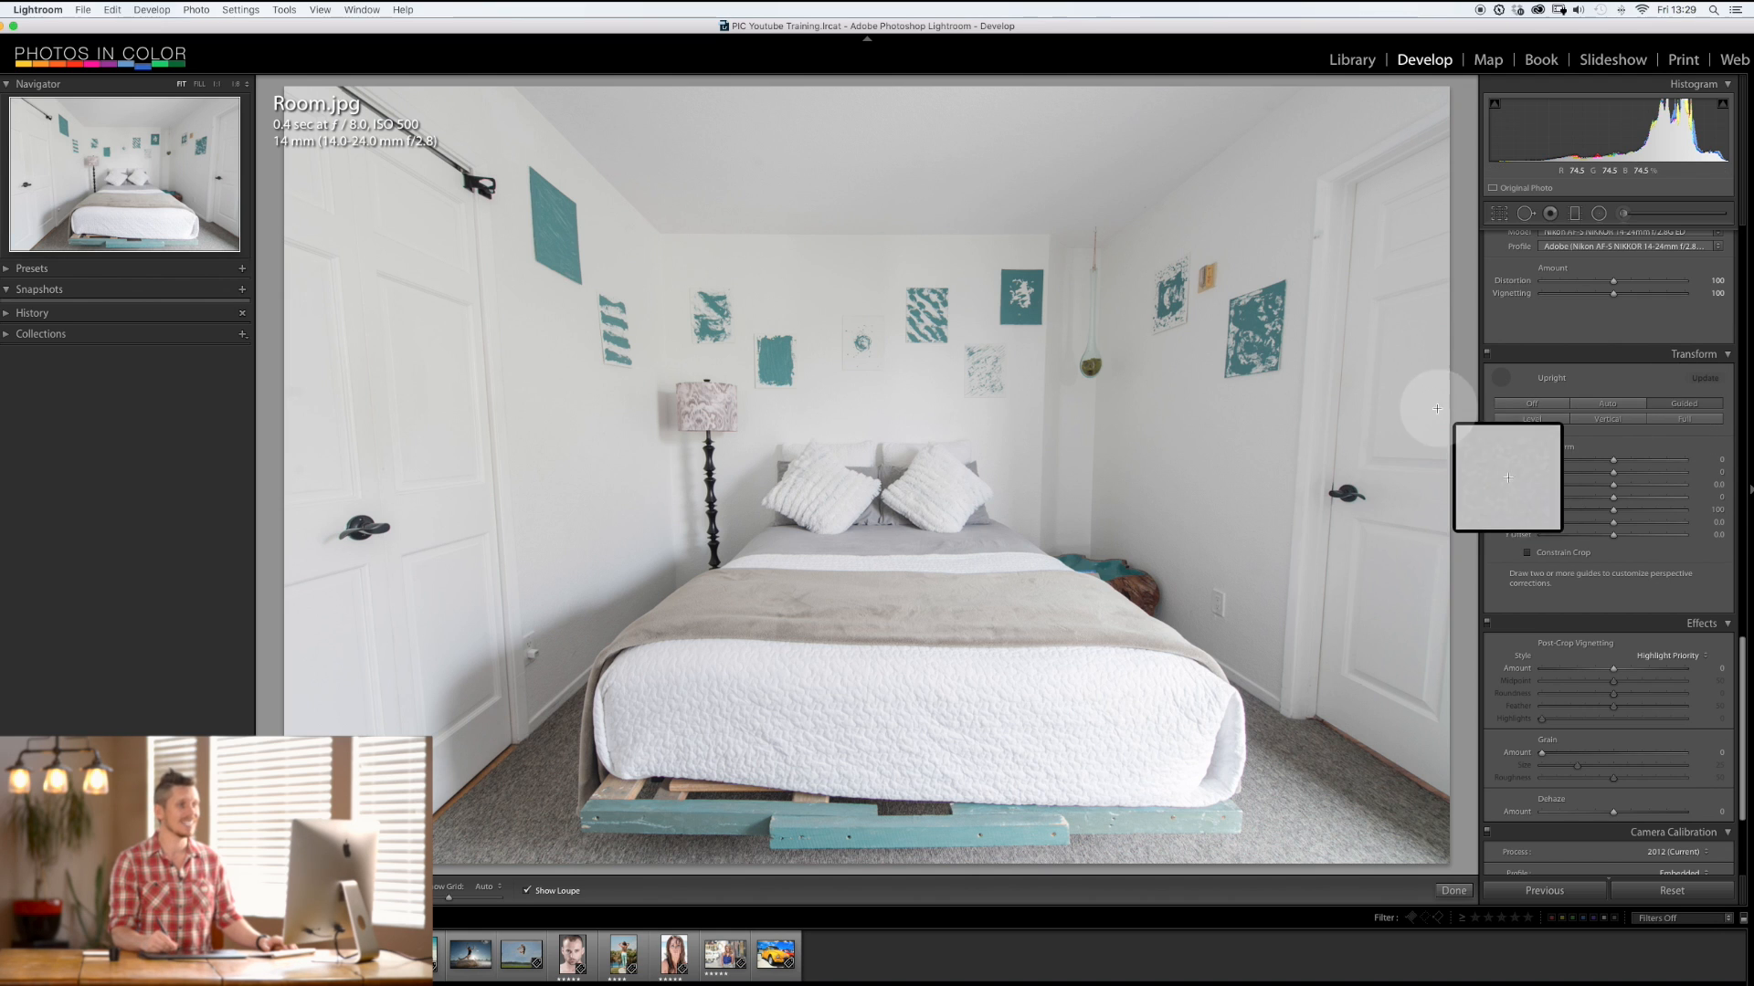
pyautogui.moveTo(577, 557)
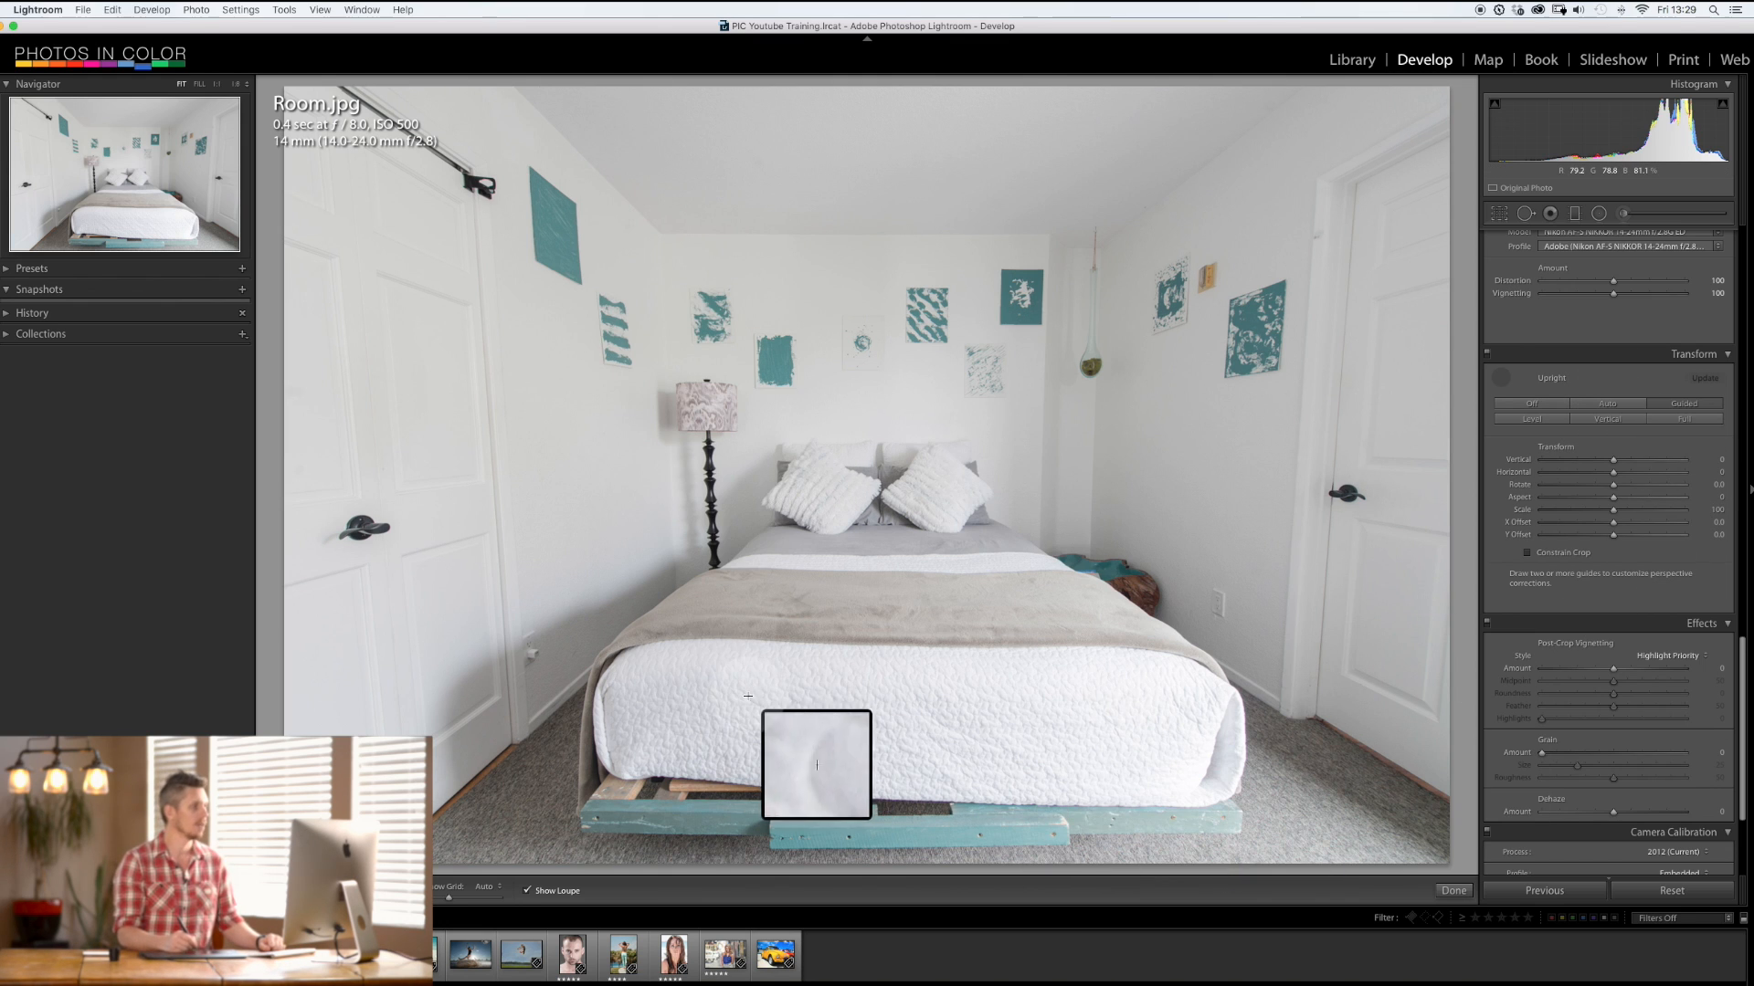
pyautogui.moveTo(539, 238)
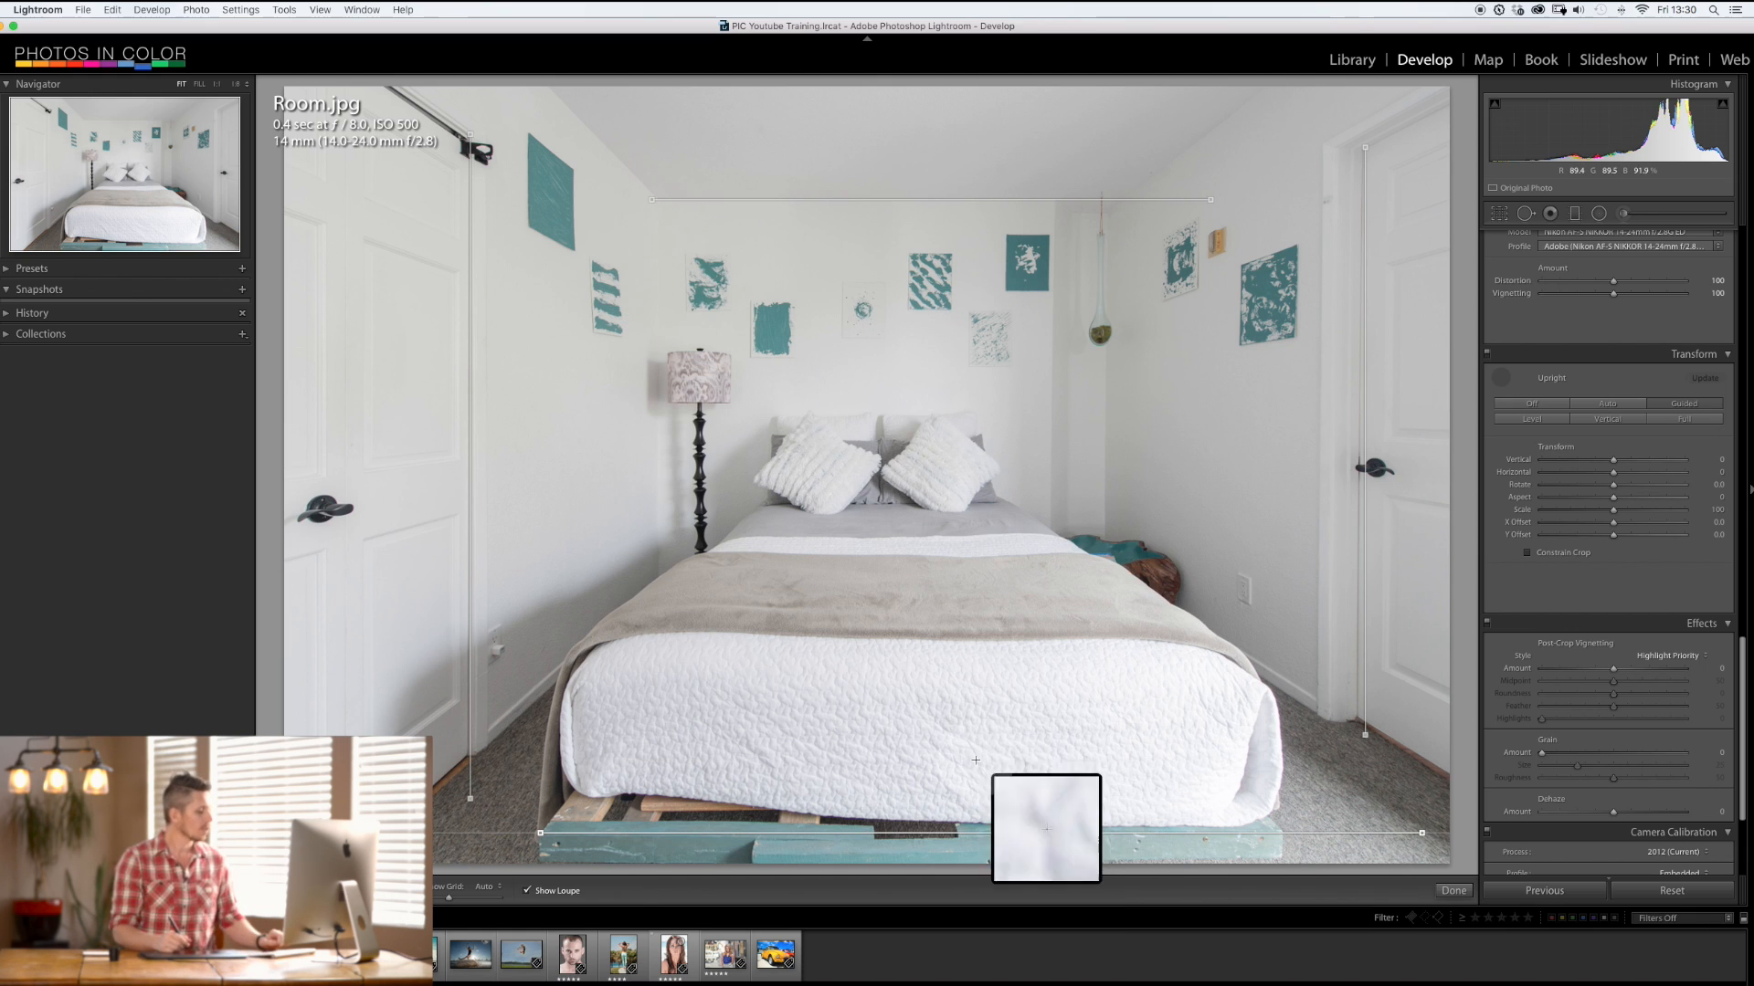
pyautogui.moveTo(851, 833)
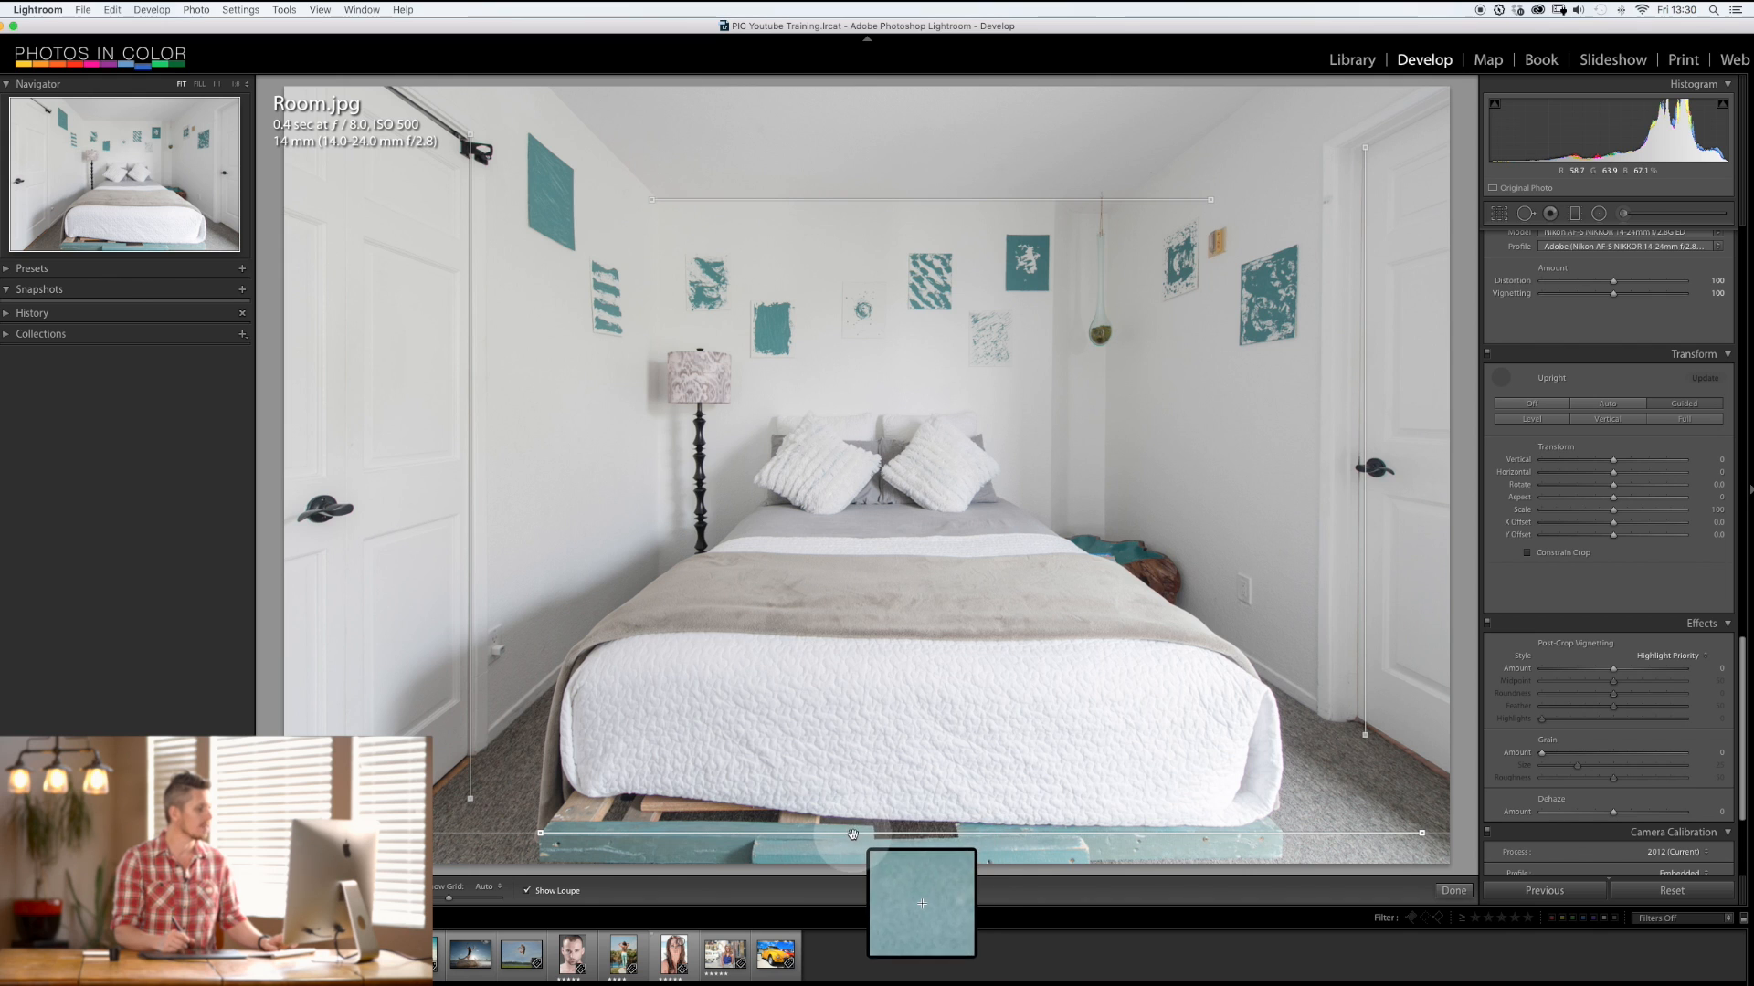
# Step: Reset the placed guides, draw new perspective guides, then reset those too
pyautogui.rightClick(903, 582)
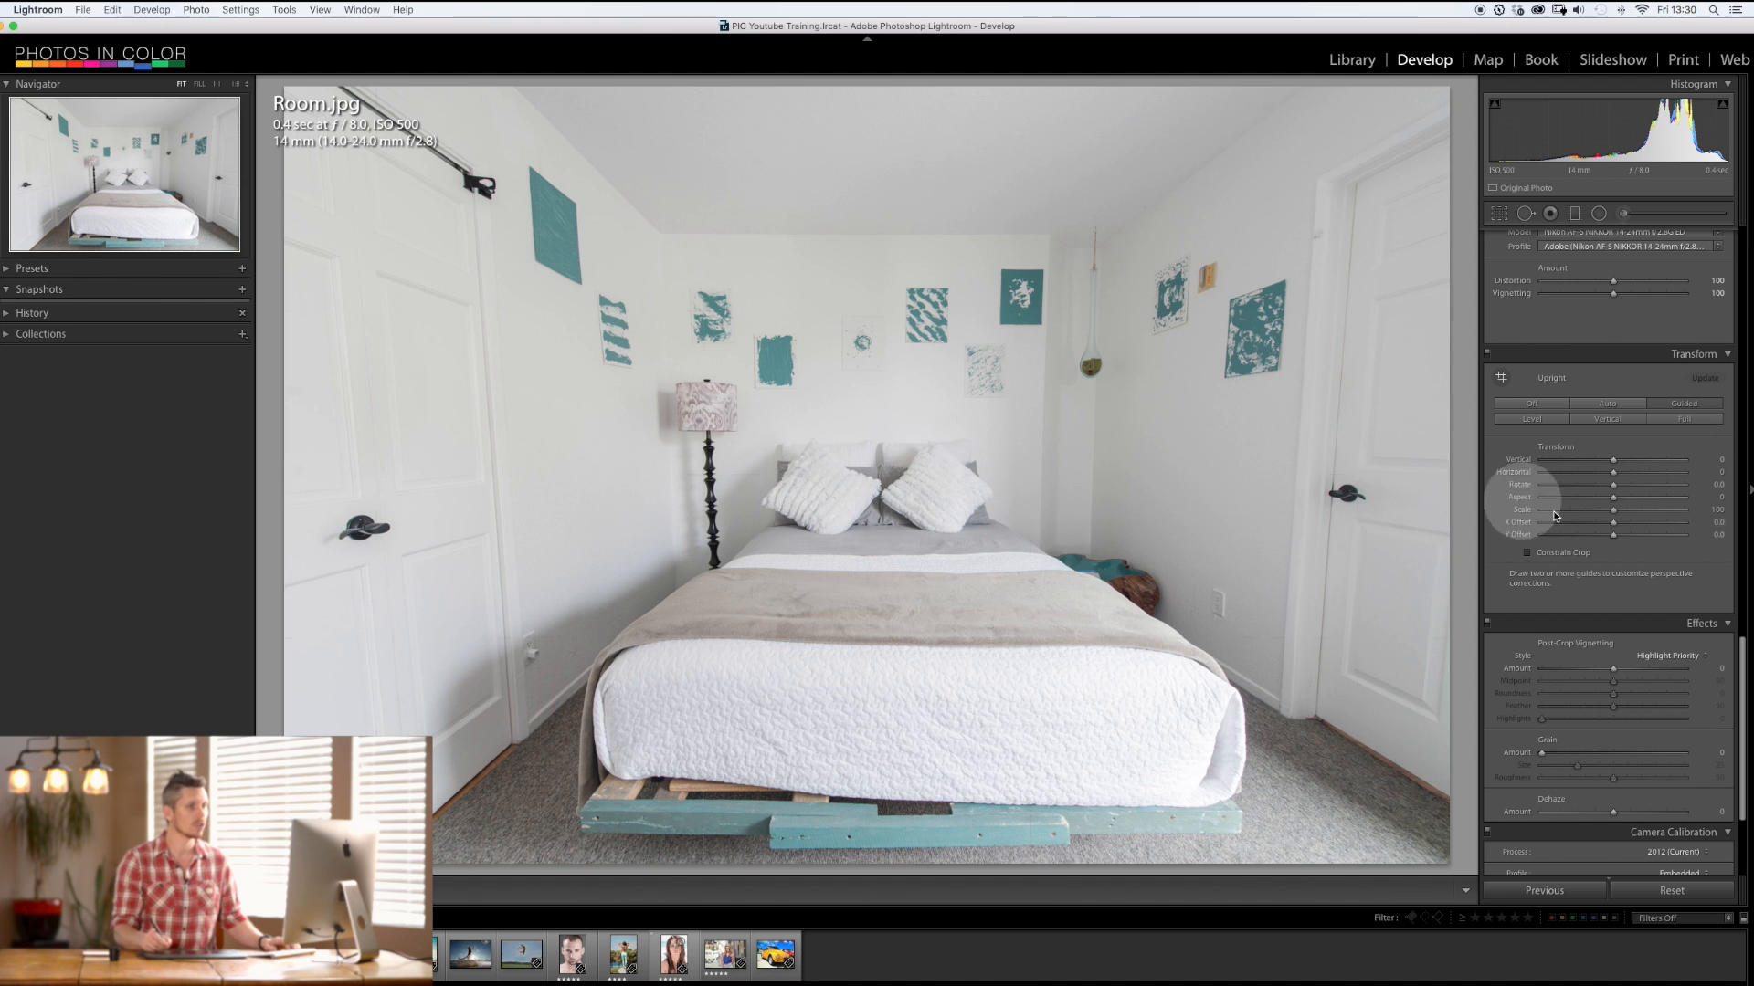
pyautogui.click(1501, 377)
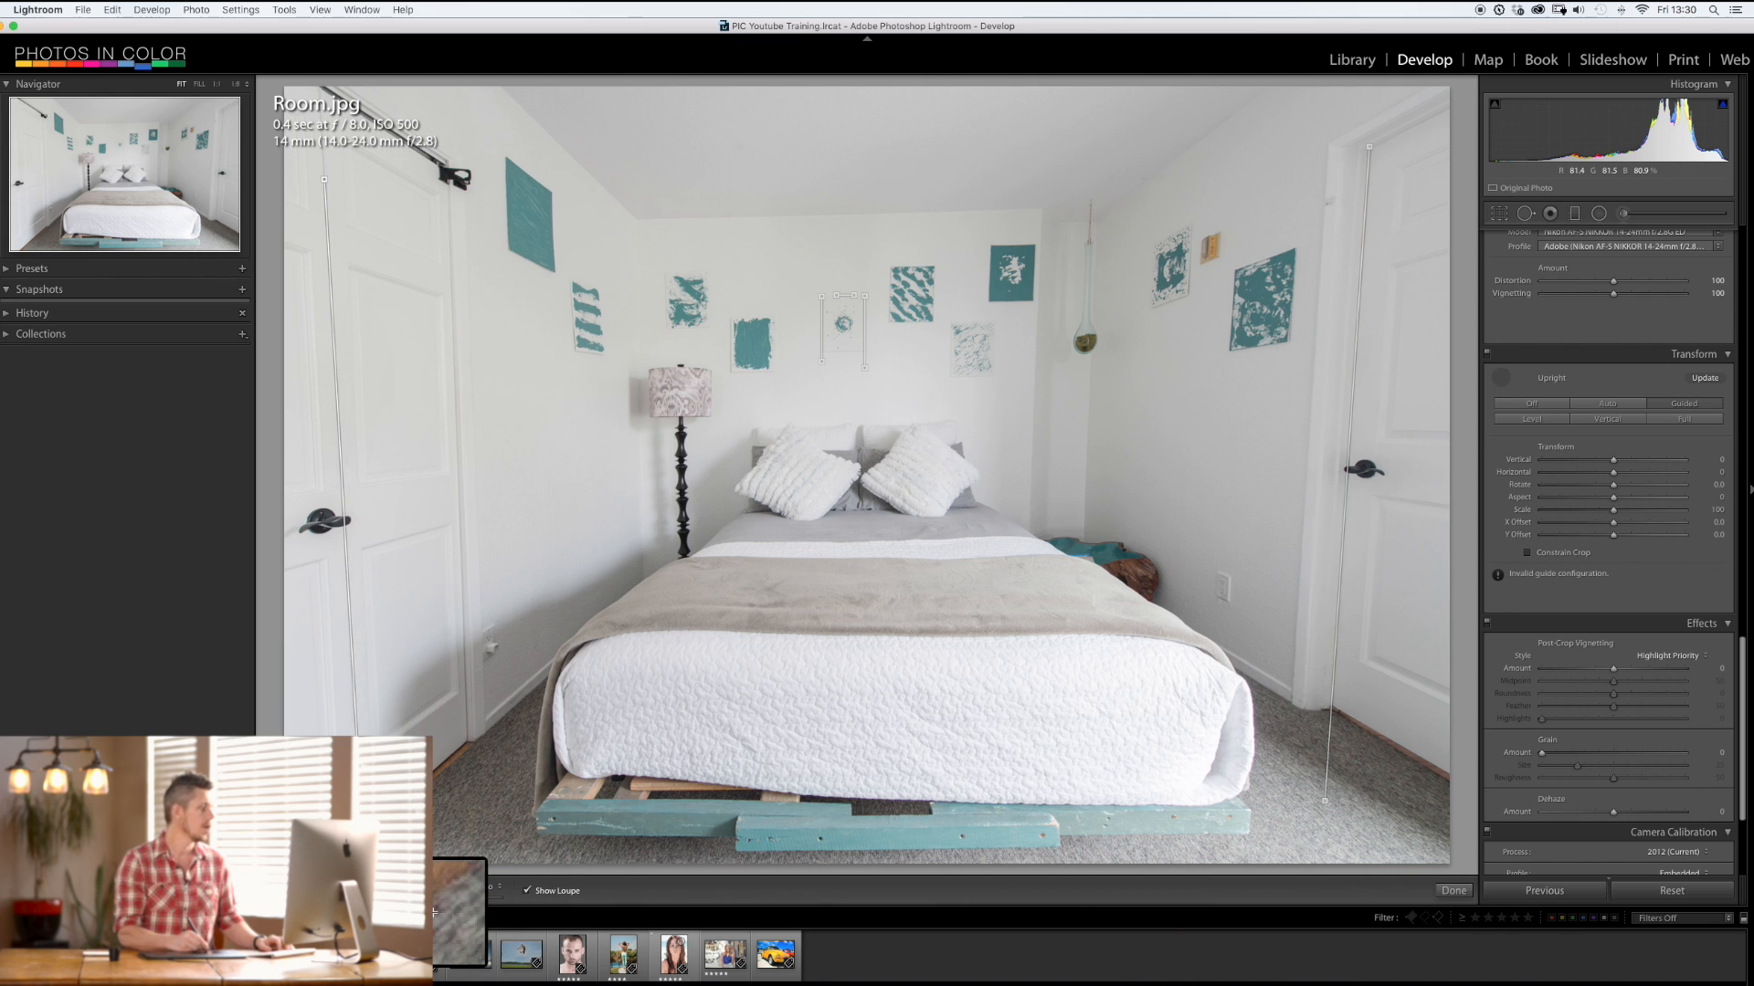
pyautogui.moveTo(1034, 397)
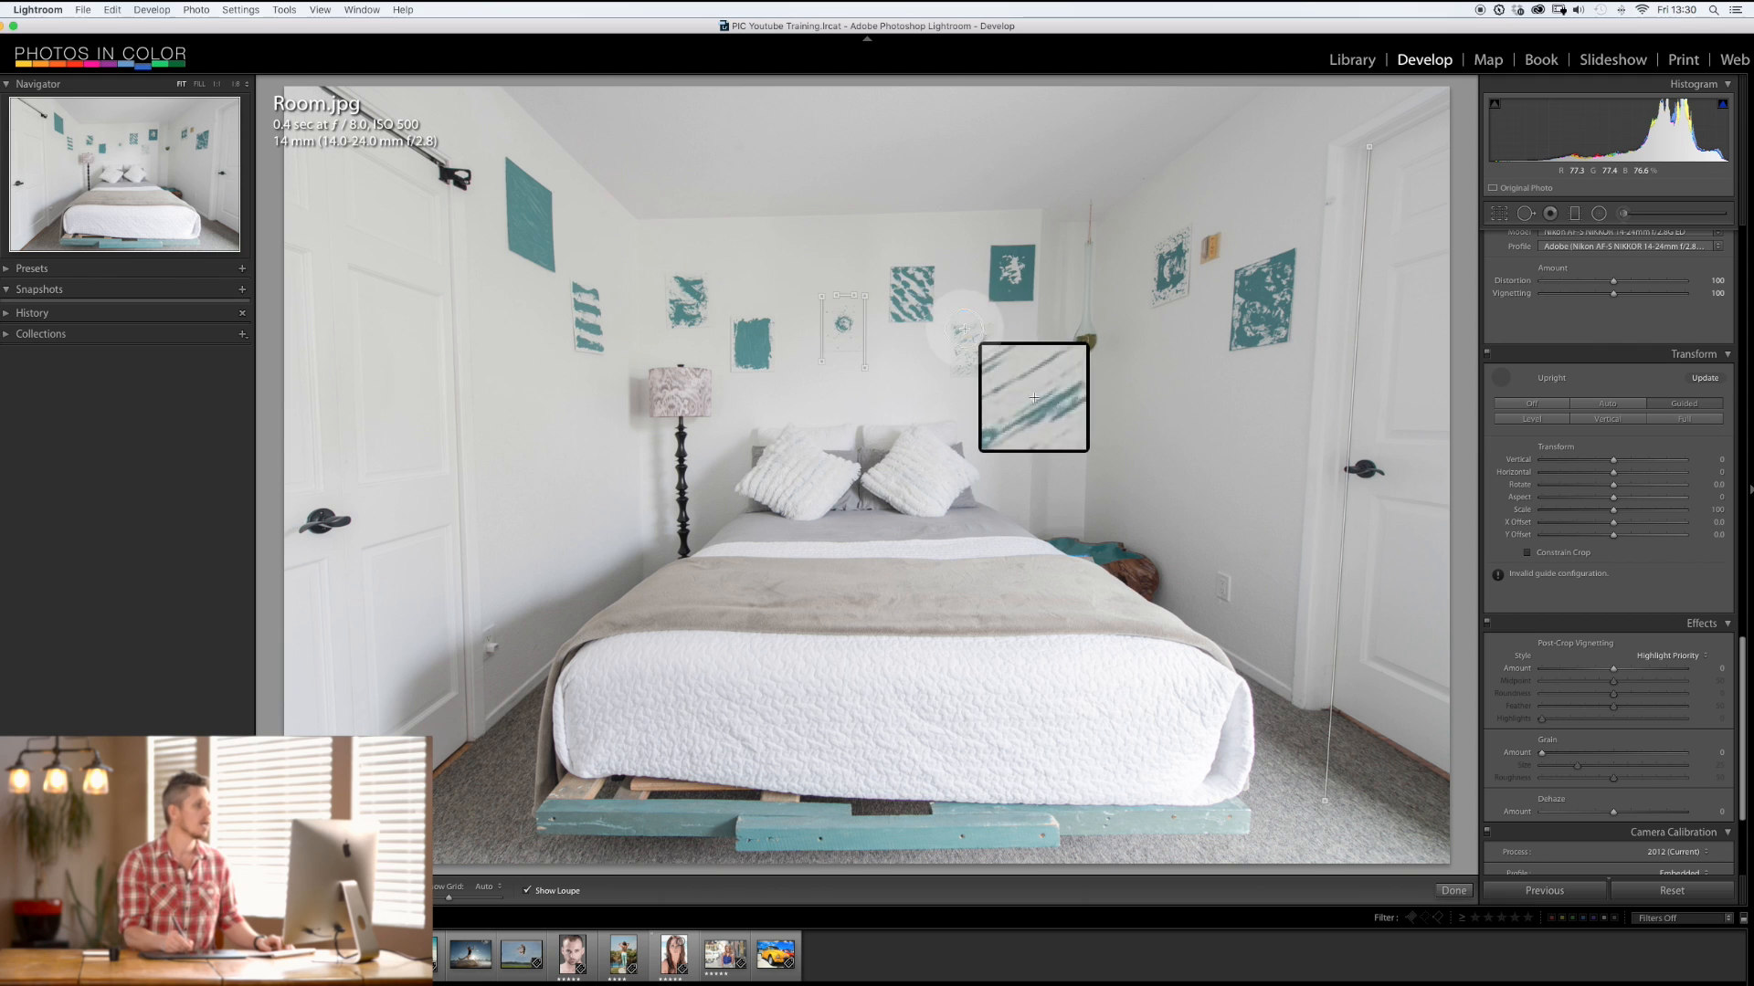
pyautogui.rightClick(841, 299)
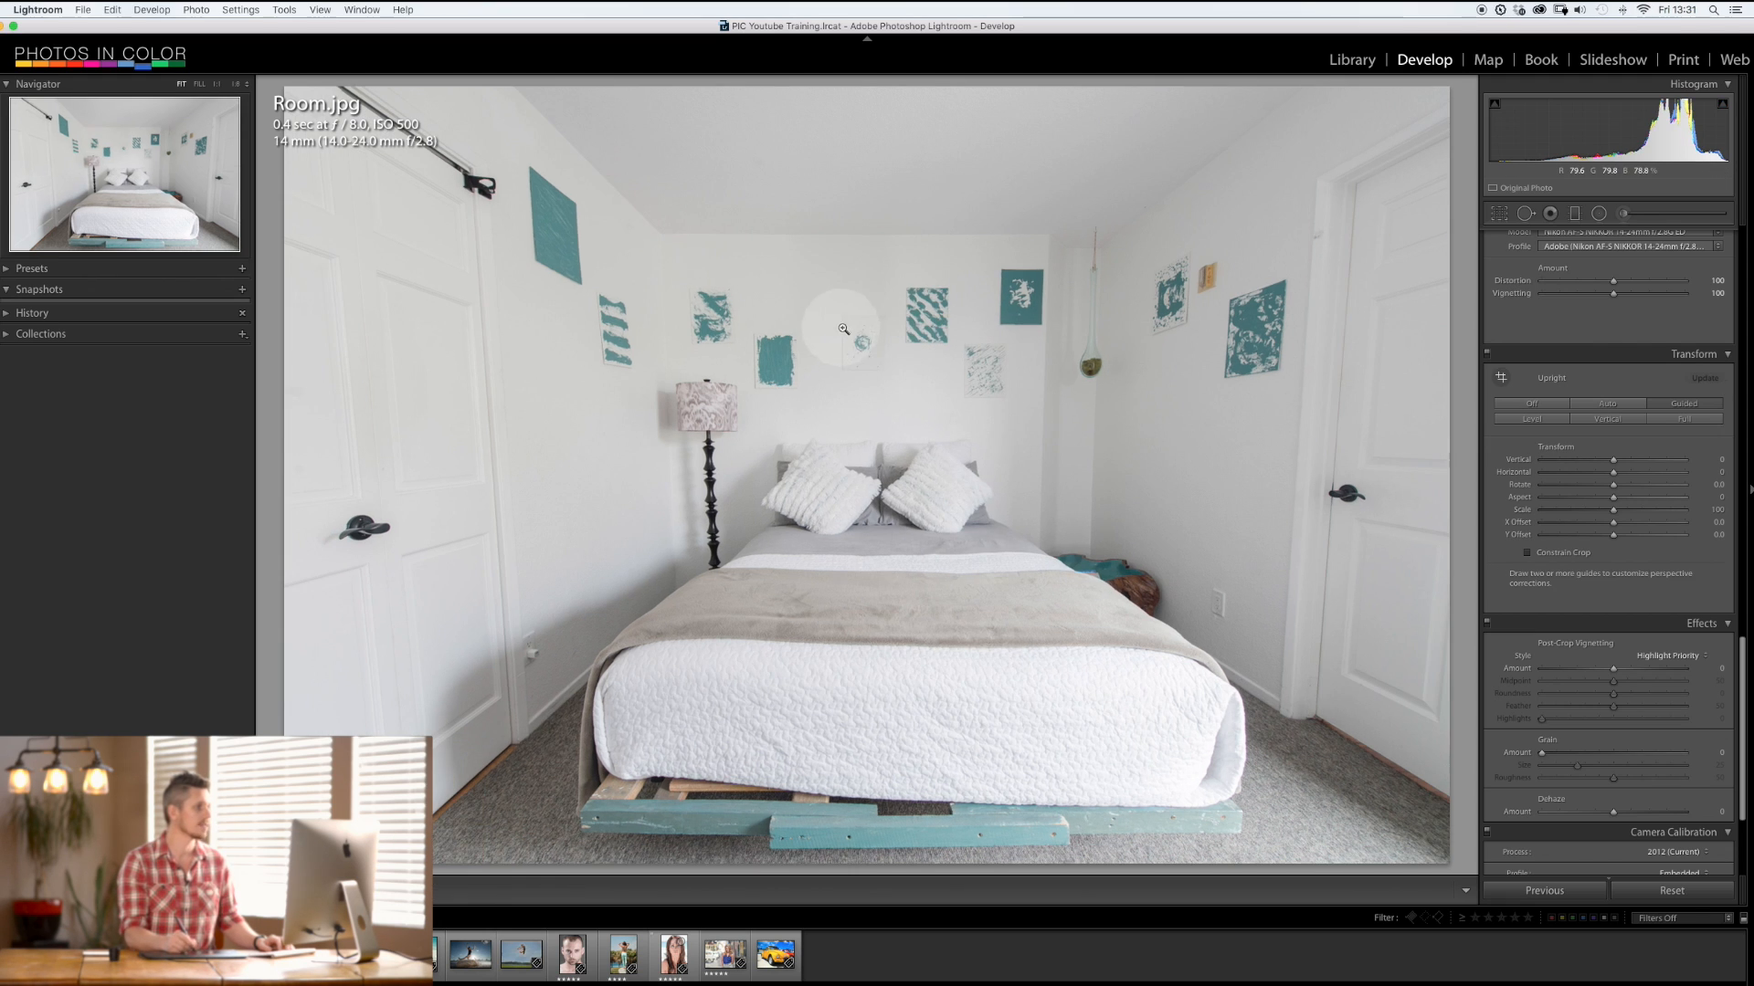
pyautogui.moveTo(716, 471)
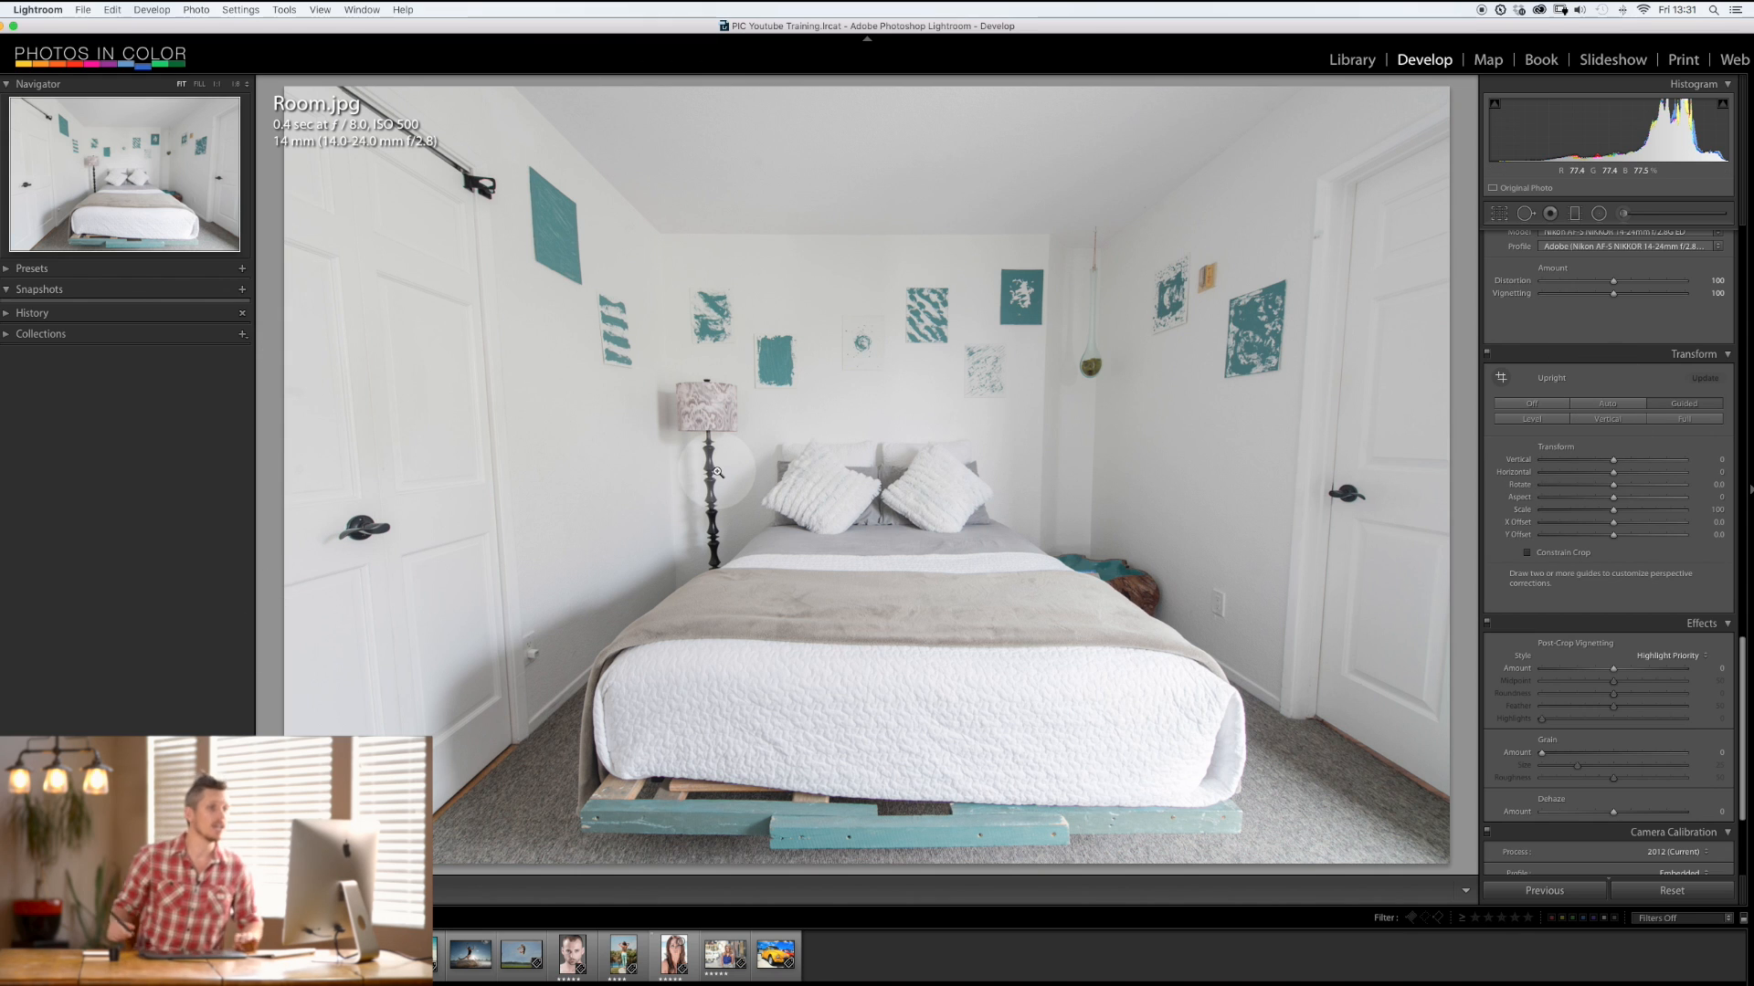
pyautogui.moveTo(965, 734)
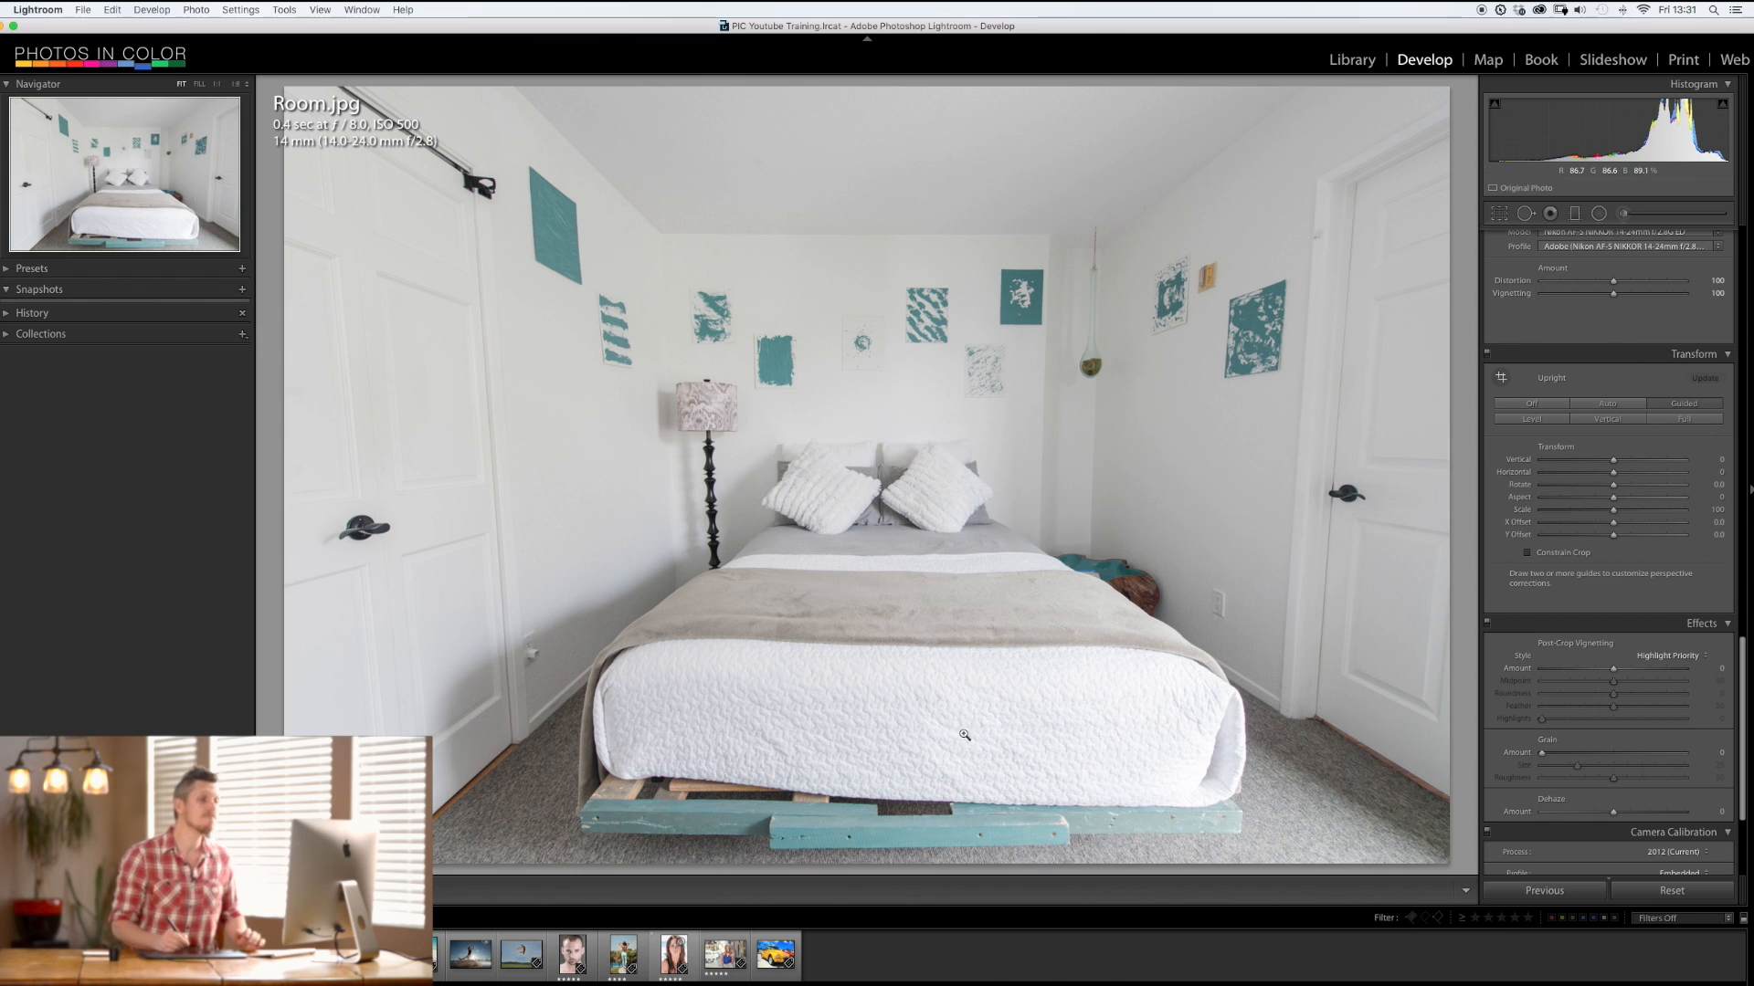
pyautogui.moveTo(507, 445)
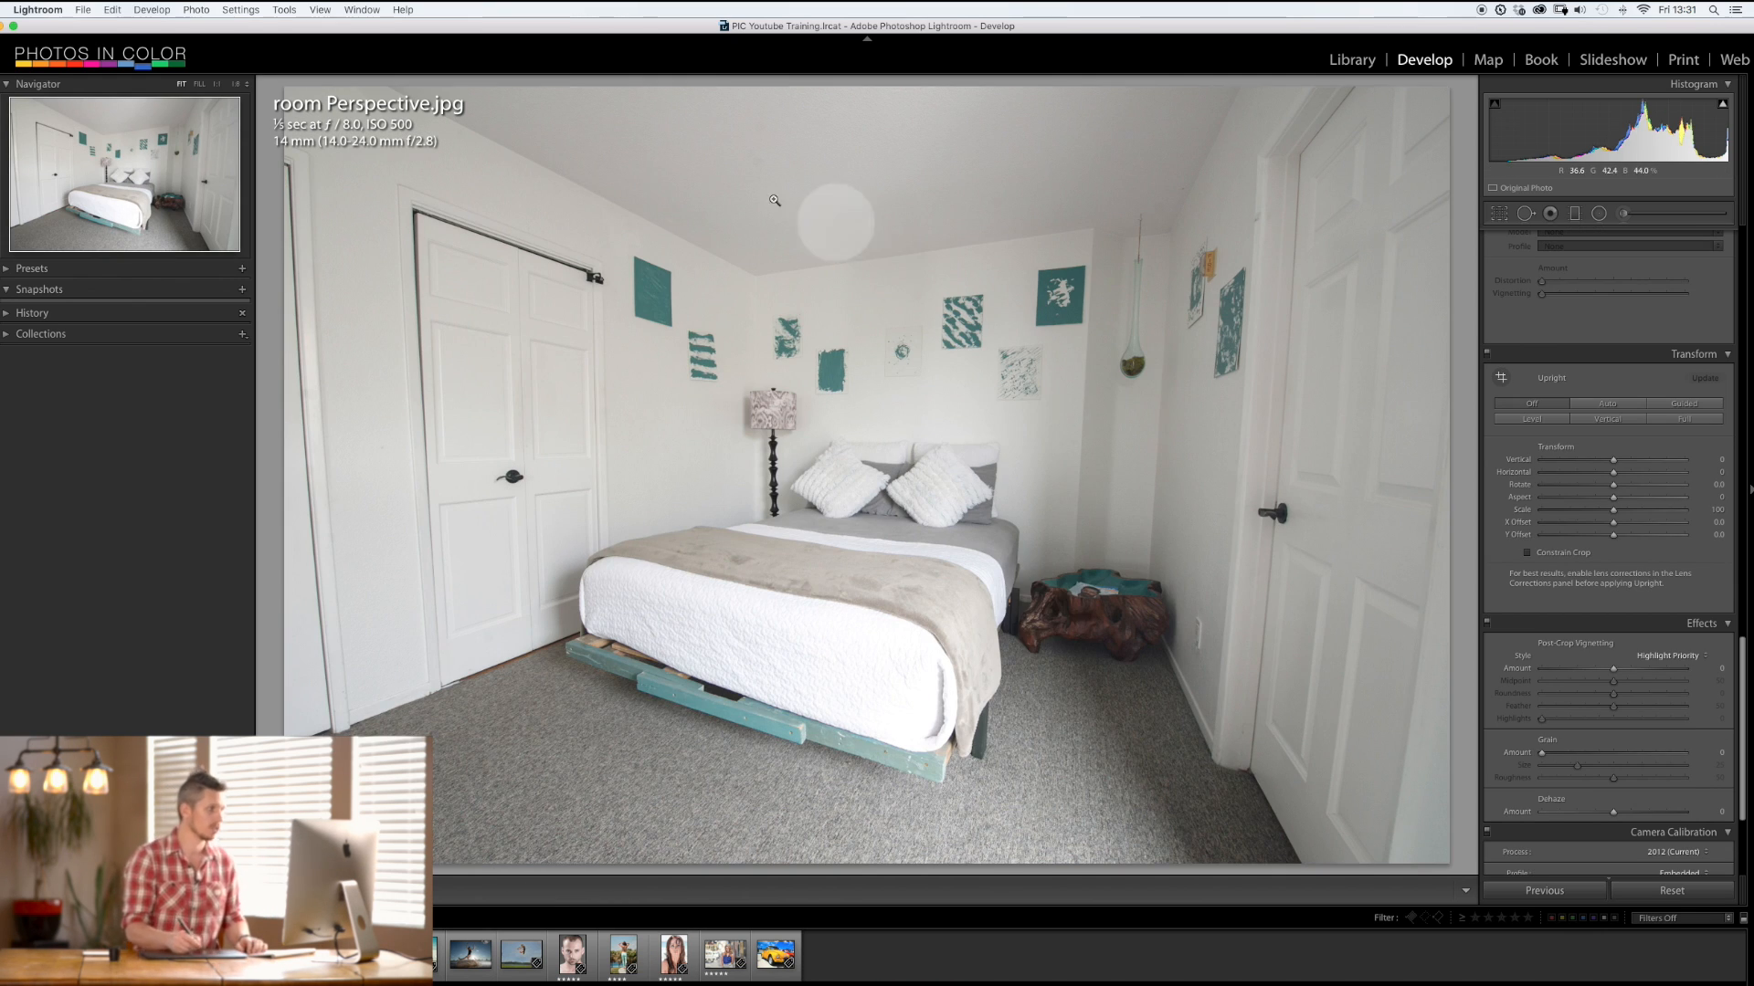
pyautogui.moveTo(951, 490)
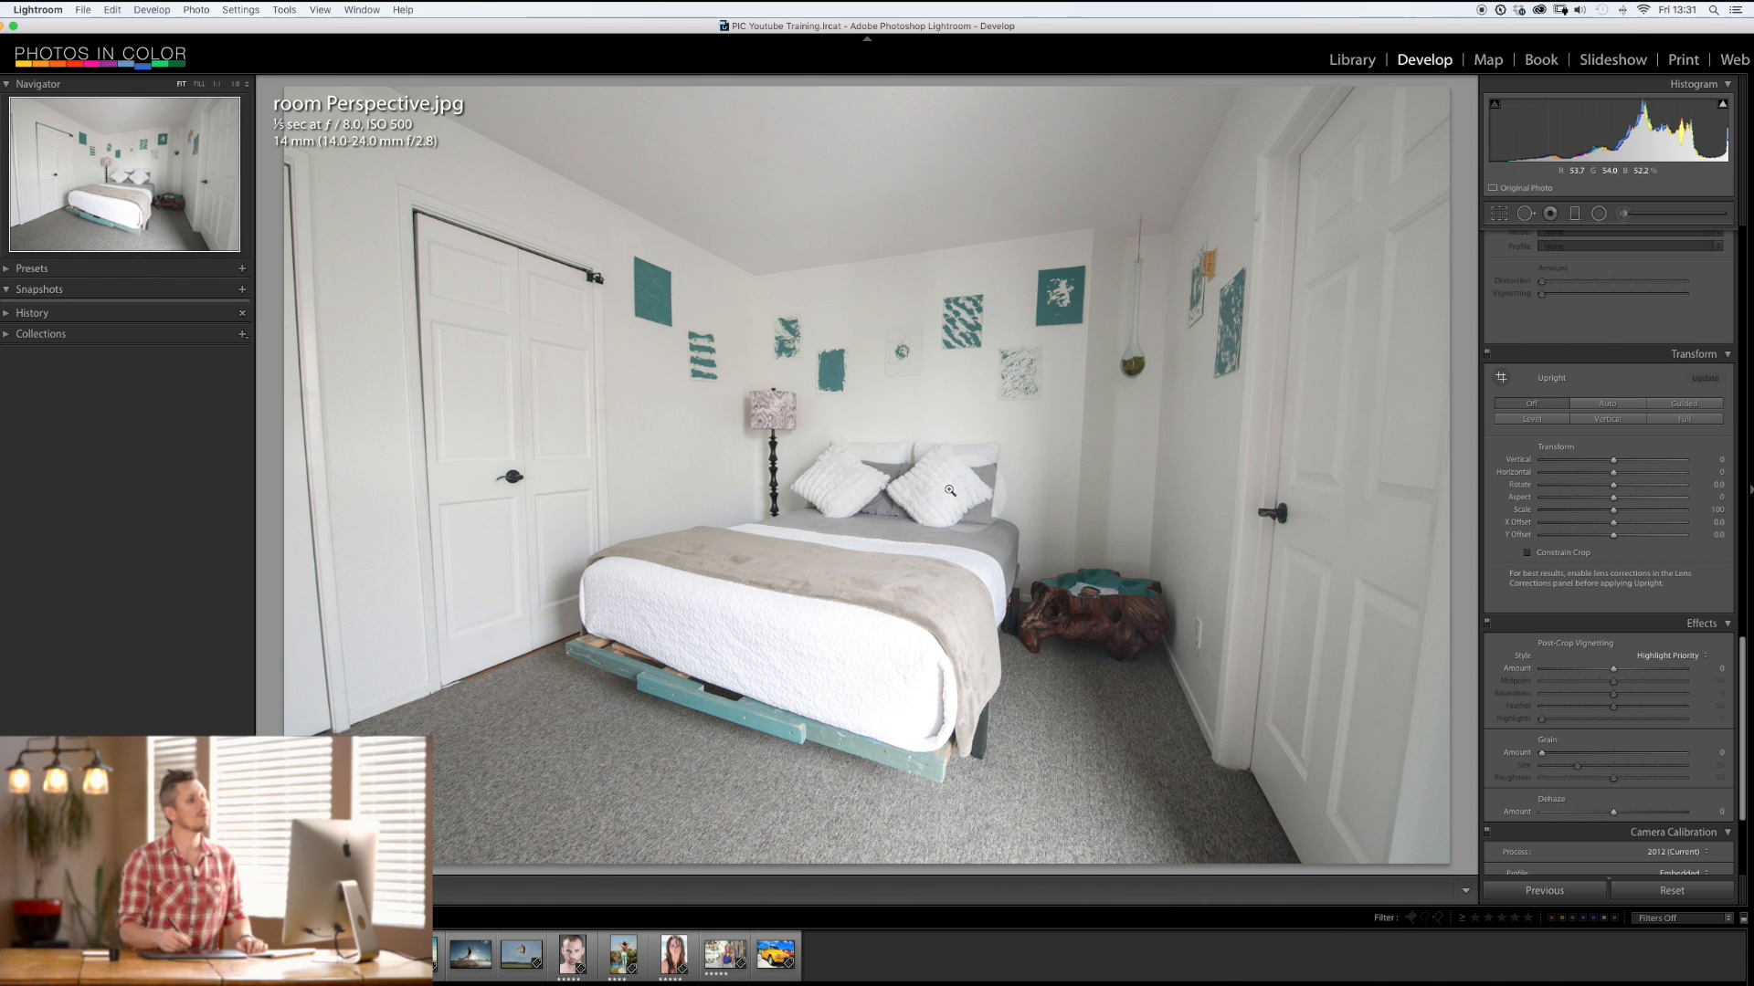
pyautogui.moveTo(758, 262)
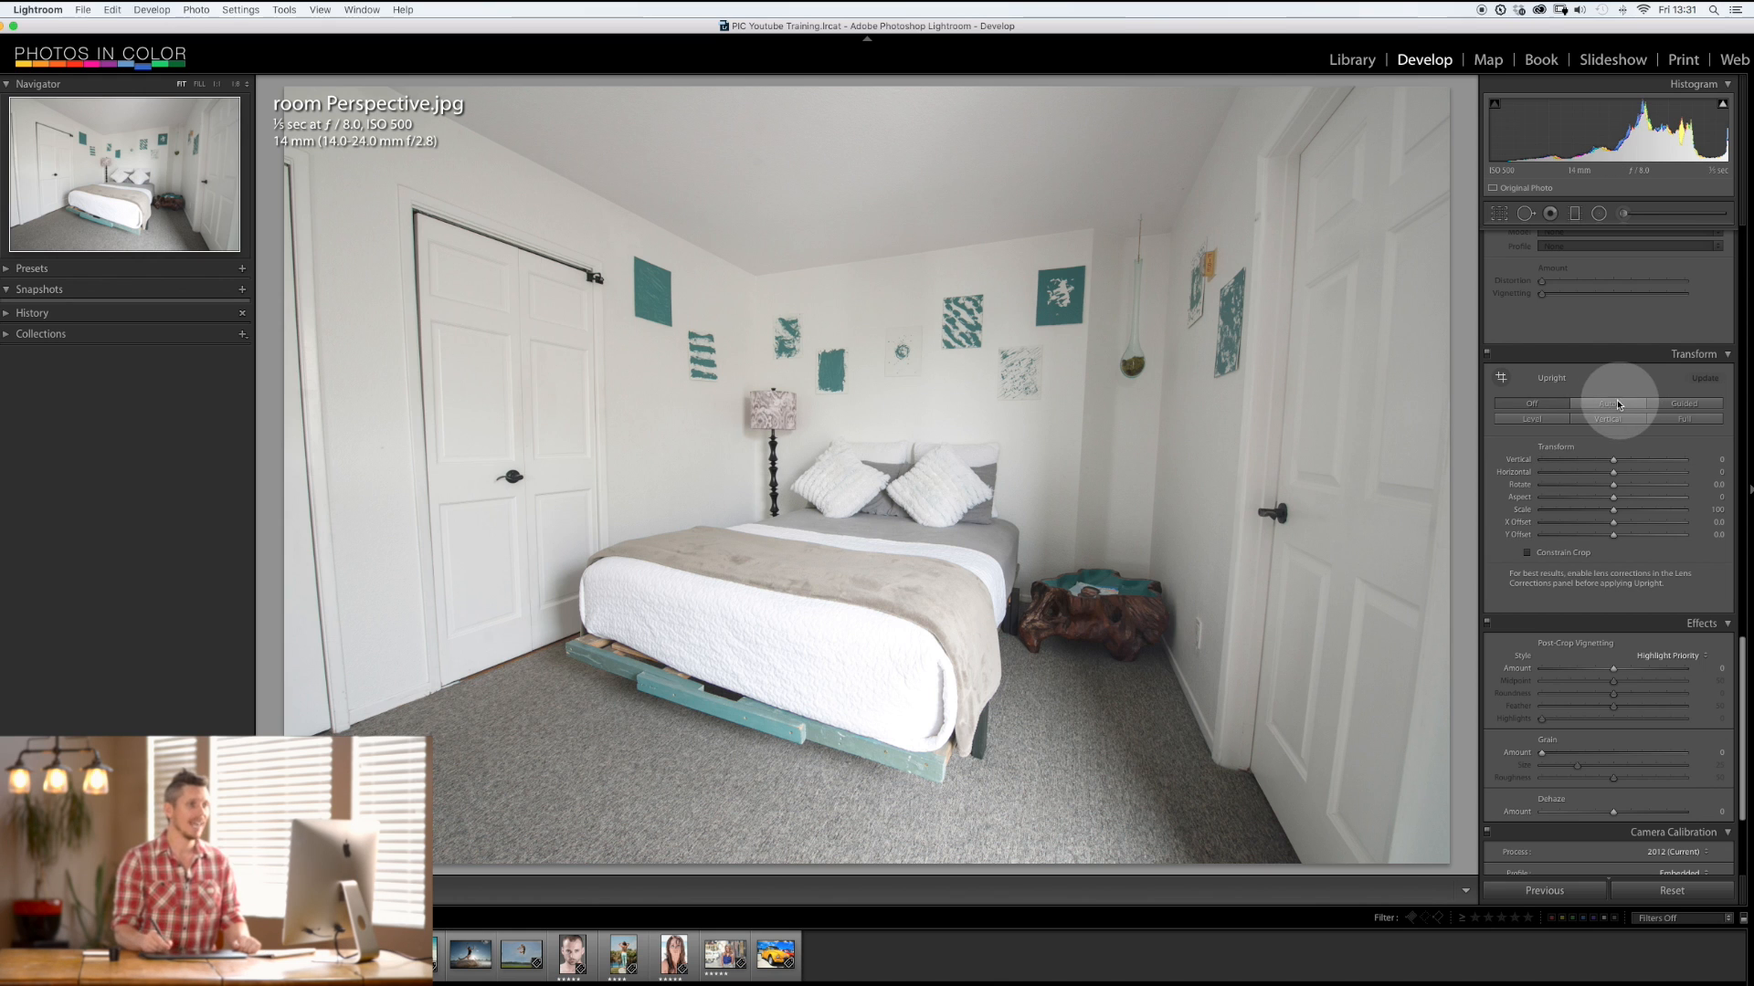
# Step: Preview Upright Auto, Full and Vertical on room Perspective.jpg, then pick the Guided Upright tool
pyautogui.click(1611, 404)
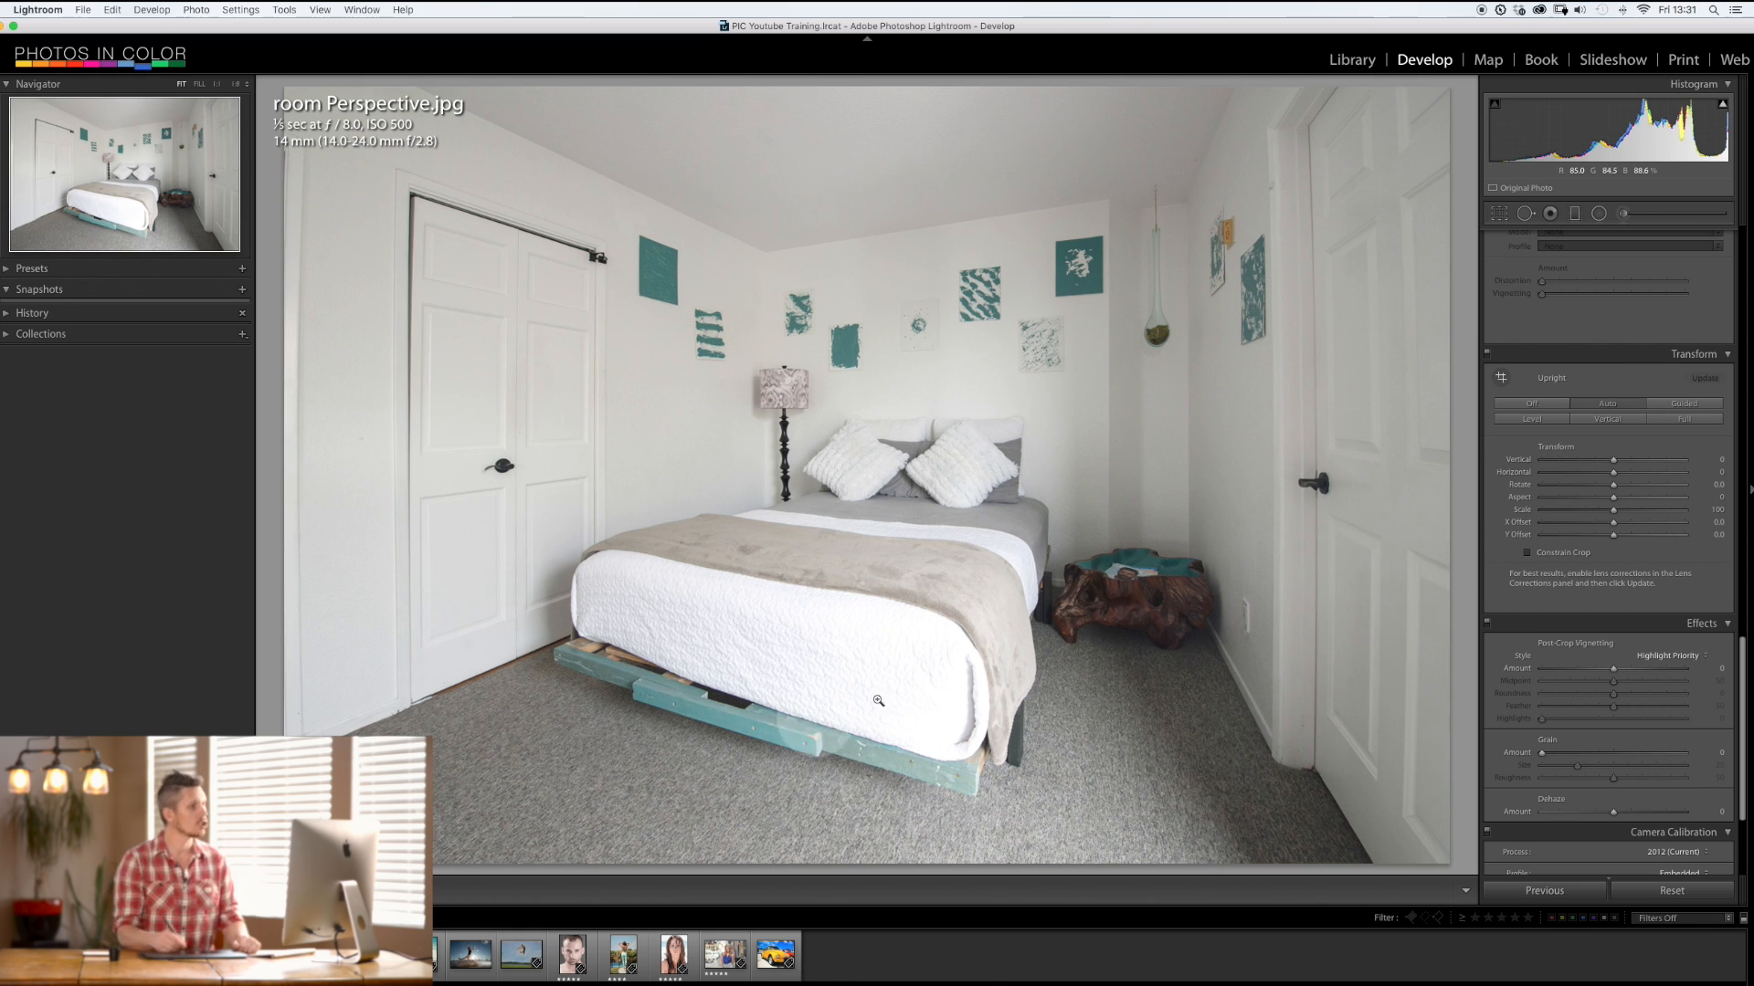
pyautogui.click(1604, 404)
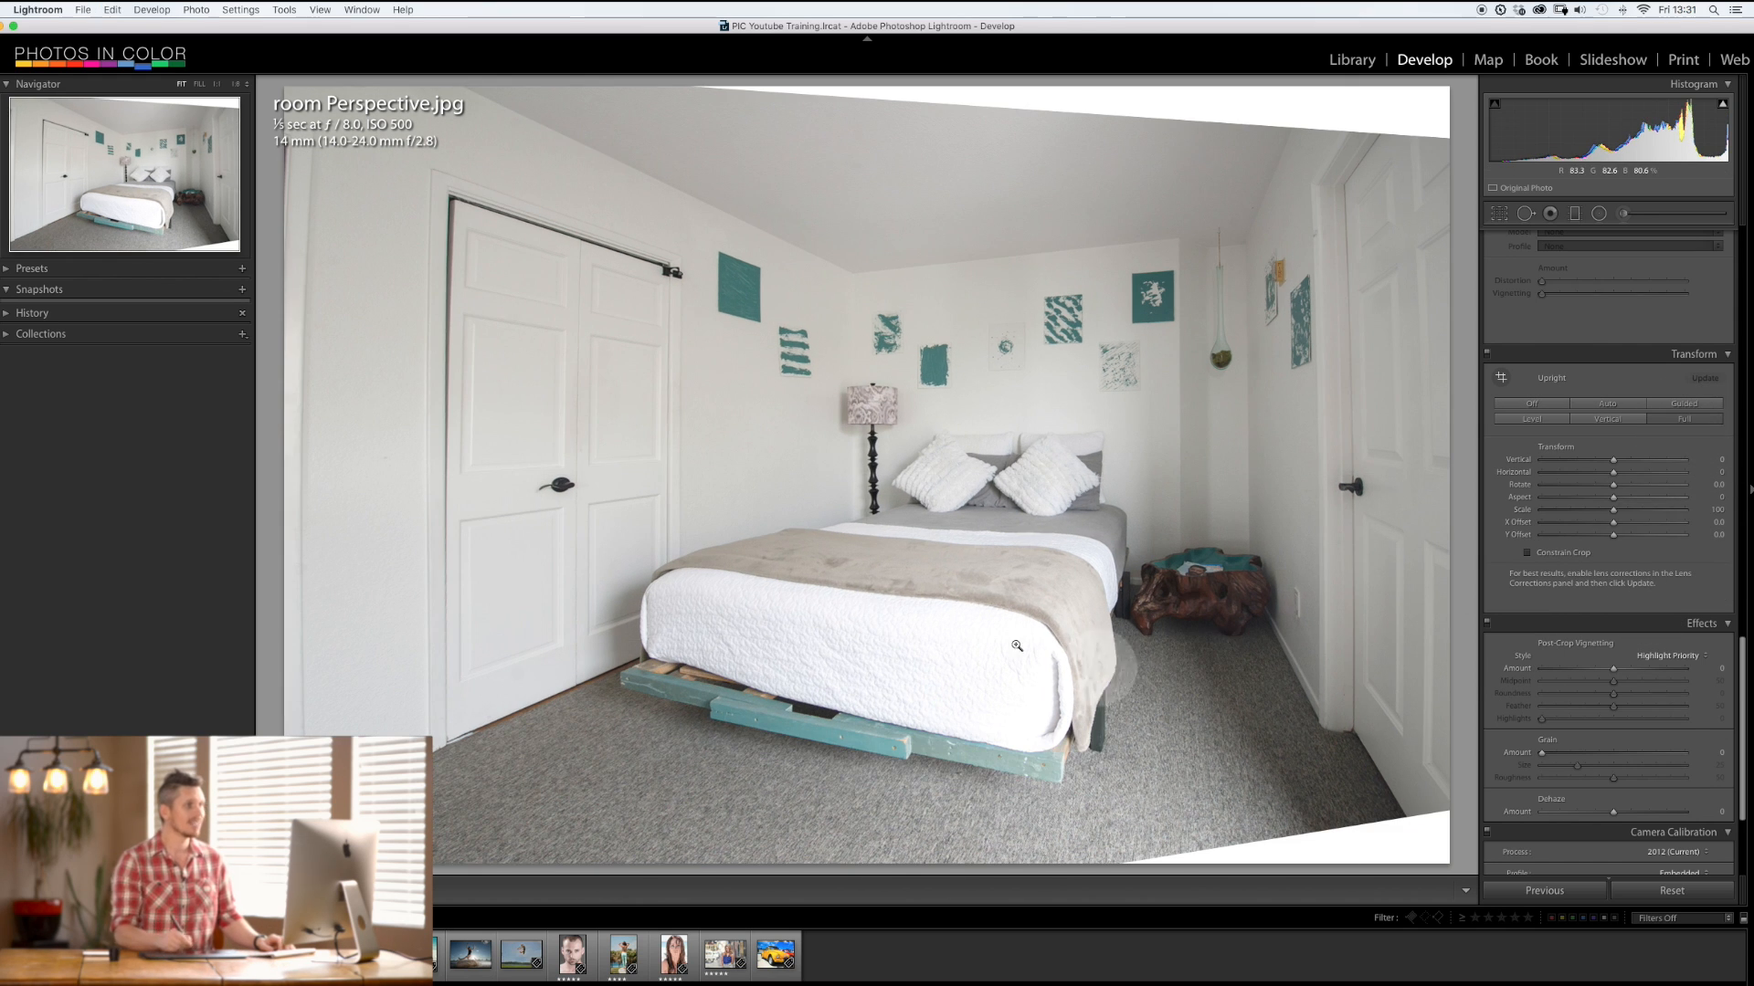
pyautogui.click(1608, 418)
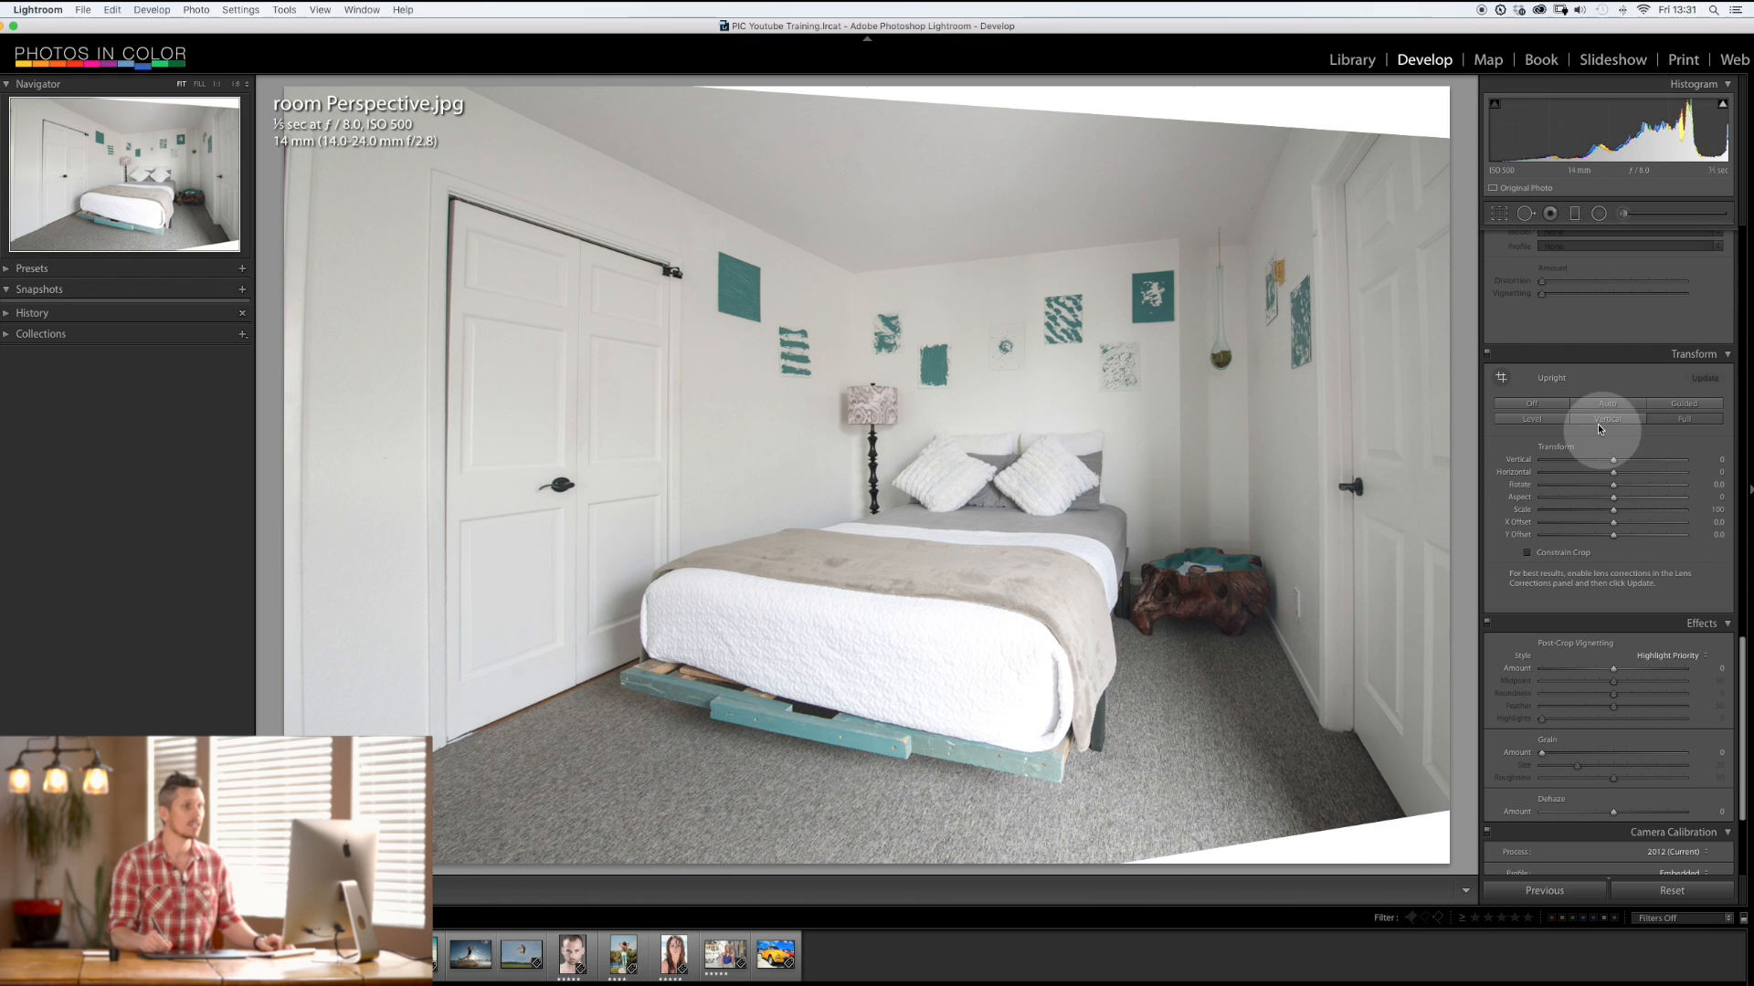
pyautogui.click(1606, 419)
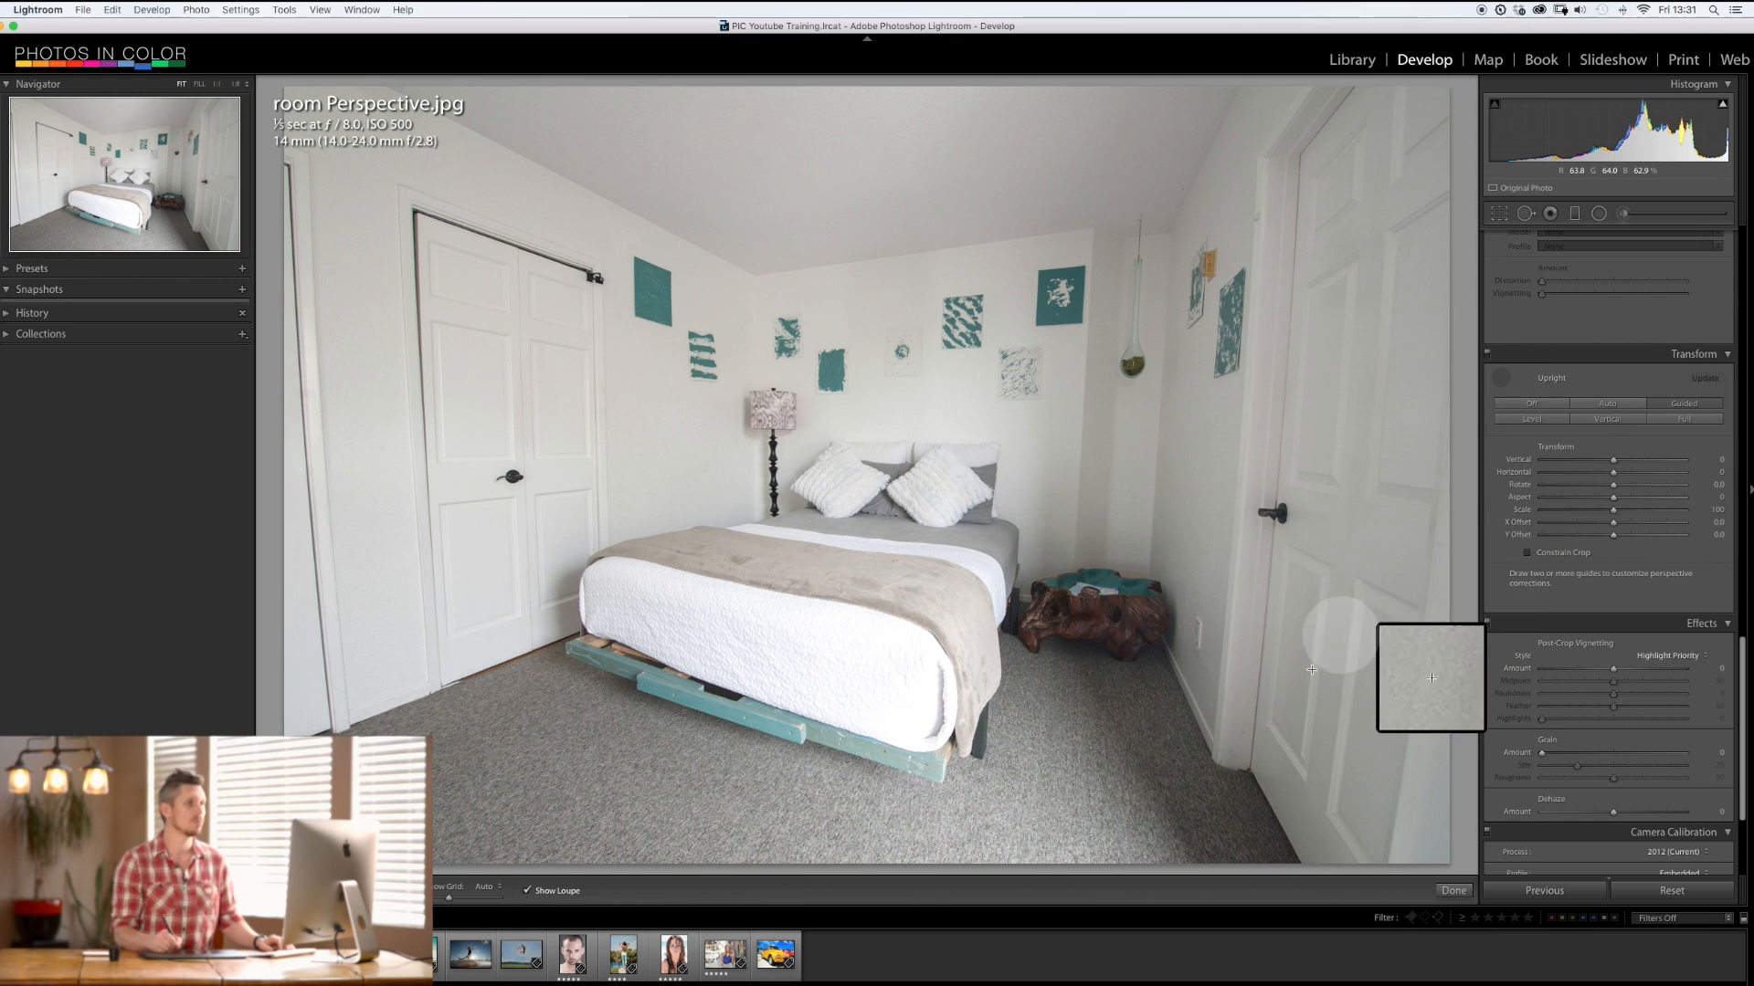
pyautogui.moveTo(1301, 227)
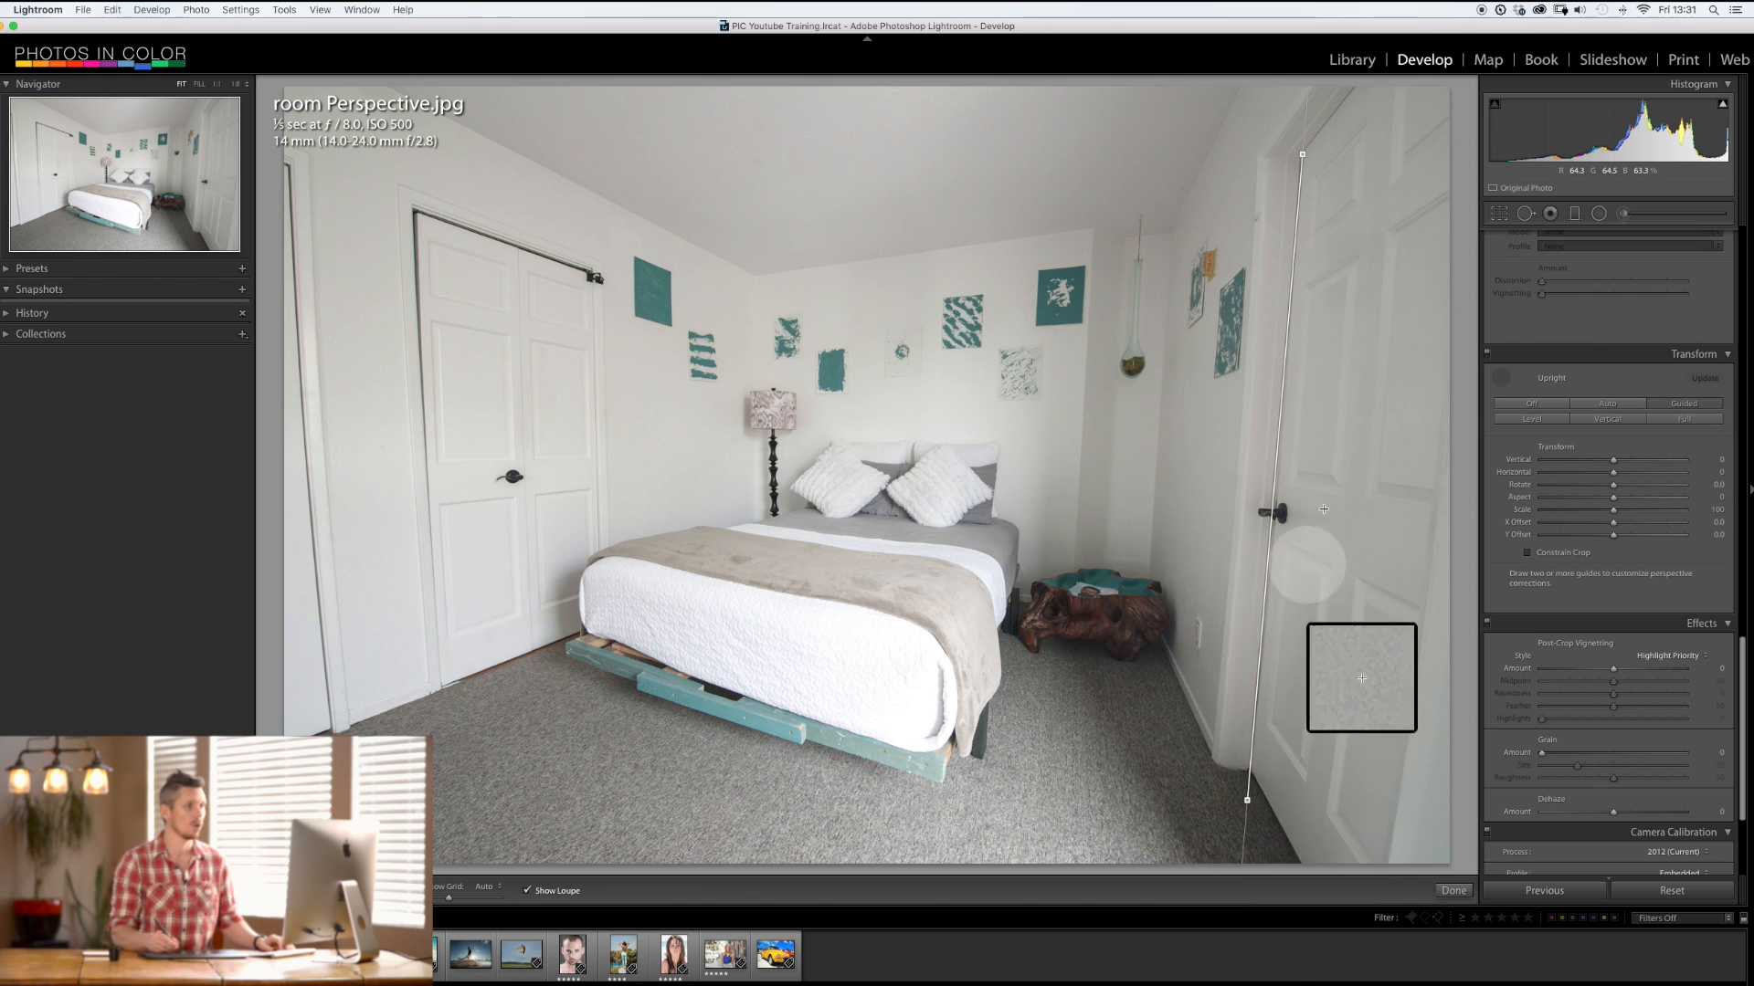
pyautogui.moveTo(383, 250)
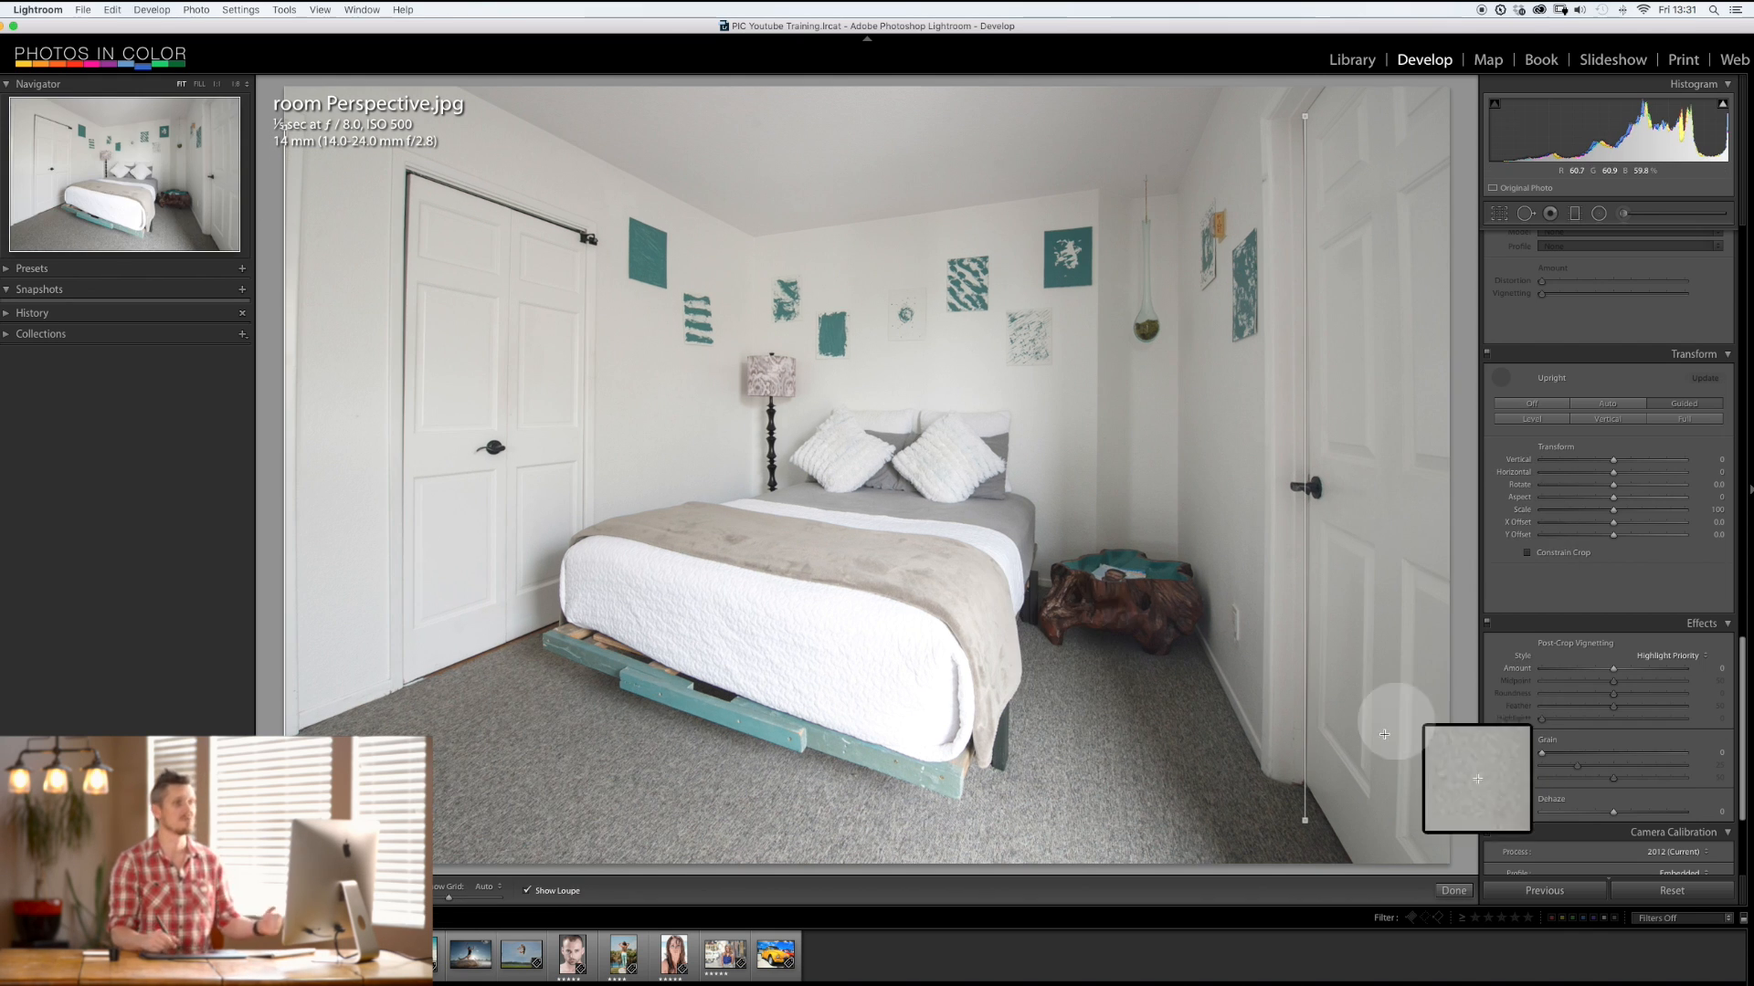
# Step: Enable lens profile corrections for room Perspective.jpg in Lens Corrections
pyautogui.scroll(3)
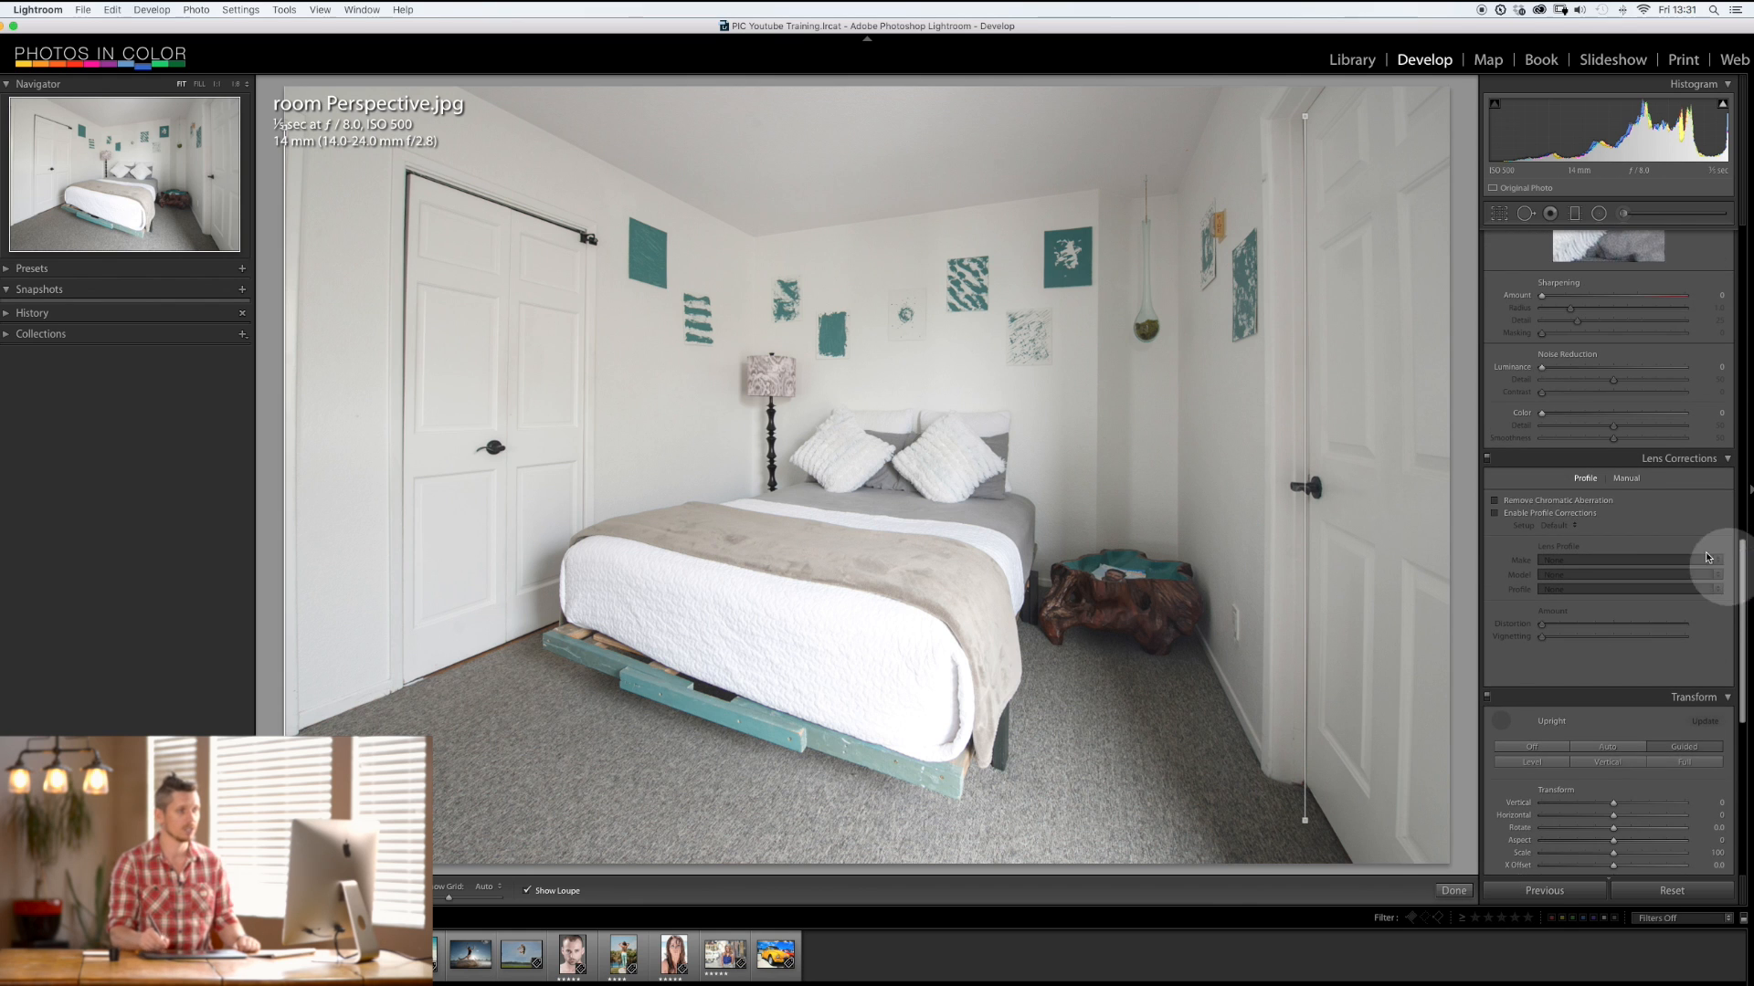
pyautogui.click(1494, 513)
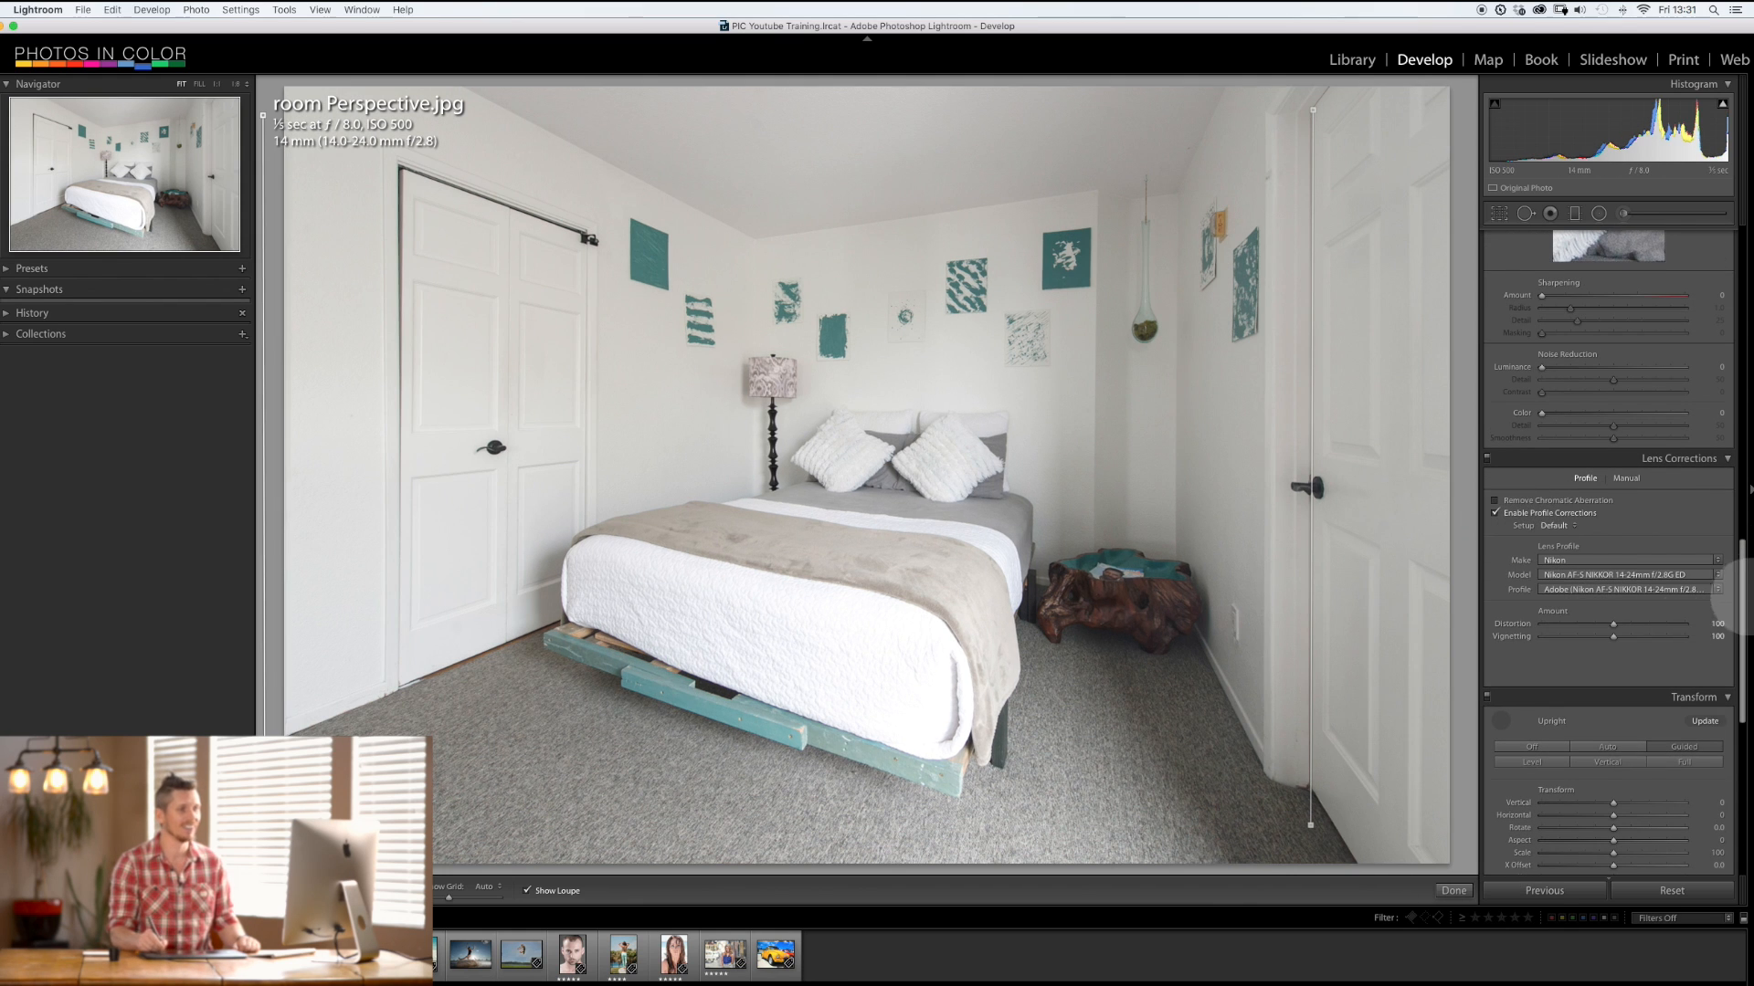
pyautogui.scroll(-3)
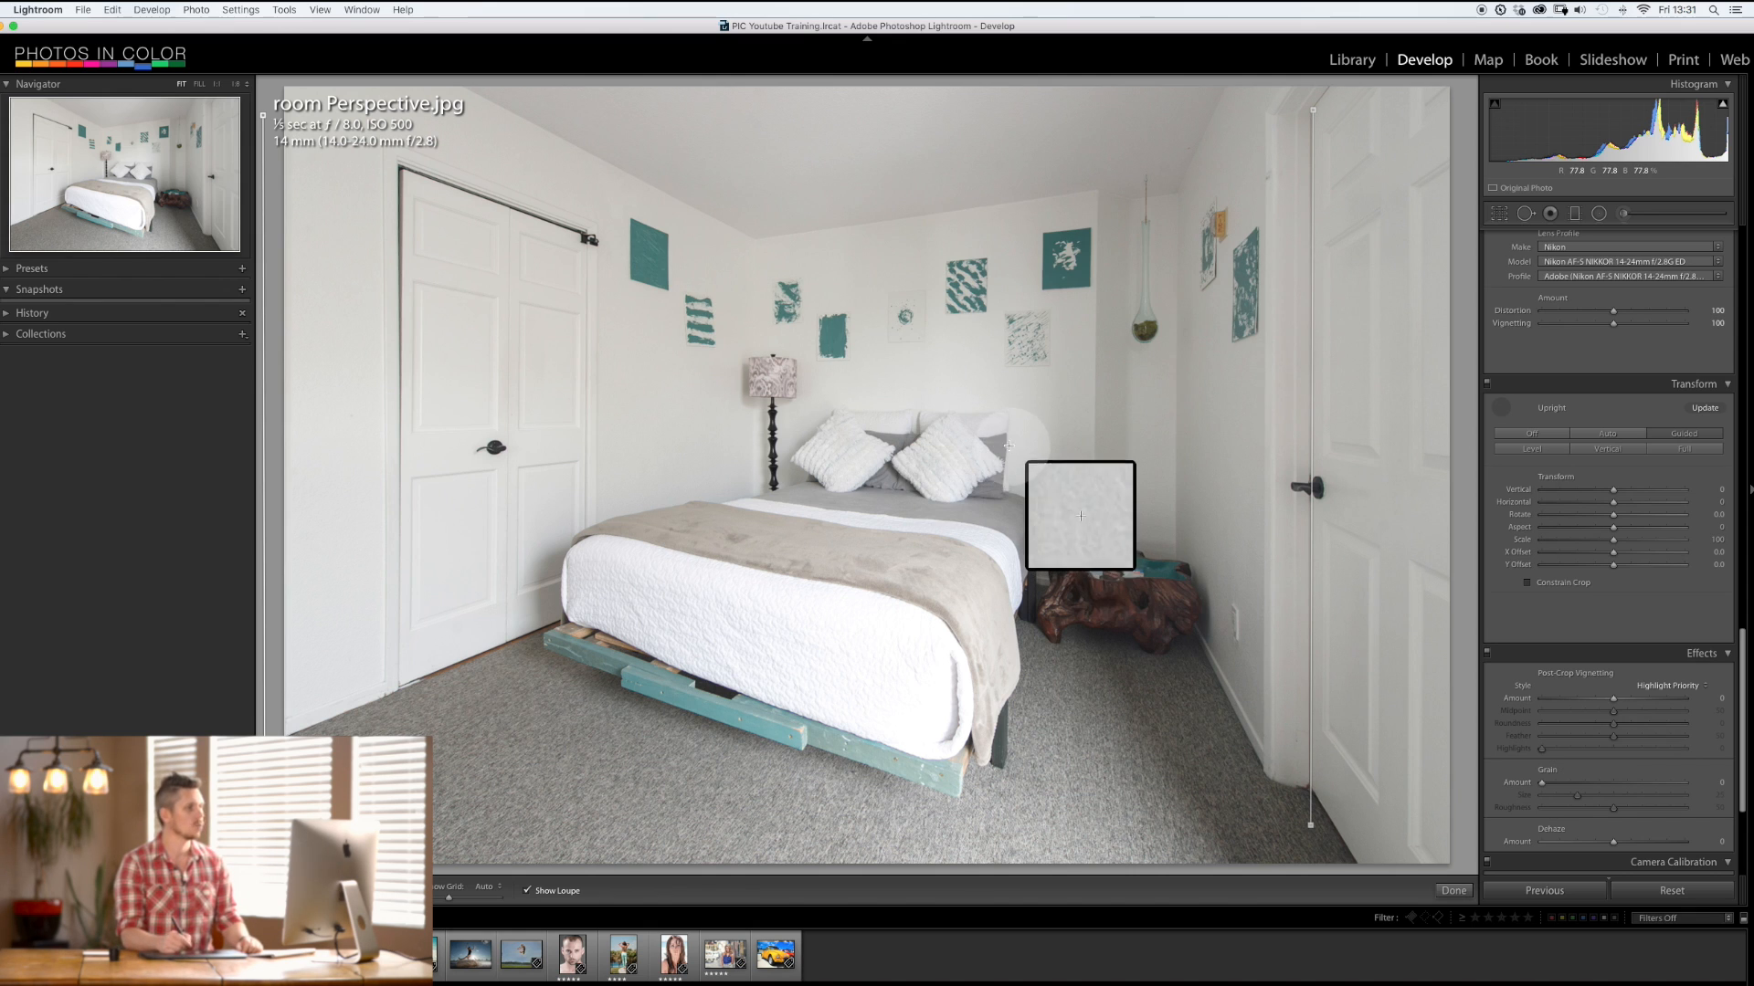
pyautogui.moveTo(836, 299)
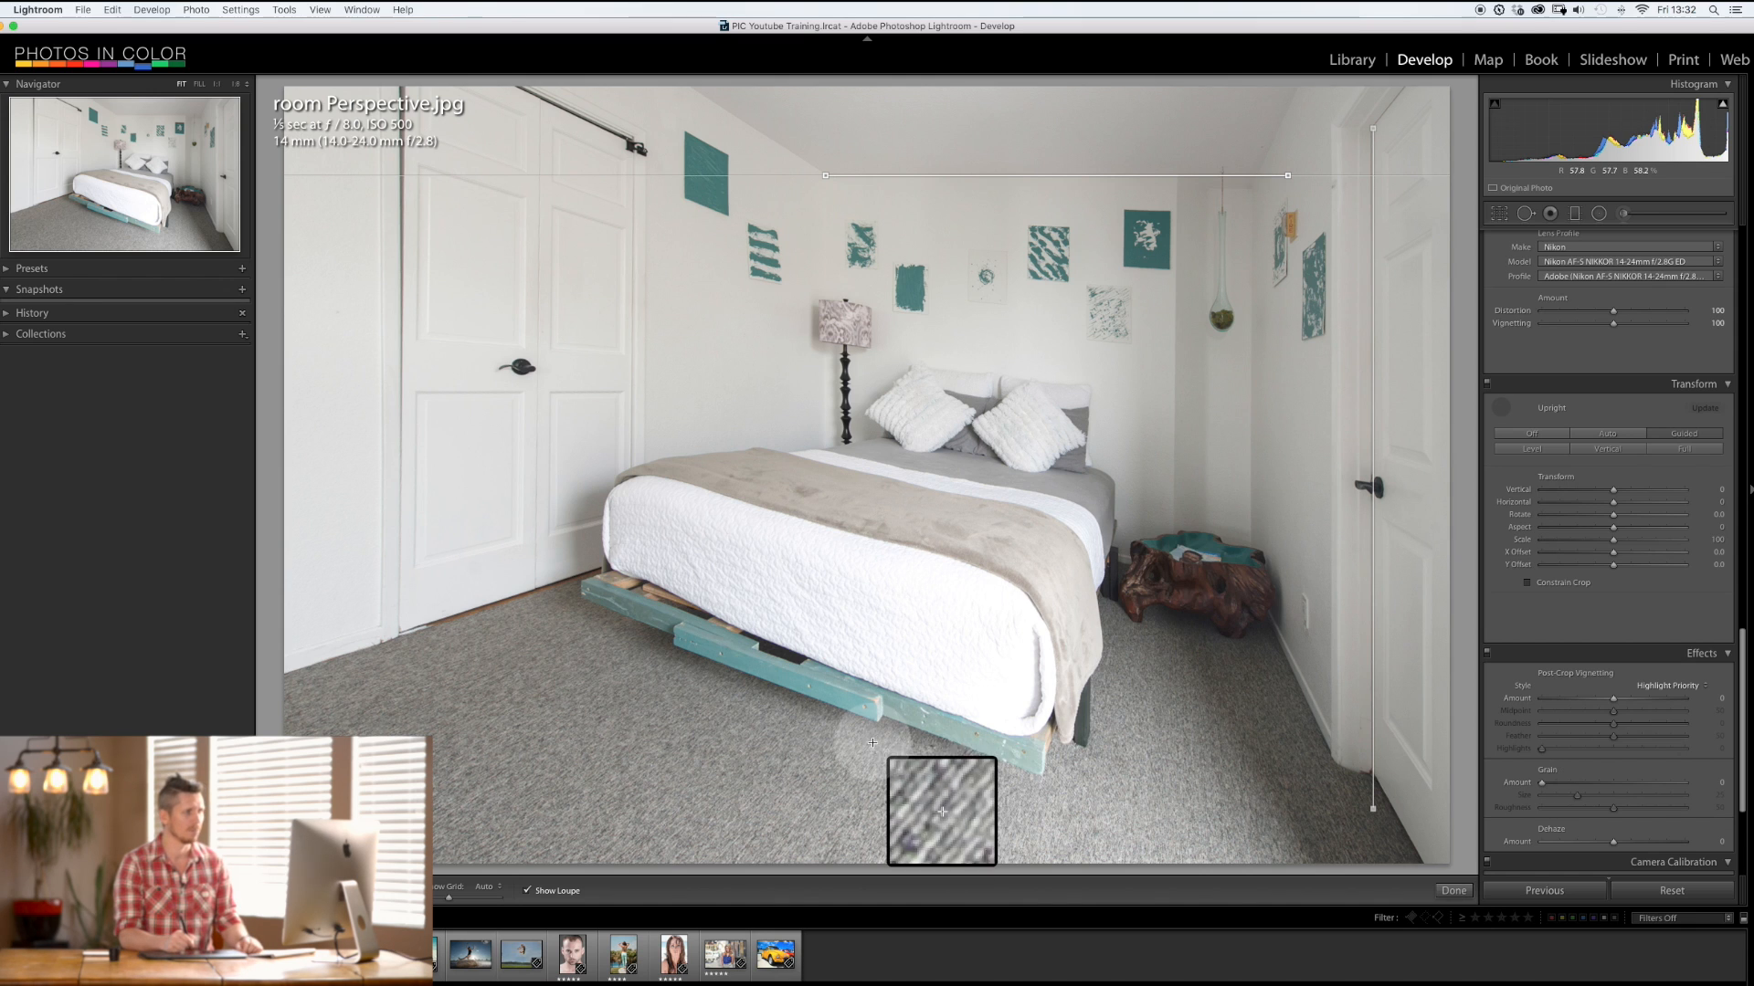
pyautogui.moveTo(572, 577)
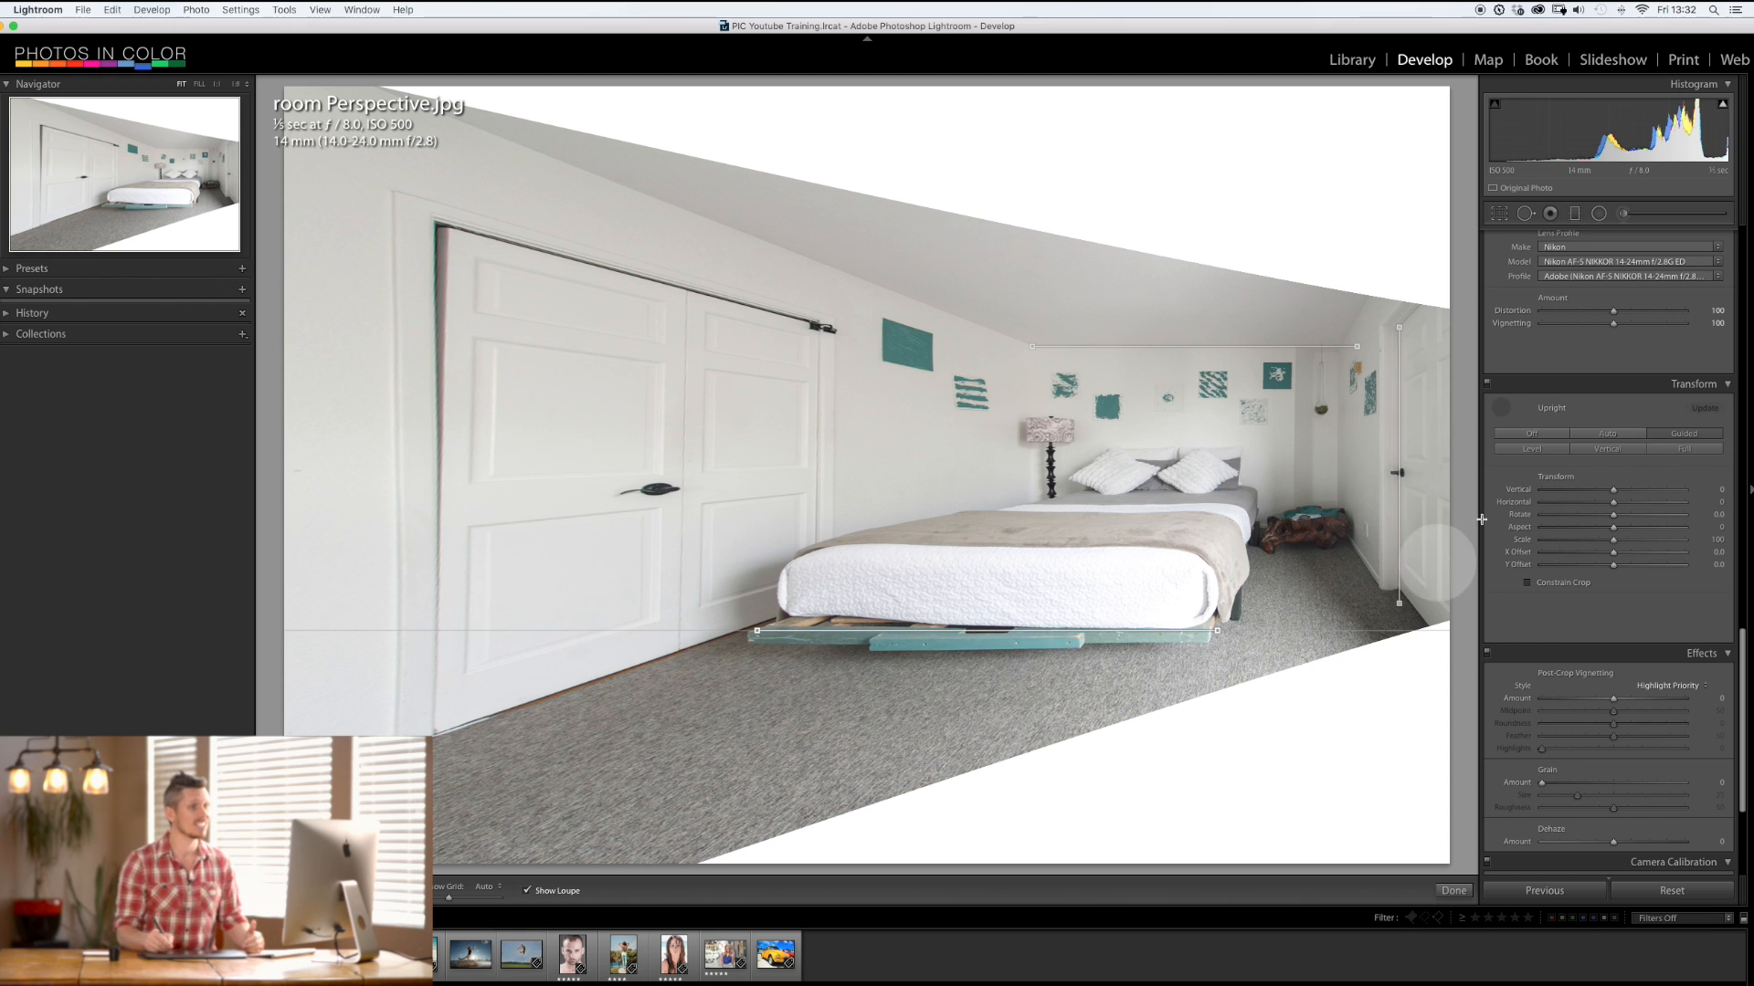
pyautogui.moveTo(992, 698)
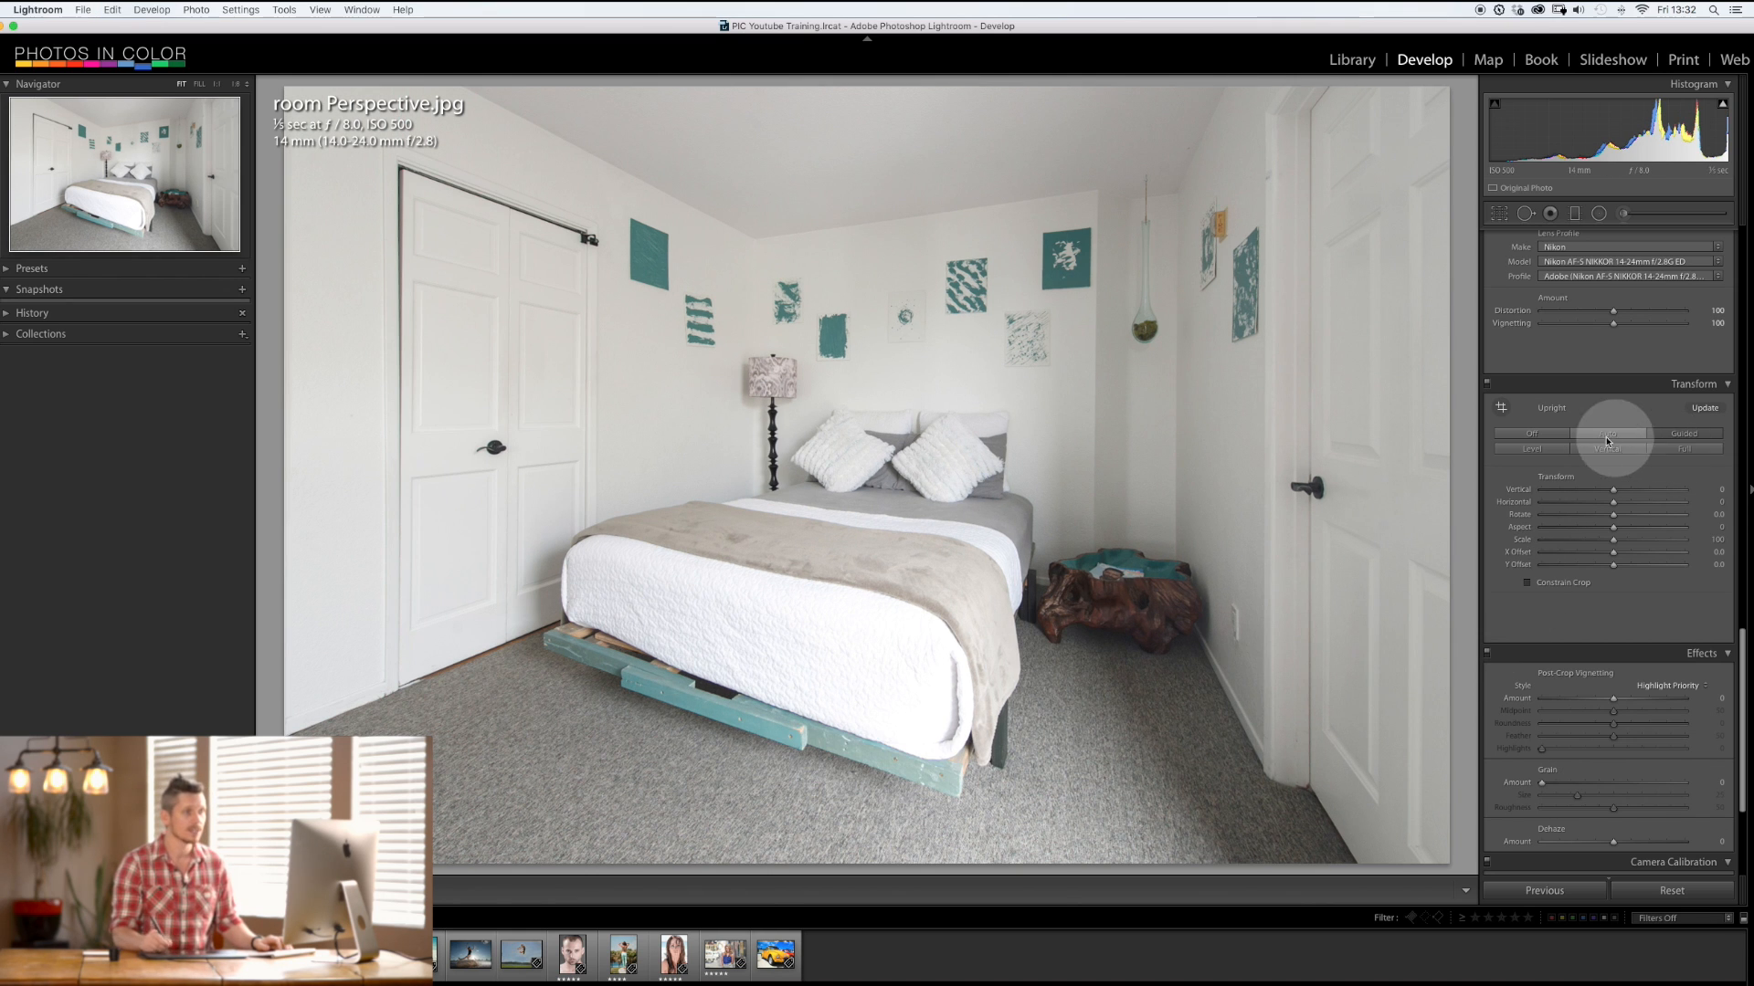
# Step: Turn off the upright correction on room Perspective.jpg and reselect the Guided Upright tool
pyautogui.click(1605, 437)
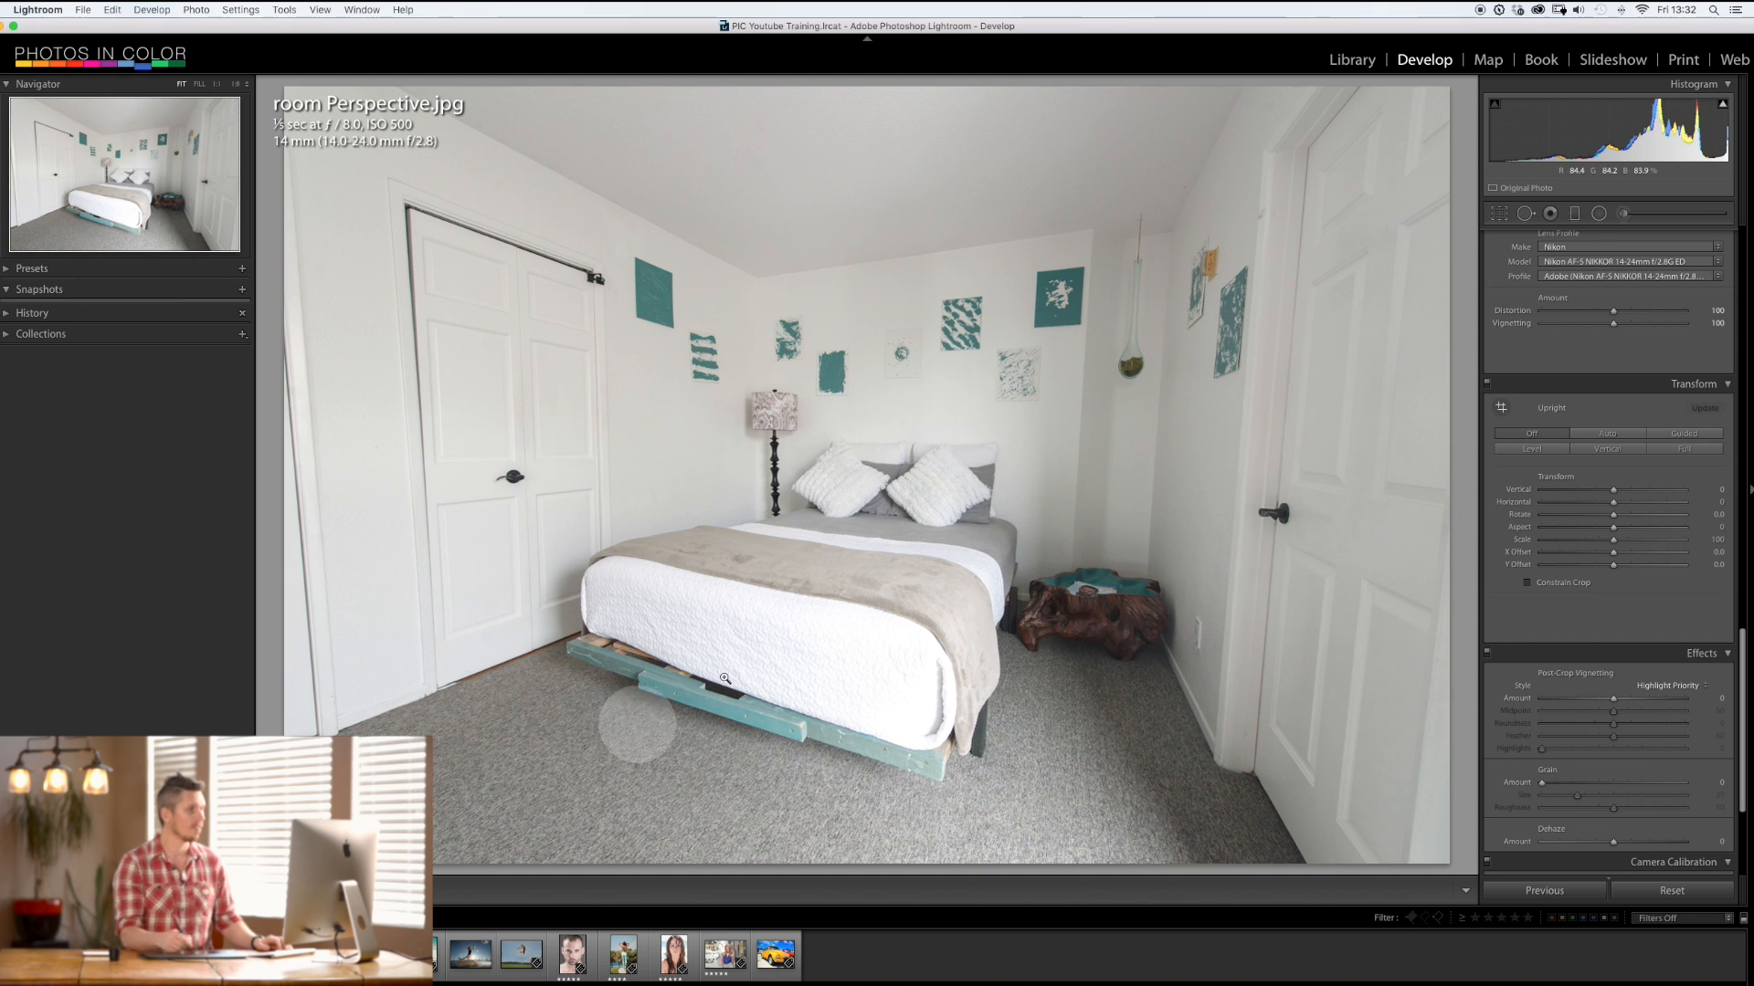
pyautogui.click(1678, 434)
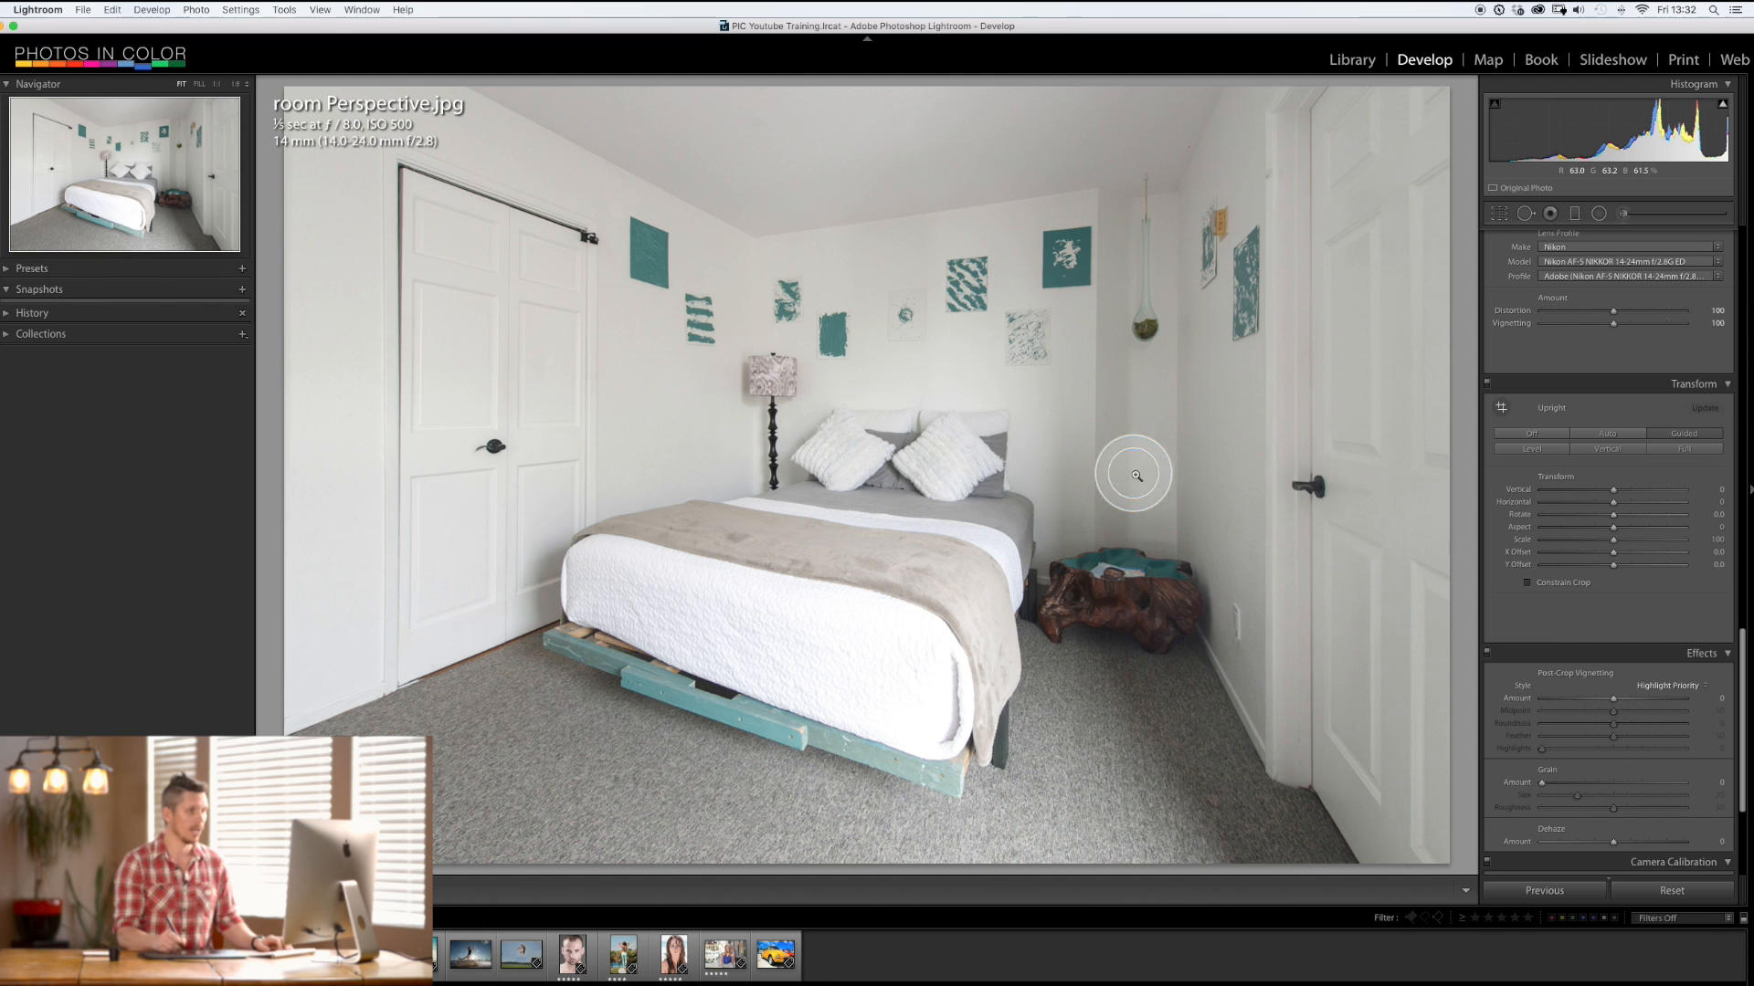
pyautogui.moveTo(1318, 438)
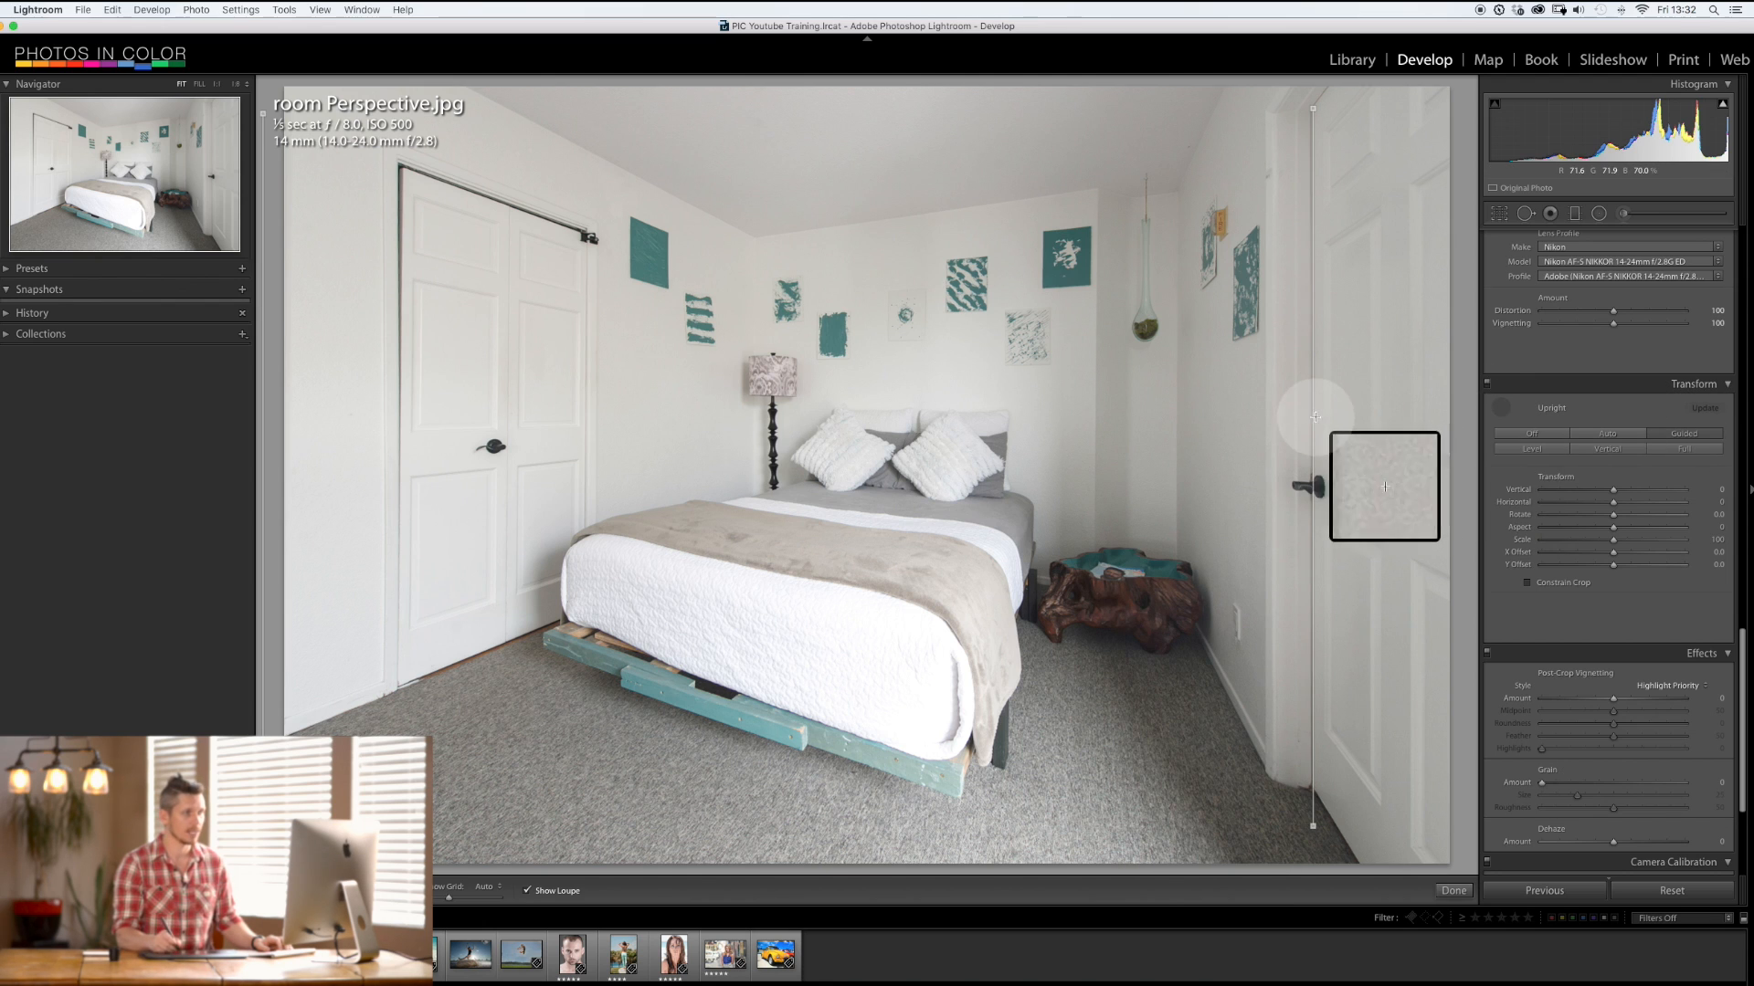
pyautogui.moveTo(957, 668)
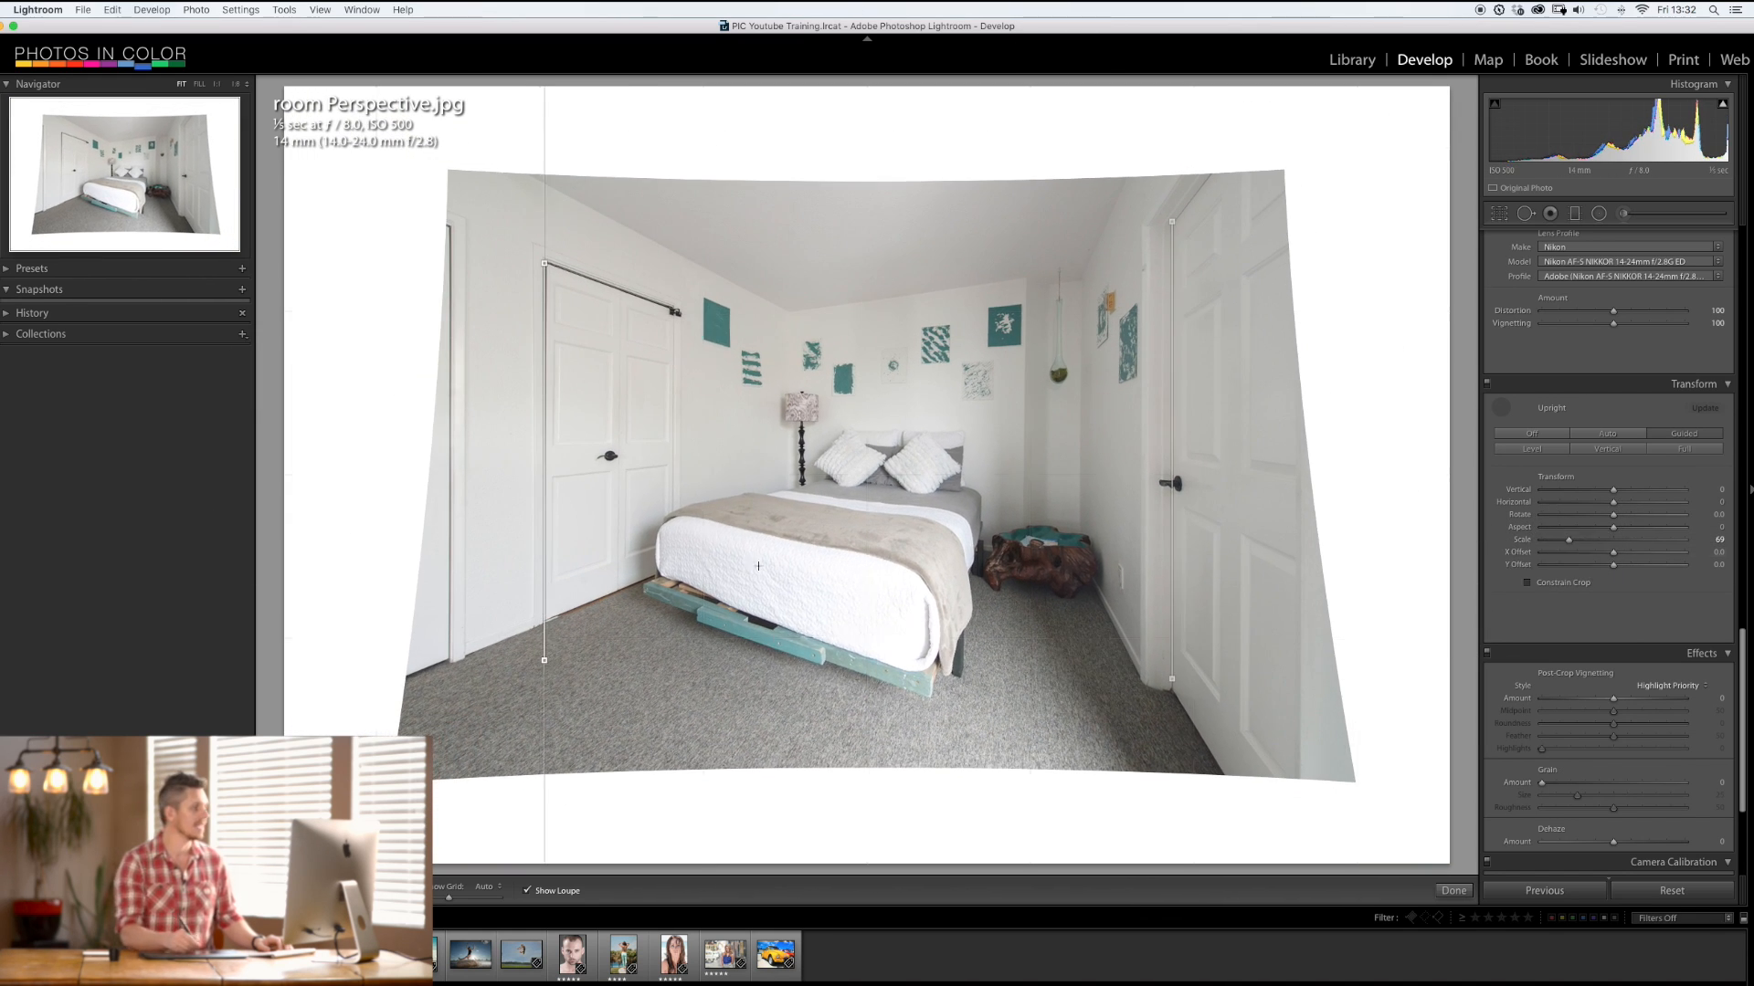
pyautogui.moveTo(1175, 133)
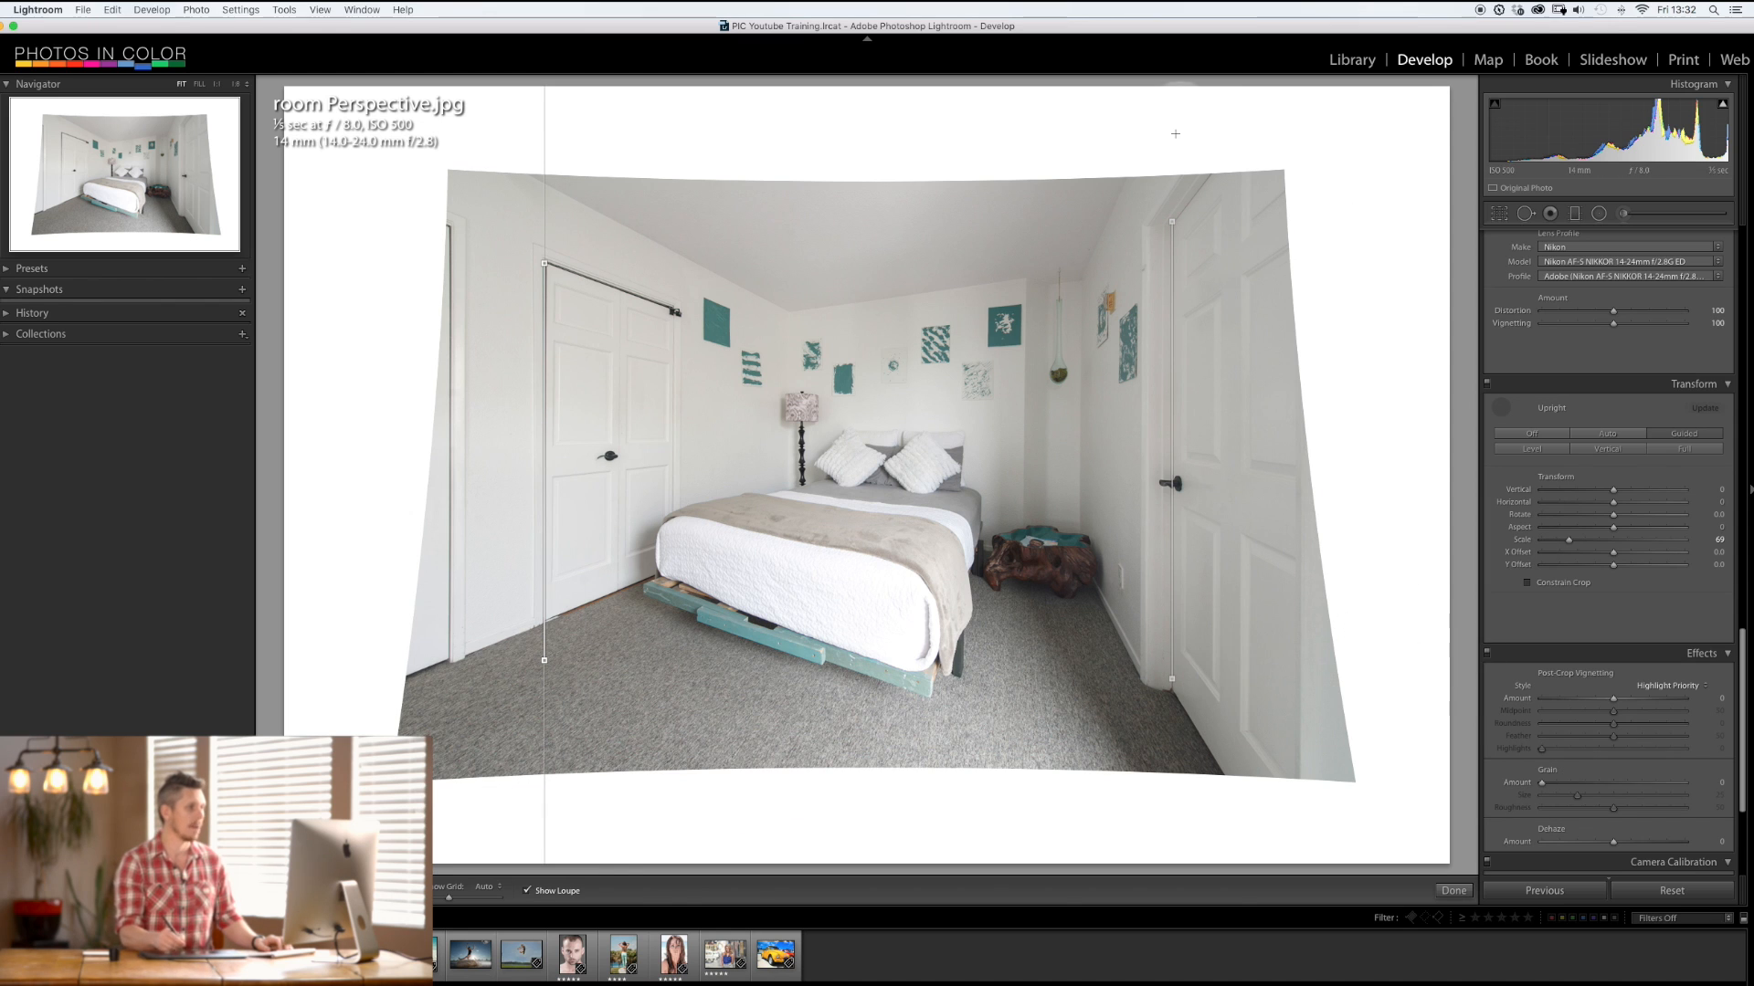
pyautogui.moveTo(1222, 678)
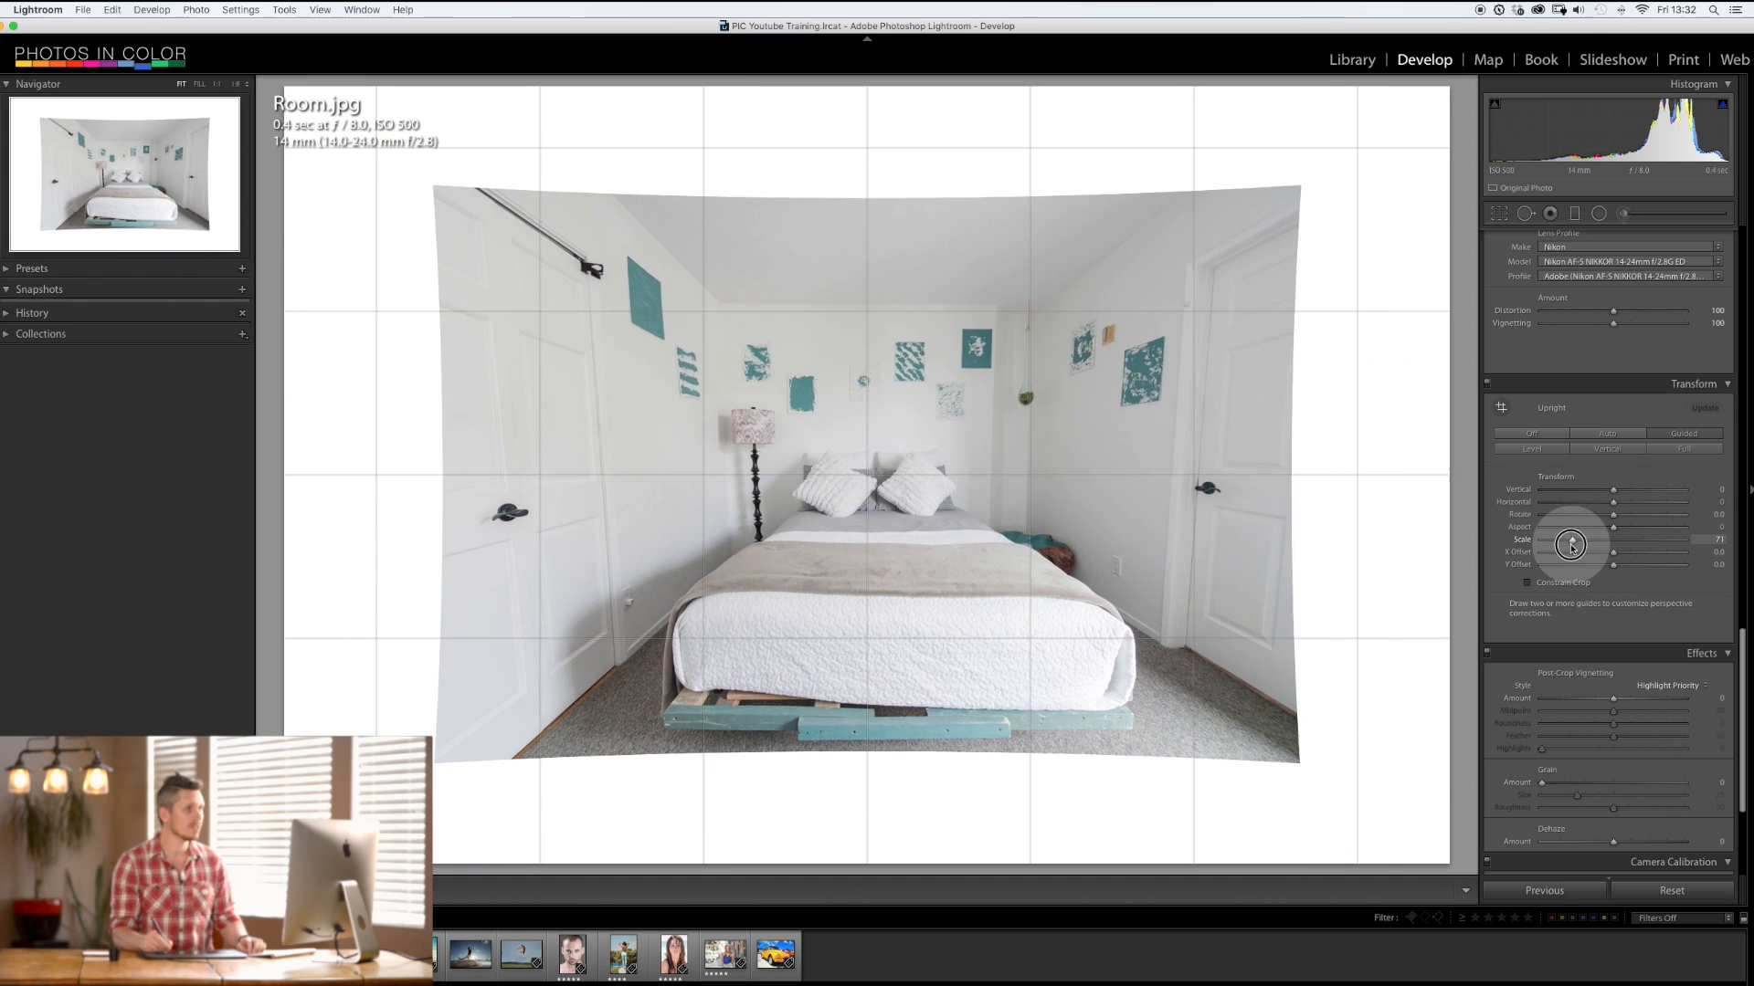
# Step: Select the Guided Upright tool to start placing perspective guides on Room.jpg
pyautogui.click(1608, 449)
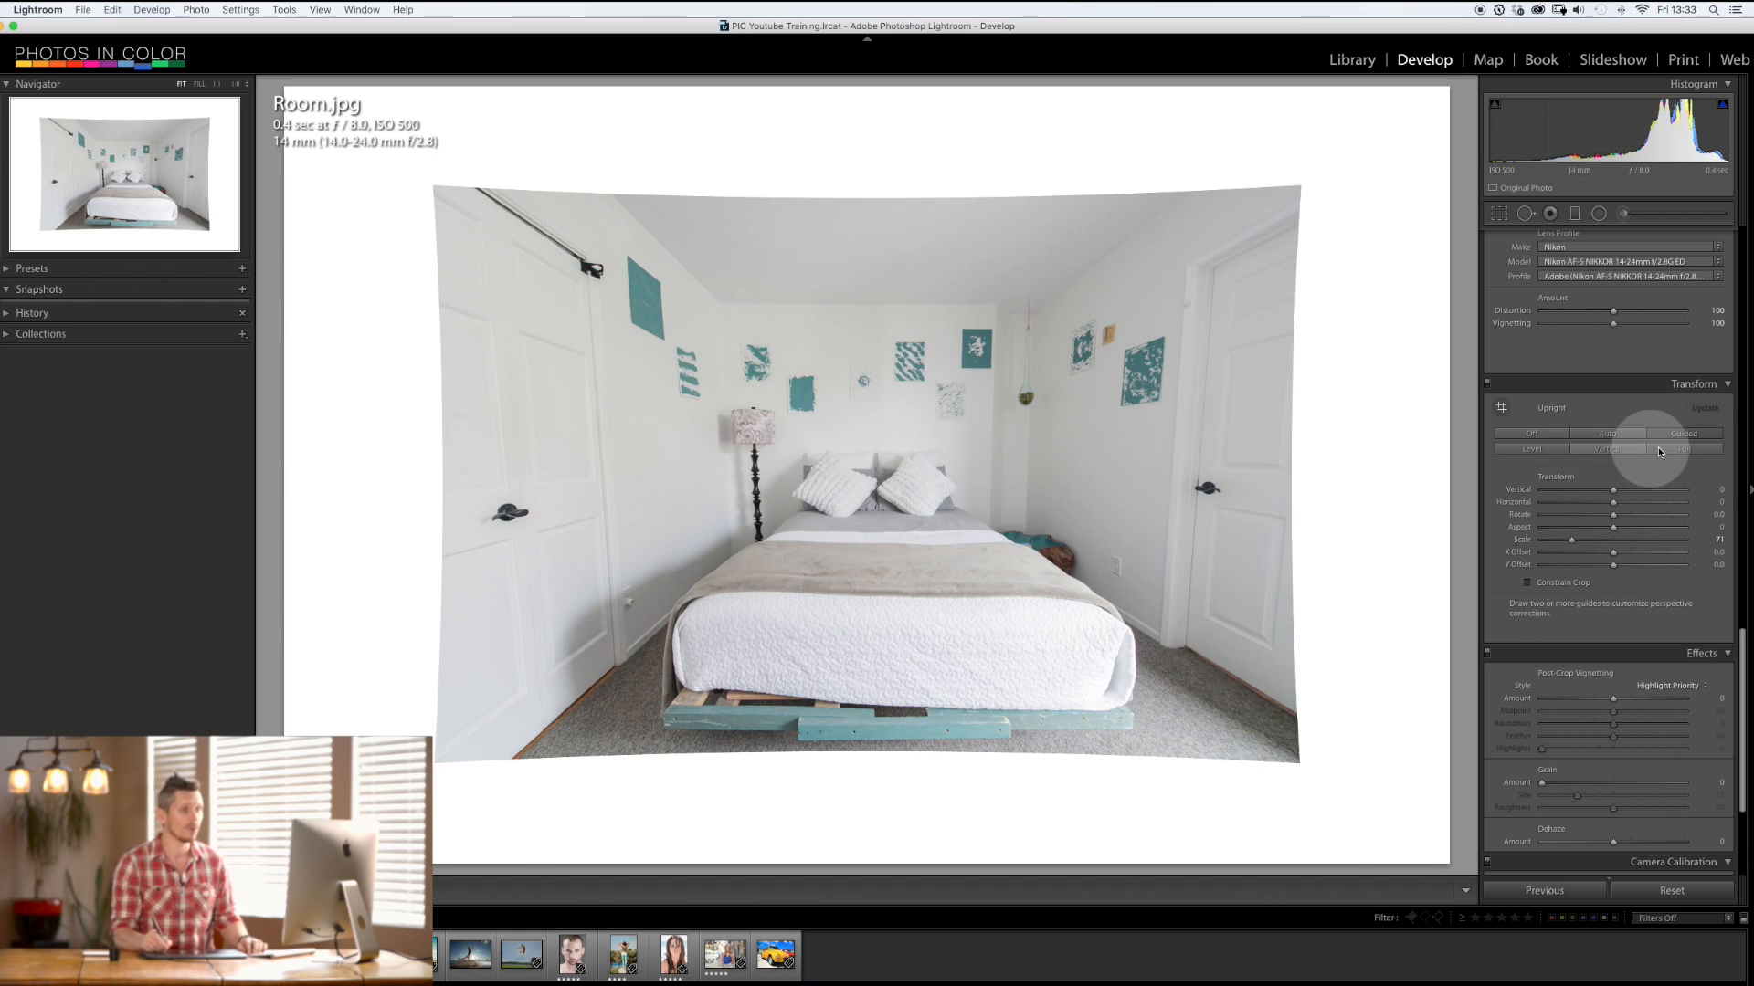